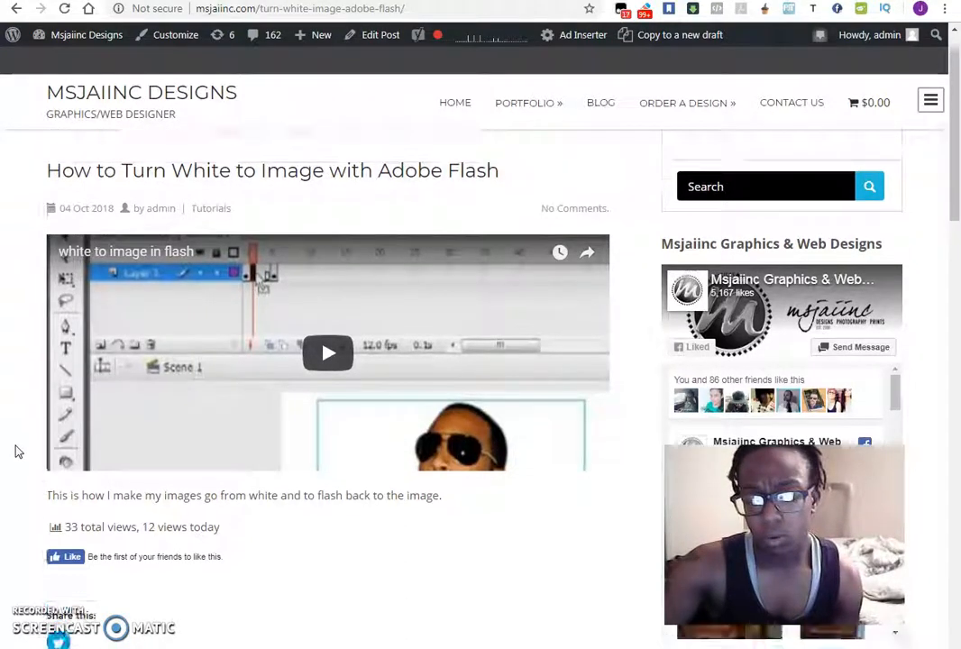
Scroll through the live tutorial post, then go to the Ad Inserter settings.
scroll(down, 3)
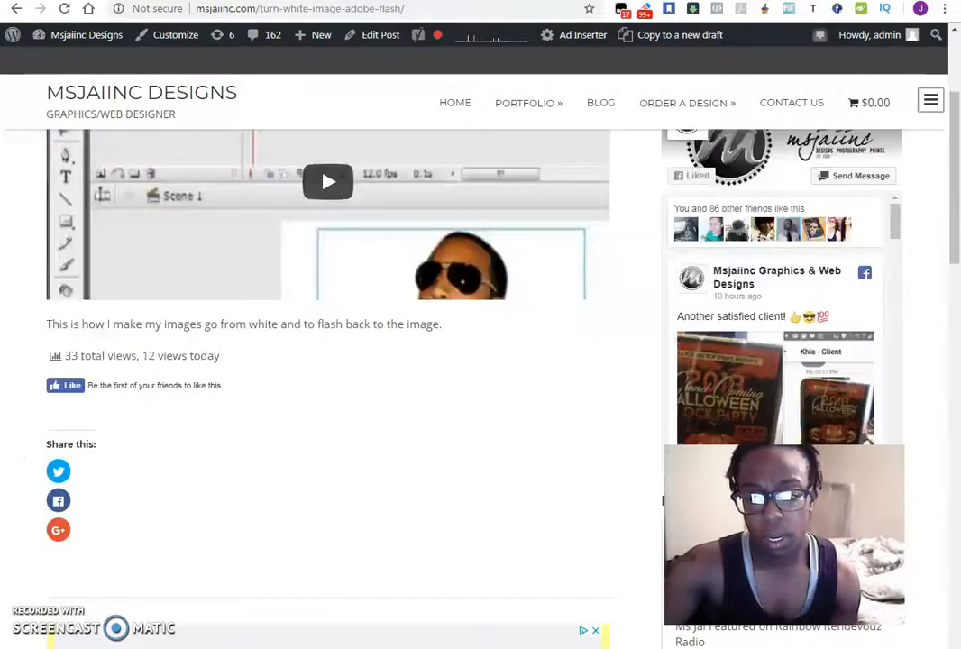
scroll(down, 3)
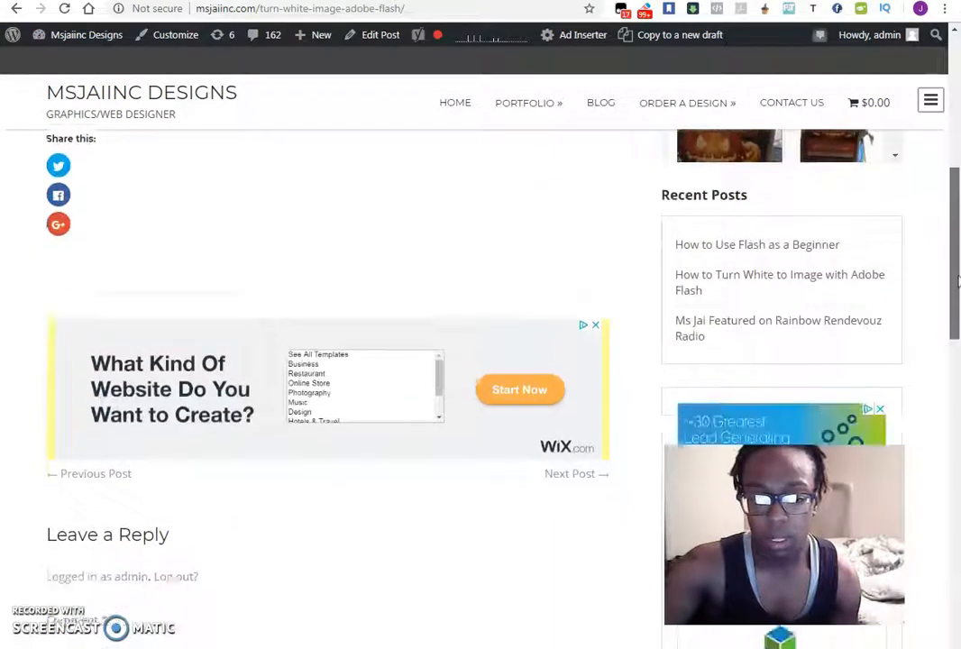
scroll(down, 3)
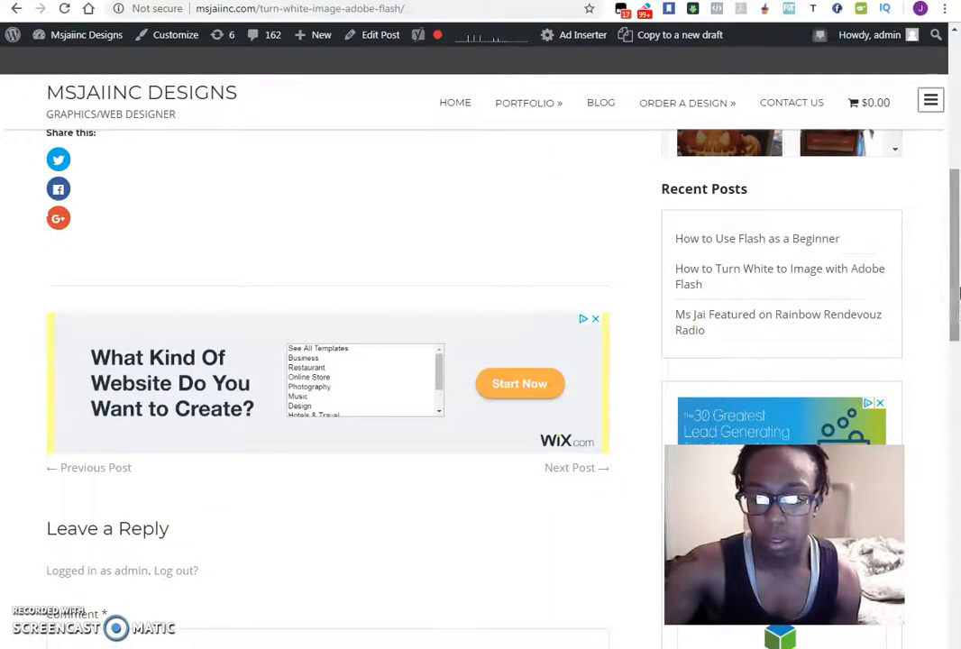
scroll(down, 3)
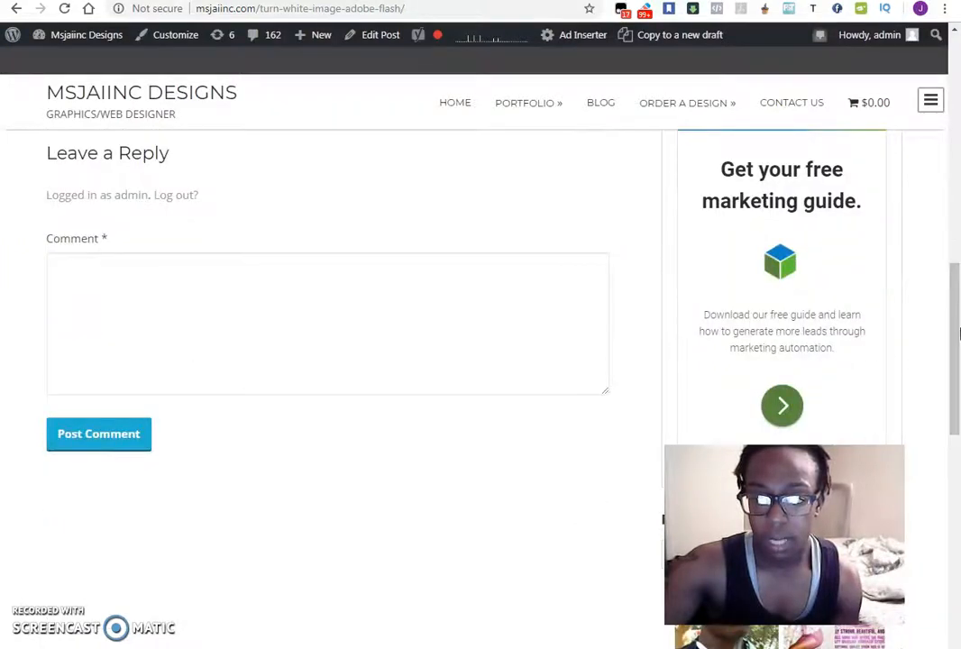
scroll(down, 3)
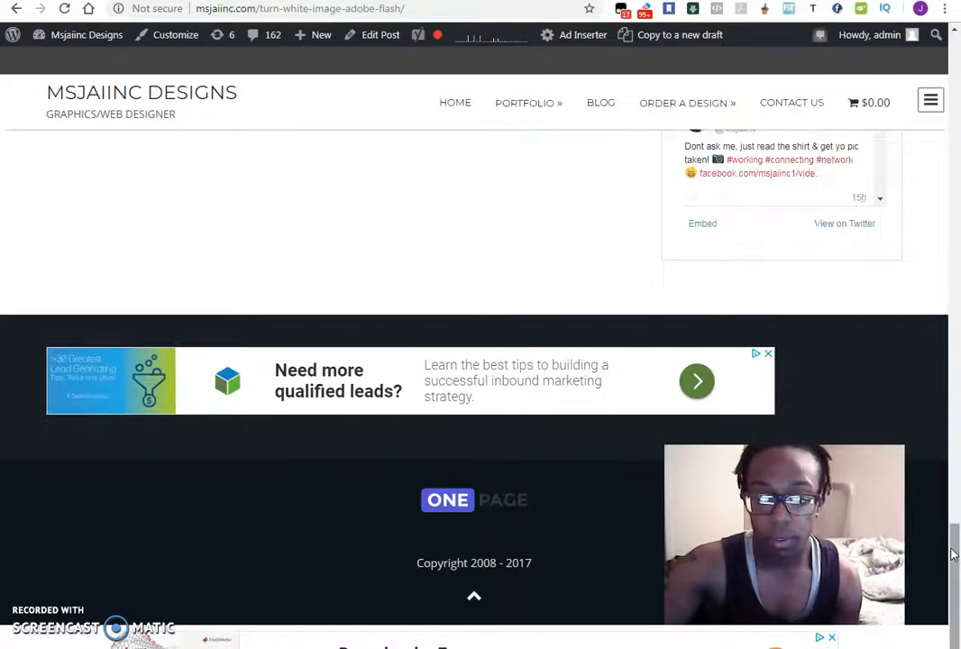
scroll(up, 3)
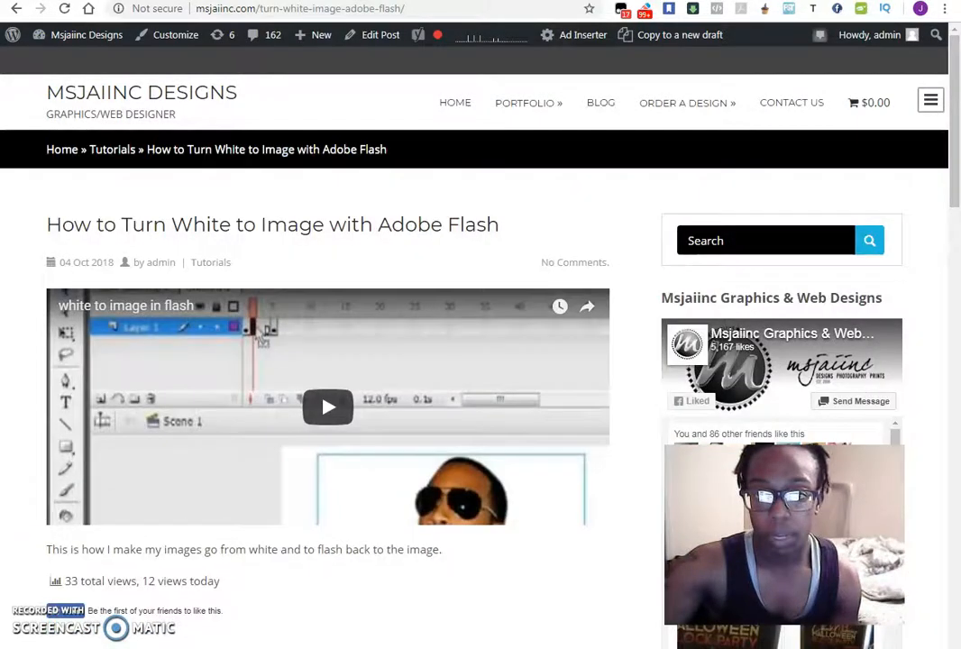
click(583, 34)
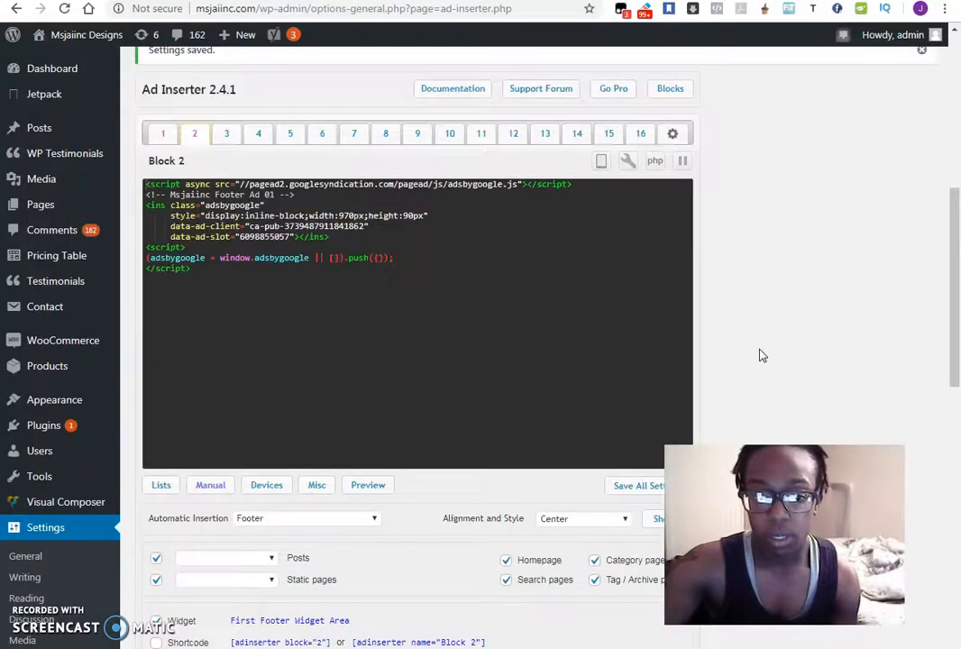
Enable Widget placement for Block 2, save all settings, and return to the live post.
scroll(up, 3)
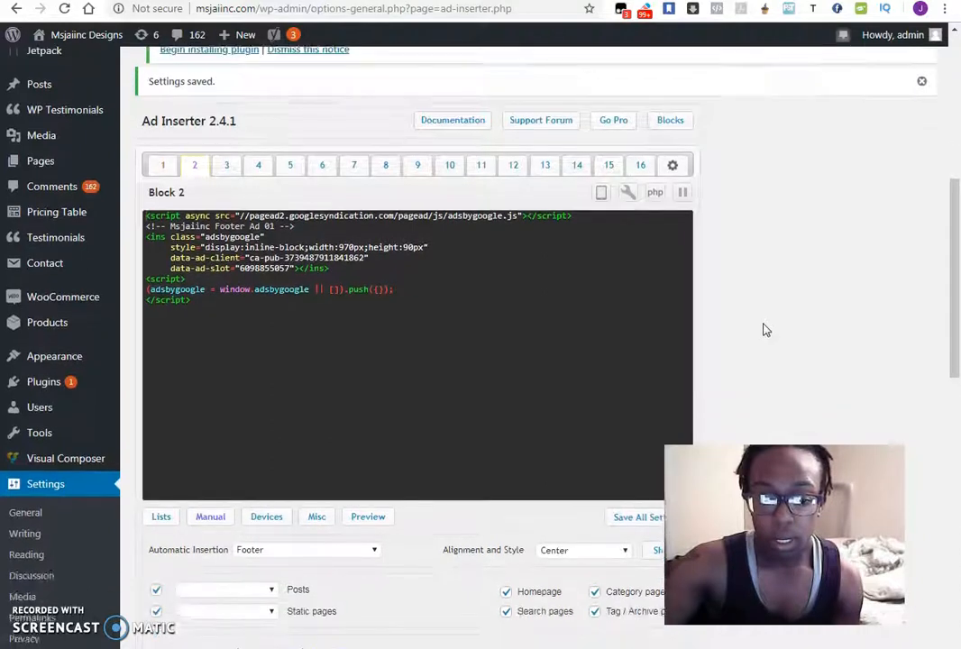
scroll(down, 3)
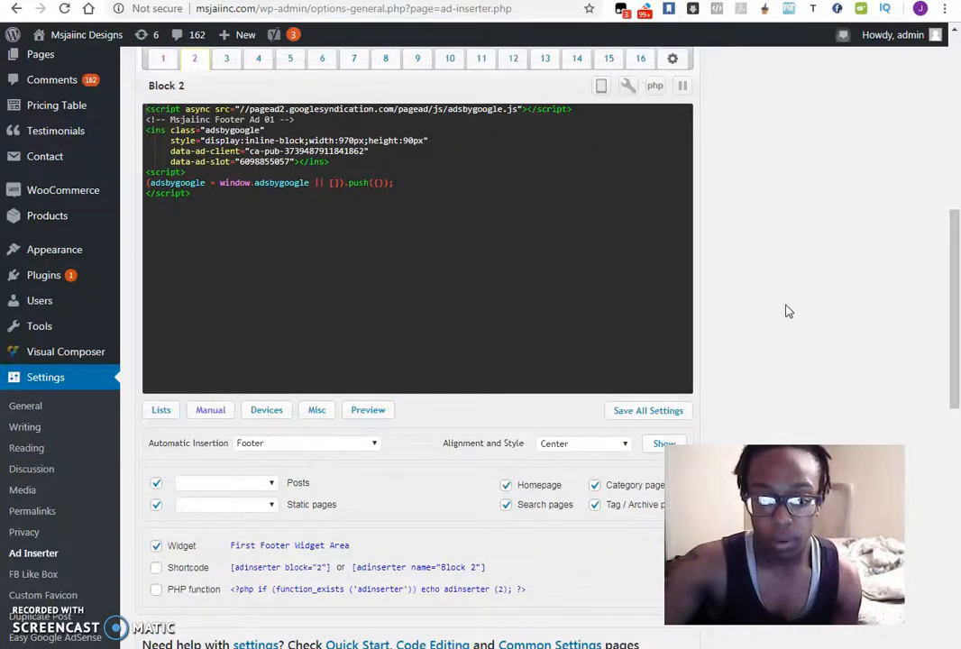
scroll(down, 3)
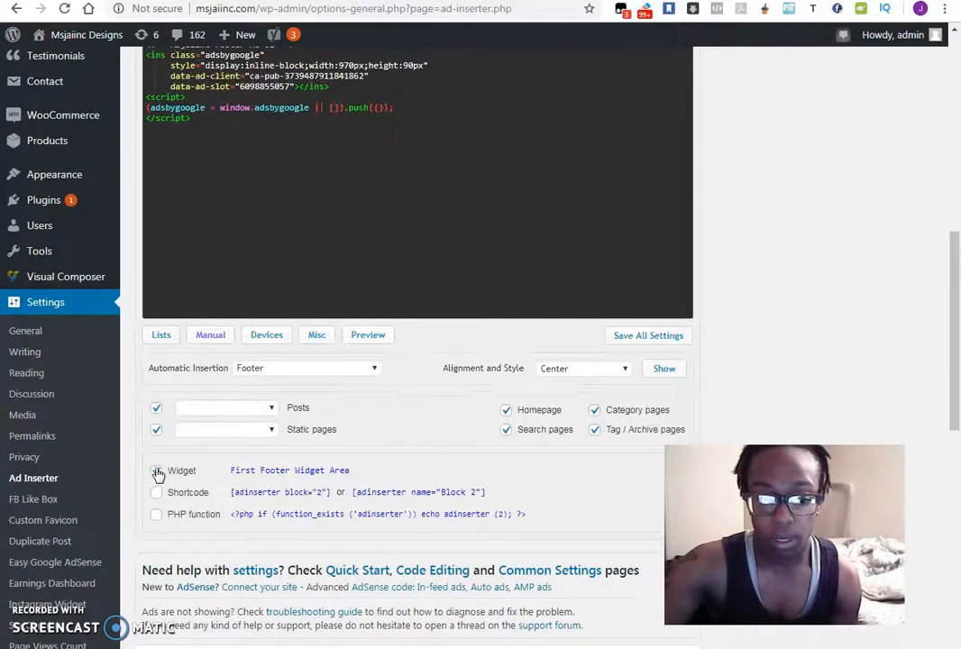
click(156, 470)
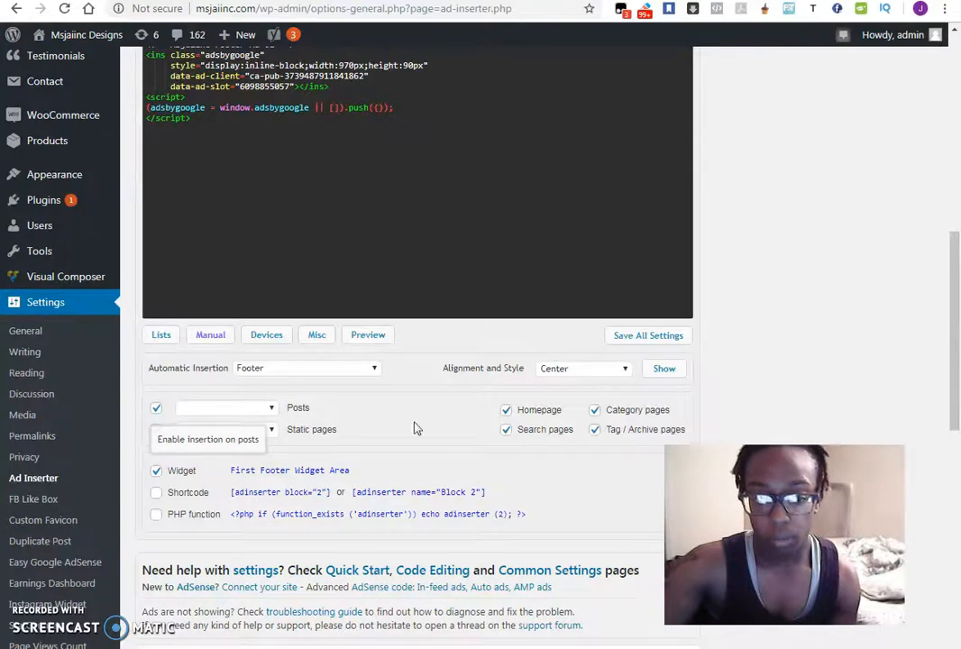
click(156, 429)
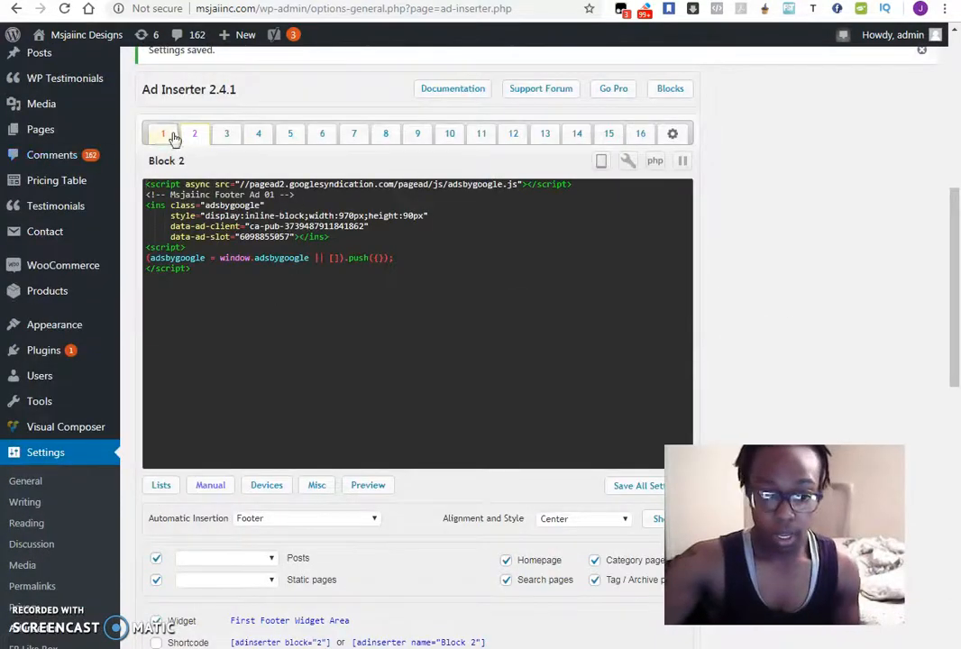
scroll(down, 3)
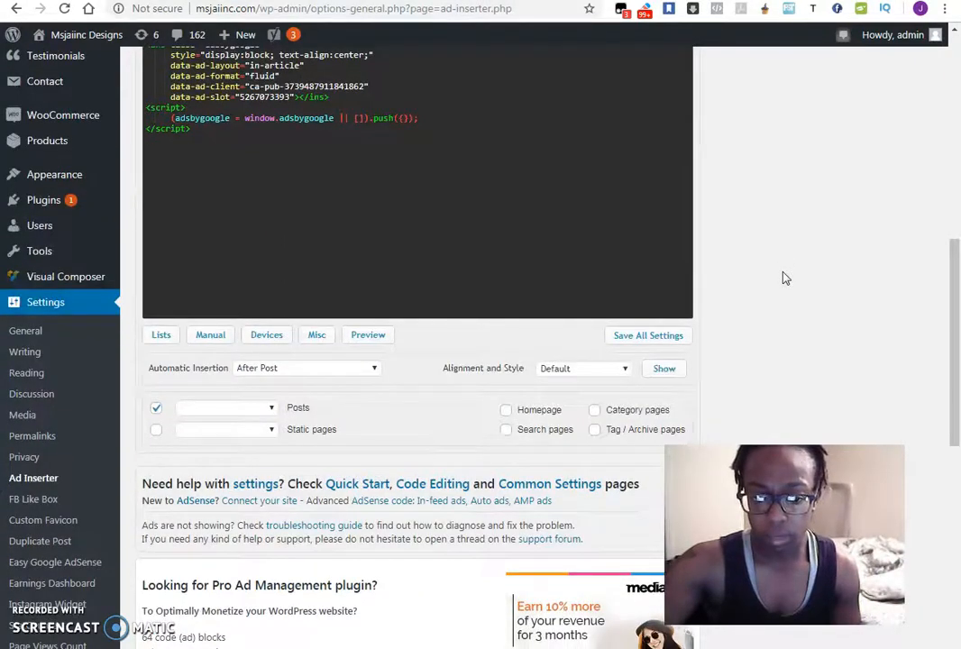
mouse_move(771, 286)
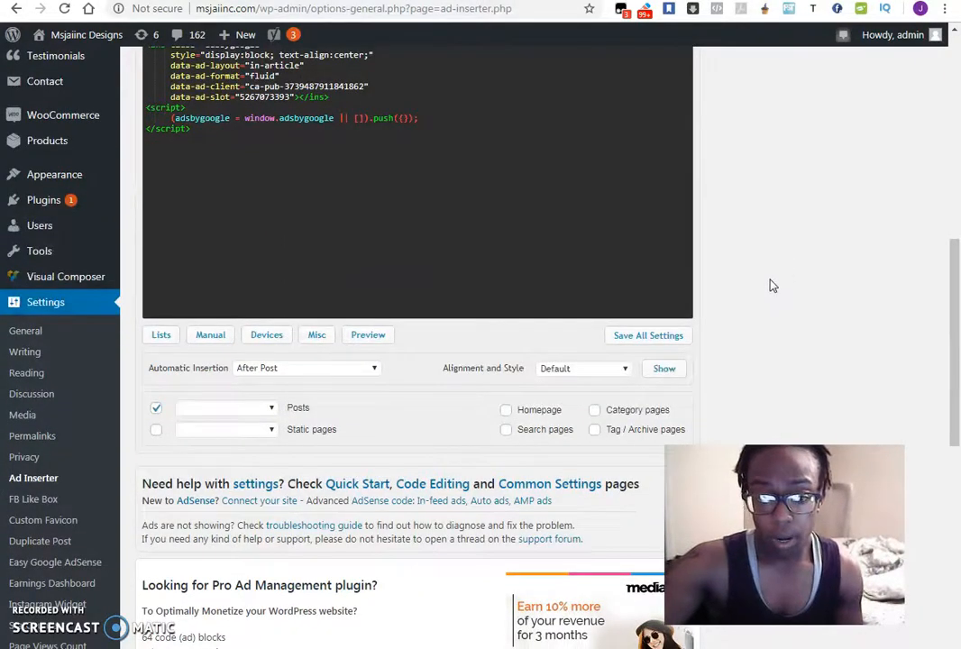
click(225, 407)
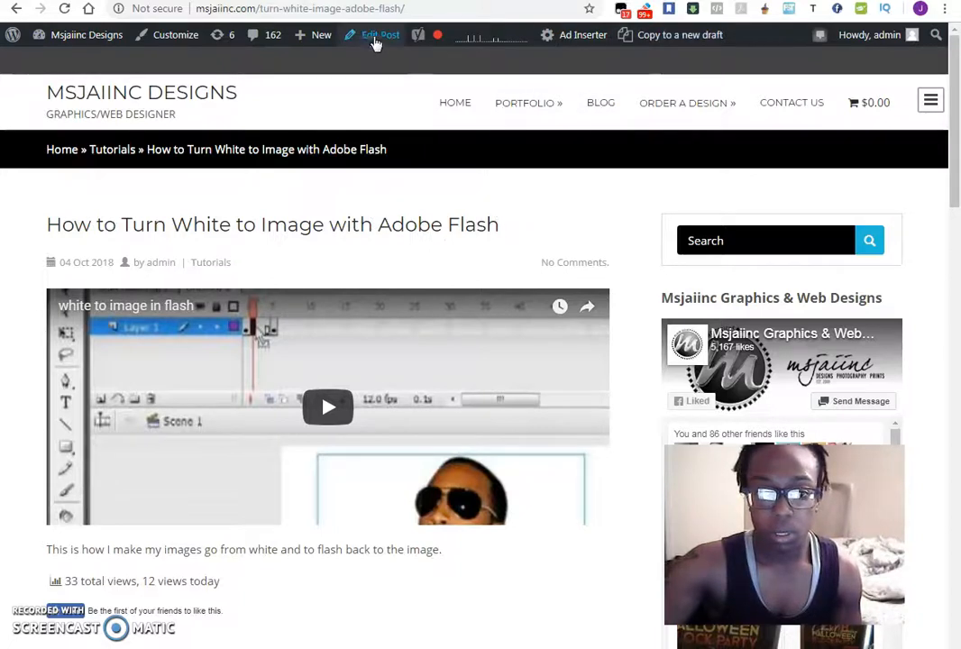
Edit the tutorial post and confirm no Ad Inserter Individual Exceptions are enabled.
click(377, 36)
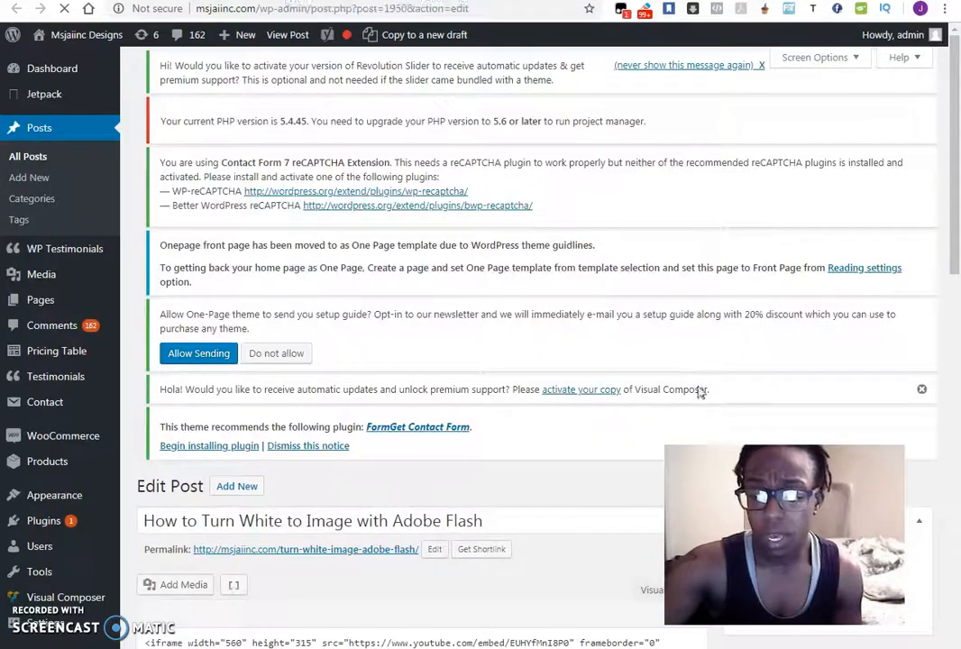
scroll(down, 3)
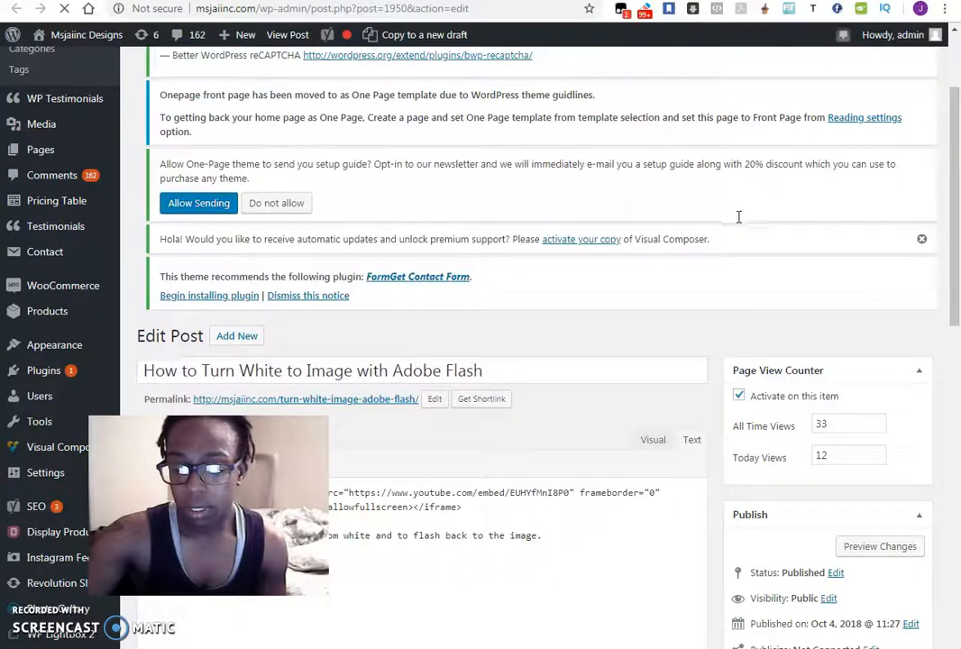
scroll(down, 3)
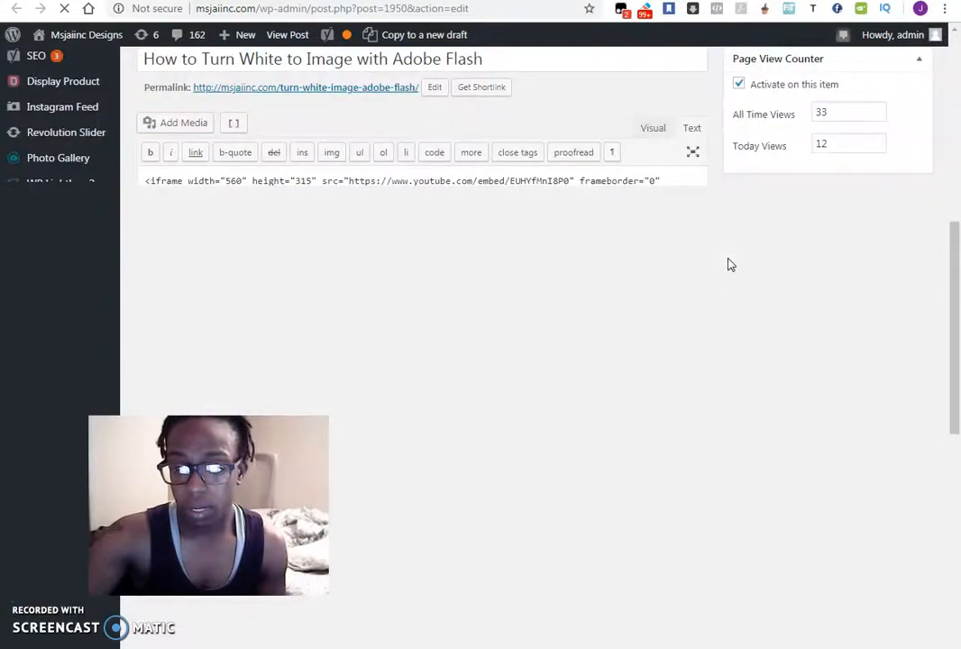
scroll(down, 3)
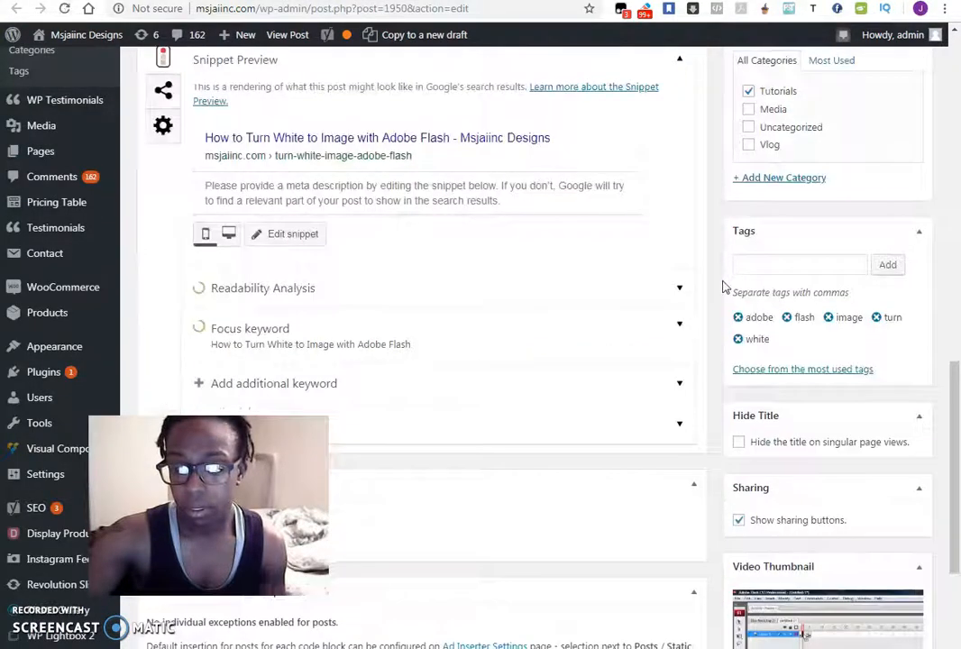
scroll(down, 3)
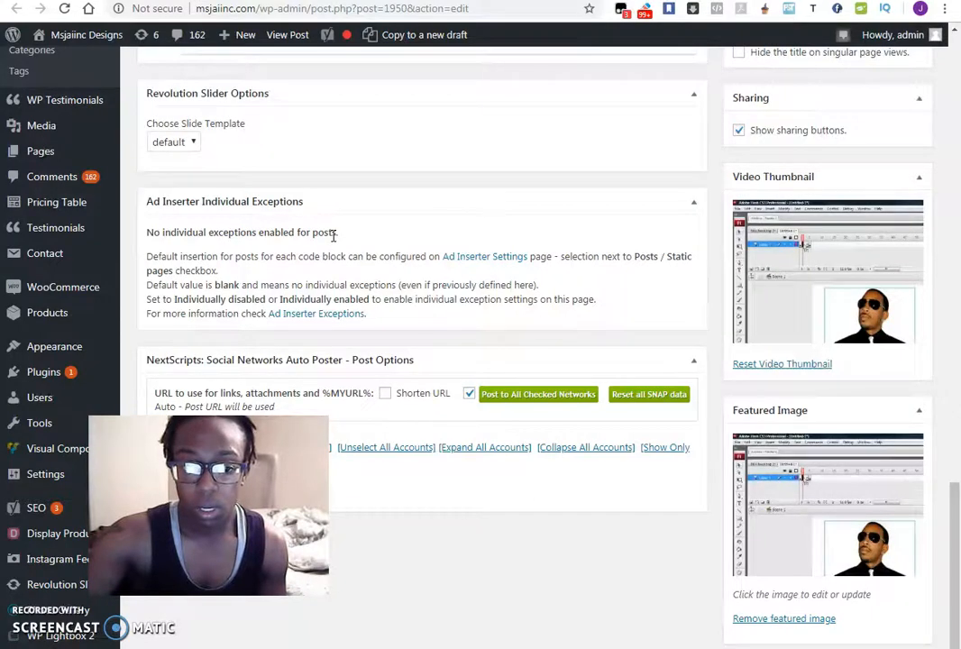
mouse_move(294, 331)
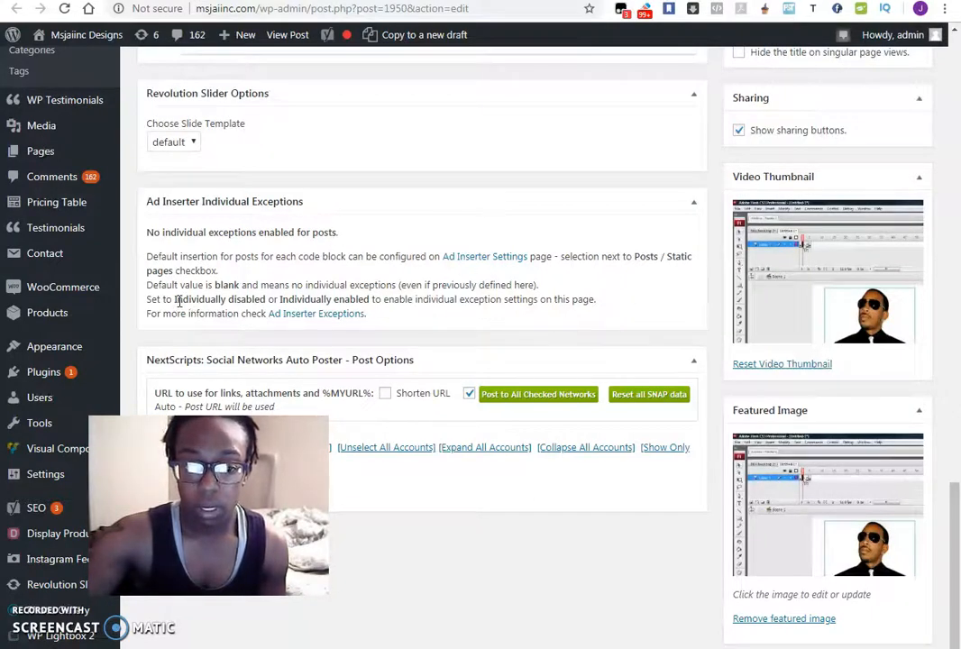
mouse_move(430, 315)
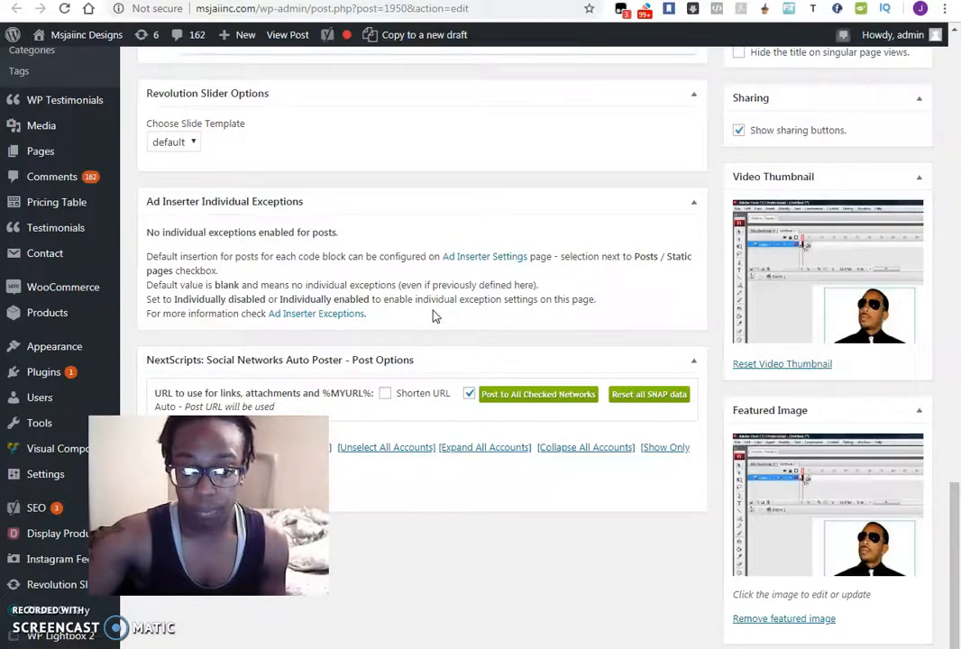
mouse_move(575, 329)
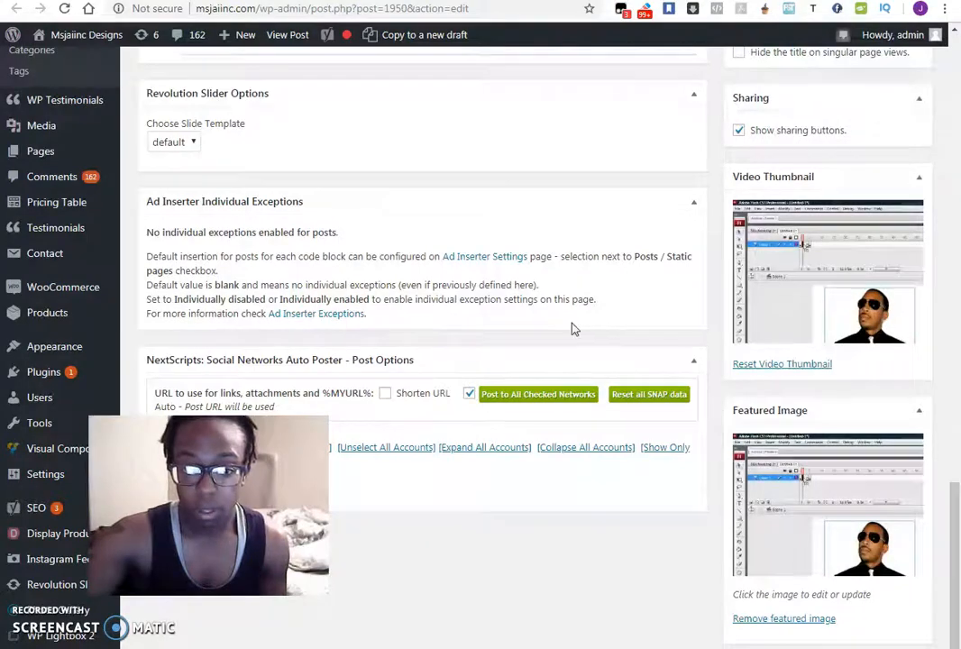
scroll(up, 3)
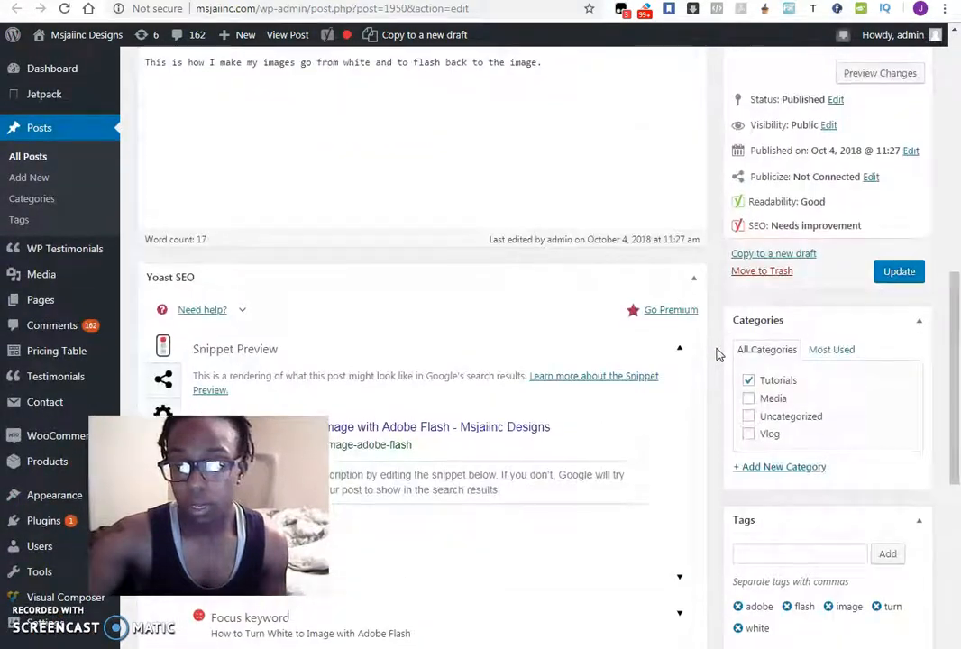
scroll(up, 3)
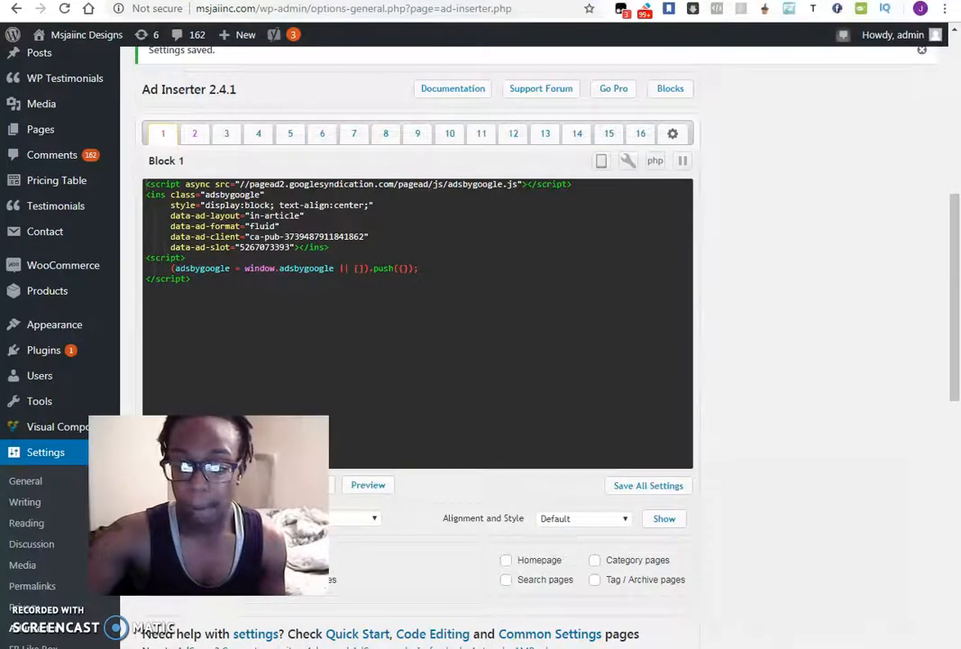
Keep Block 1's insertion at After Post, then view Block 2's footer ad settings.
scroll(down, 3)
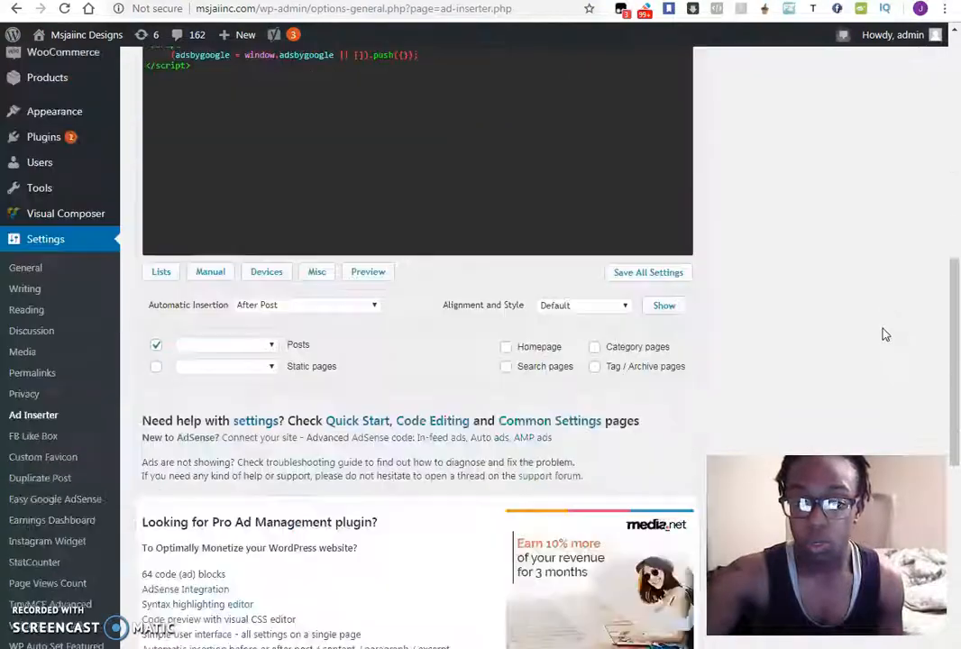
click(647, 272)
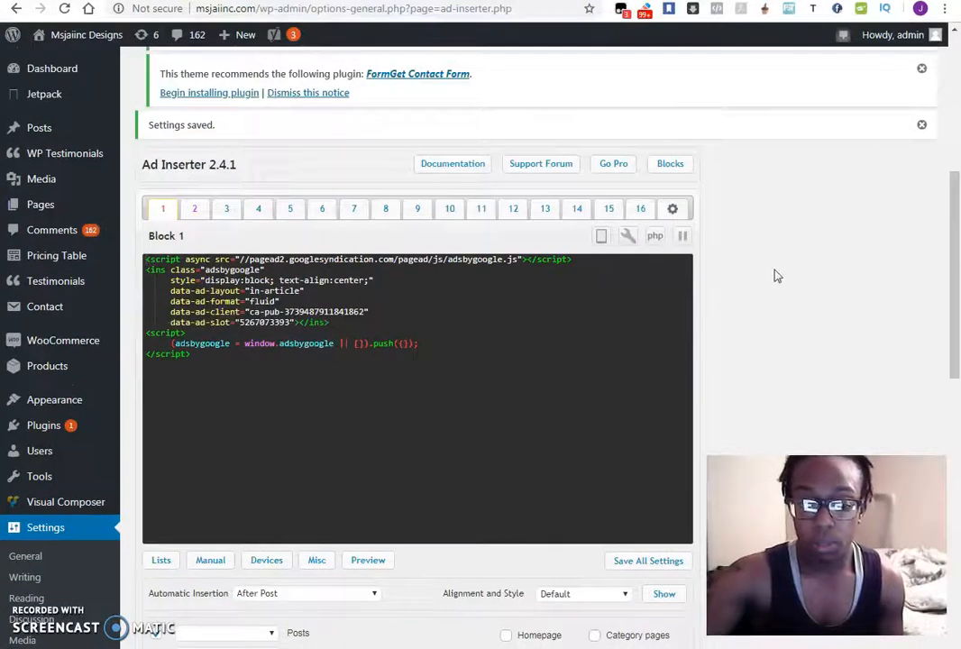
scroll(down, 3)
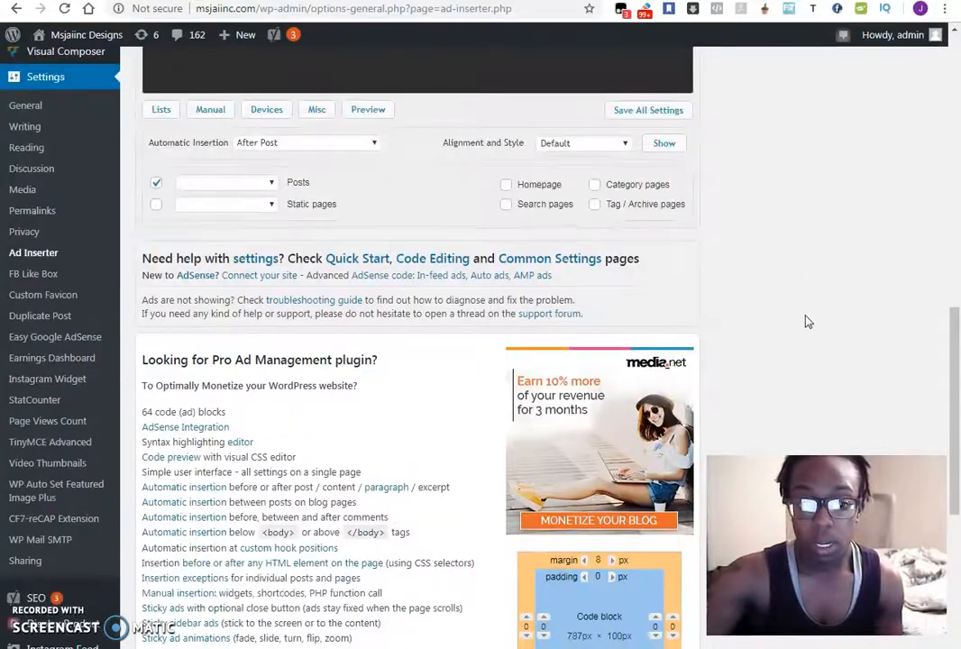
scroll(up, 3)
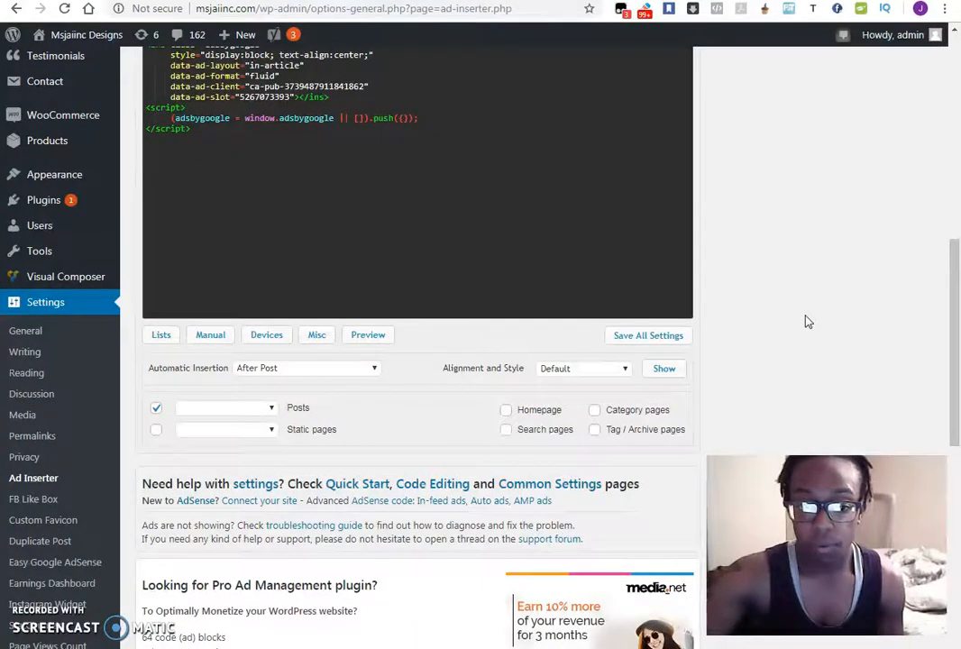
click(307, 367)
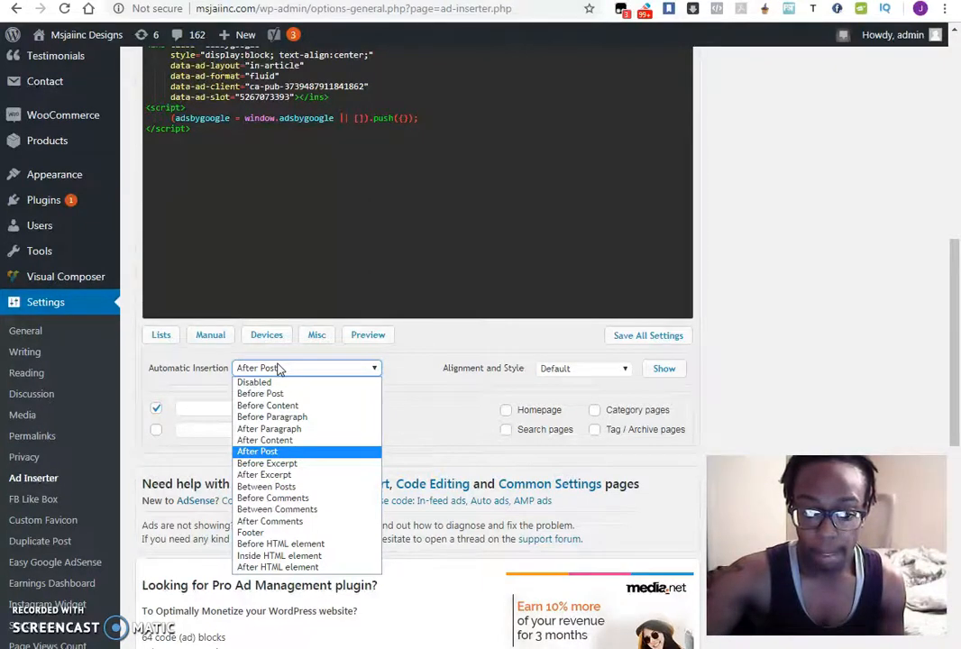
mouse_move(277, 567)
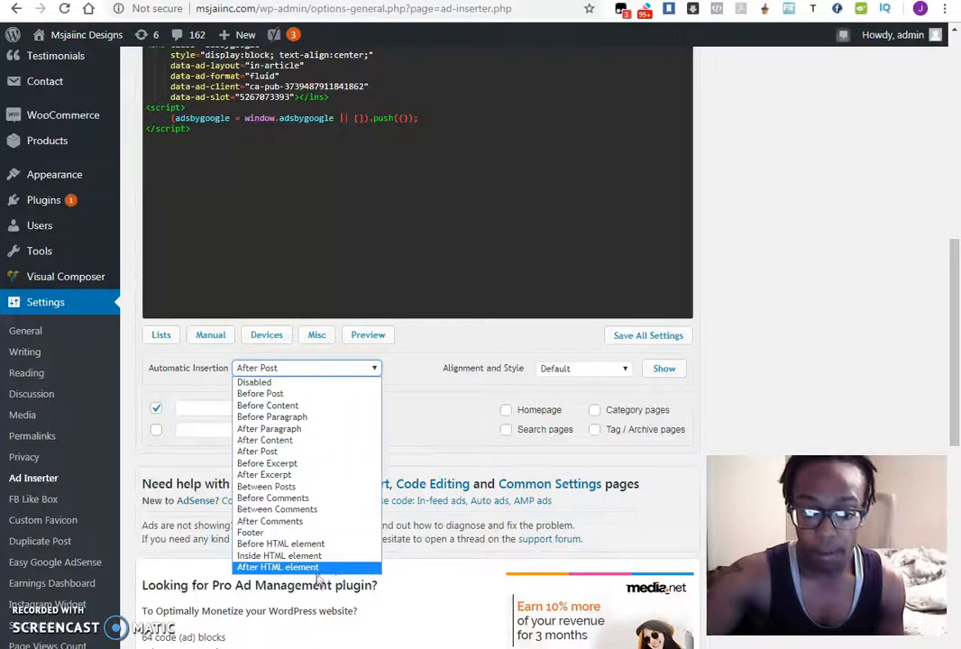
click(257, 451)
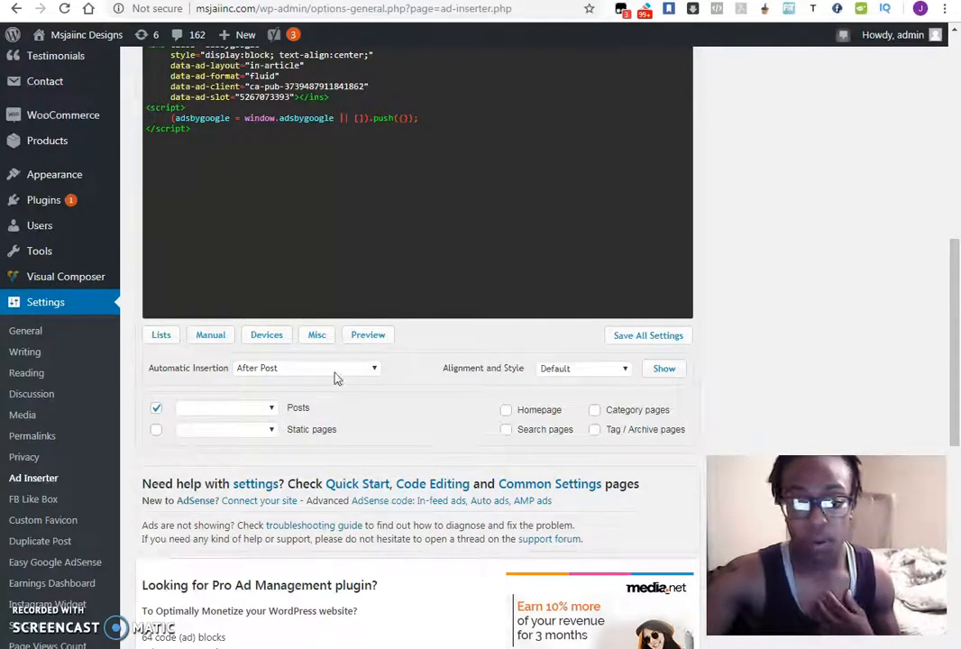
scroll(up, 3)
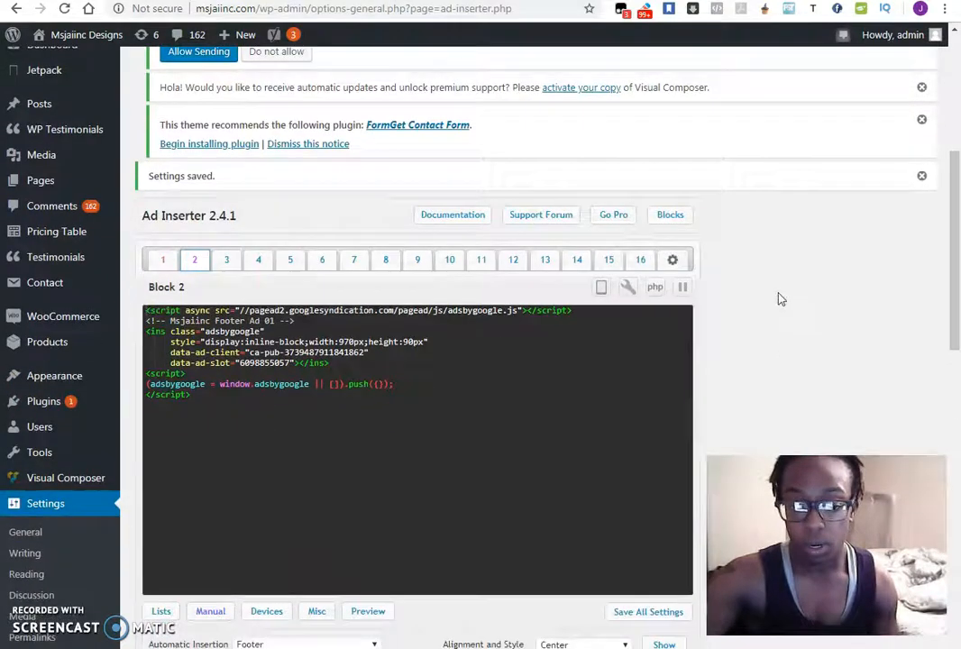
scroll(down, 3)
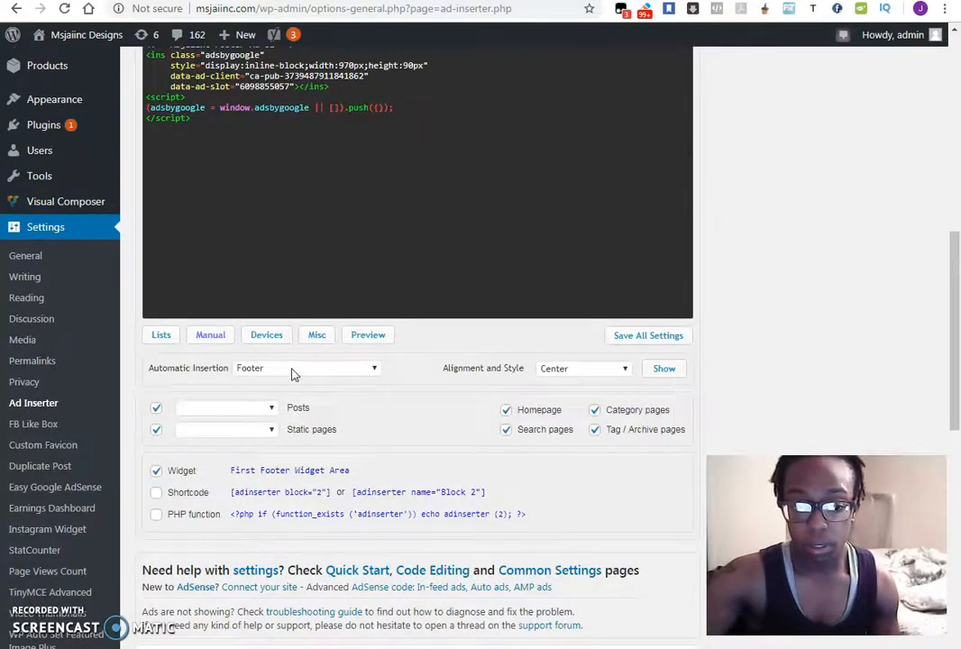
mouse_move(769, 352)
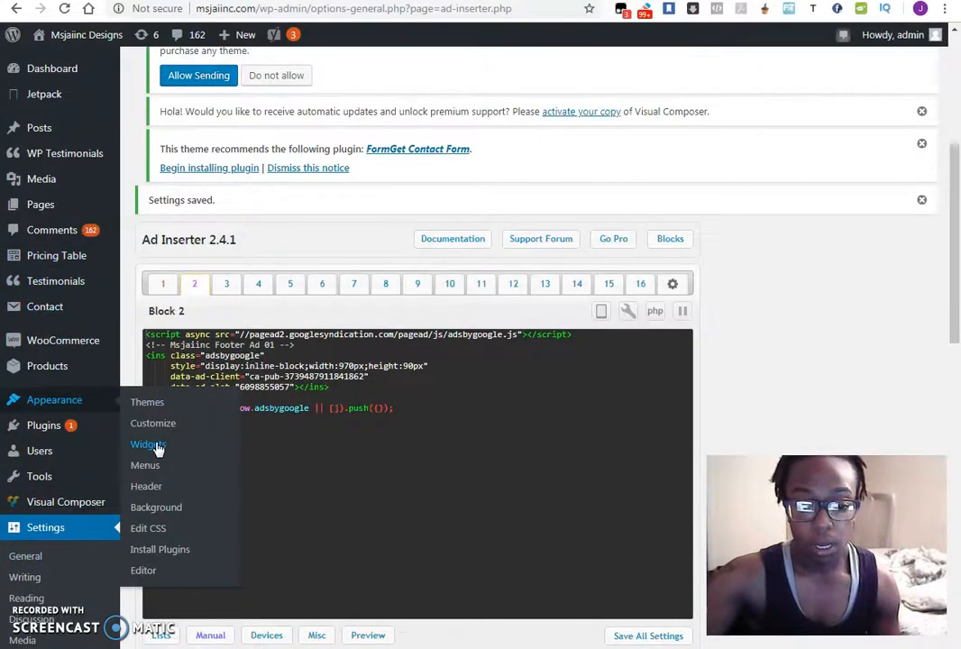
Open the Appearance > Widgets page.
click(147, 444)
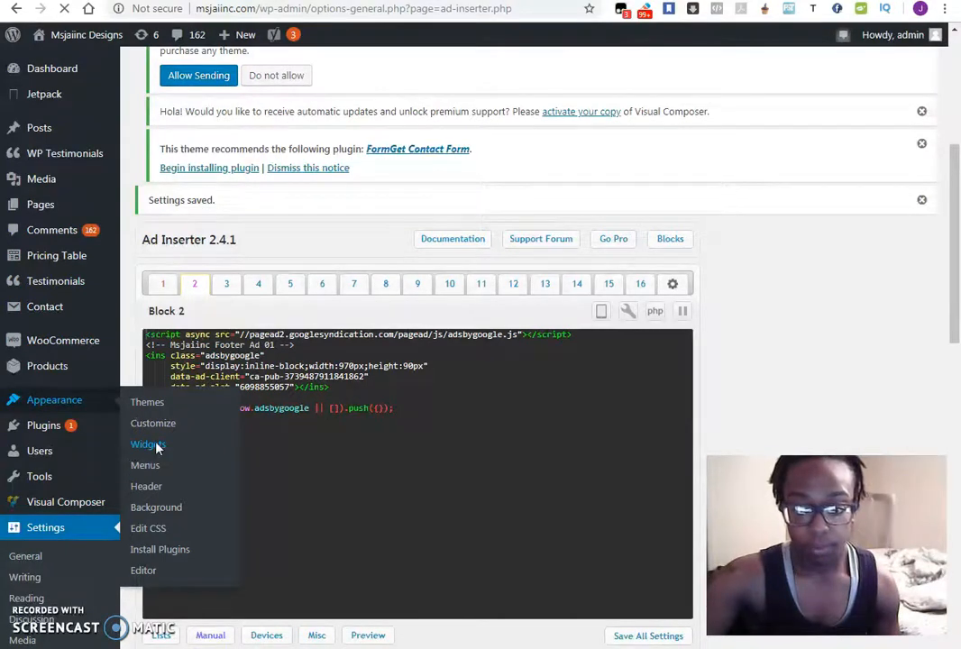
click(147, 445)
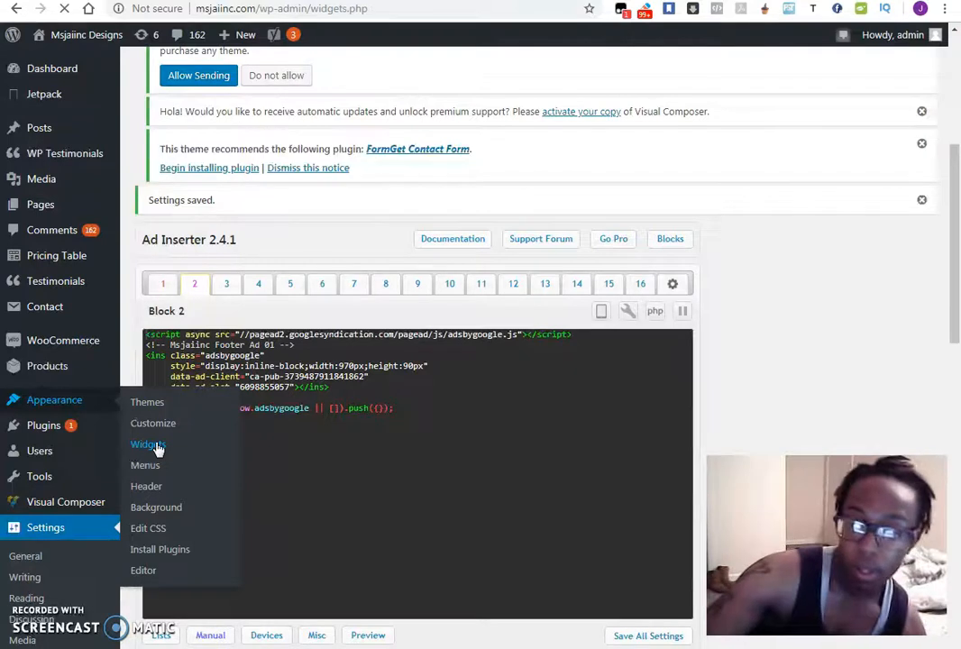
click(148, 445)
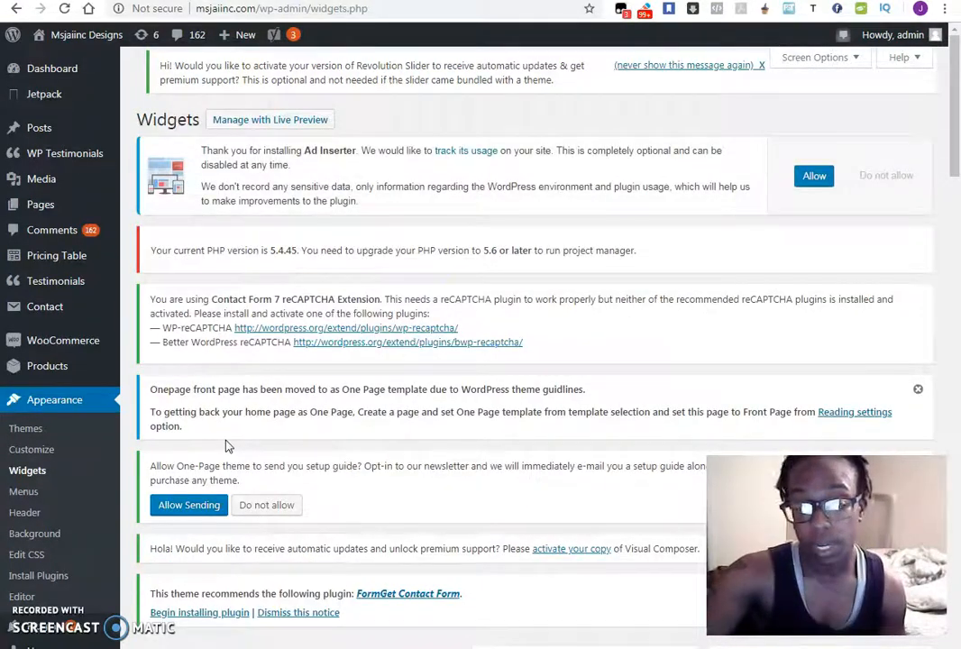
mouse_move(744, 287)
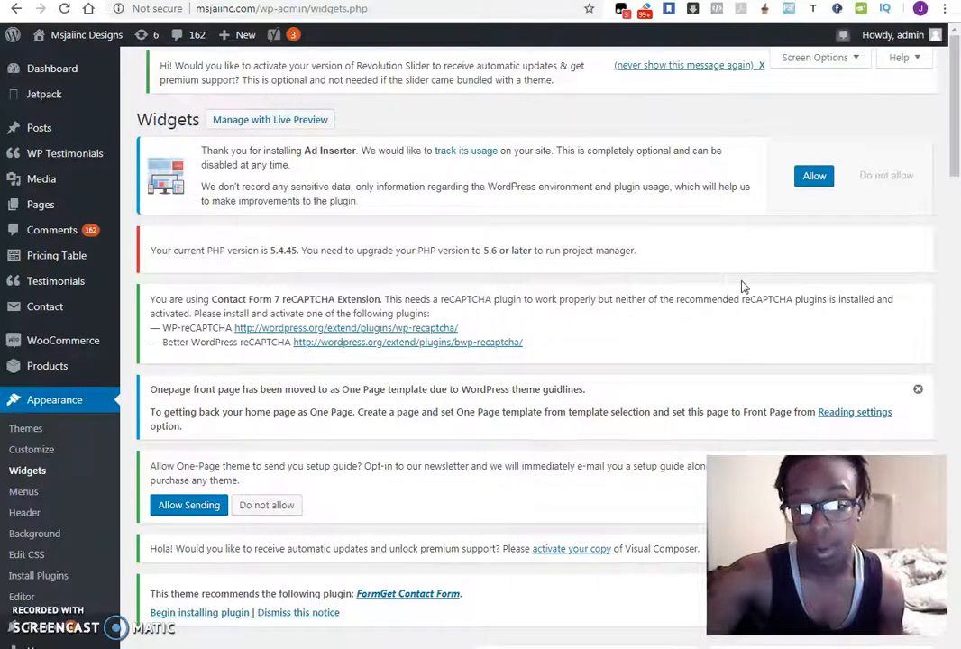
scroll(down, 3)
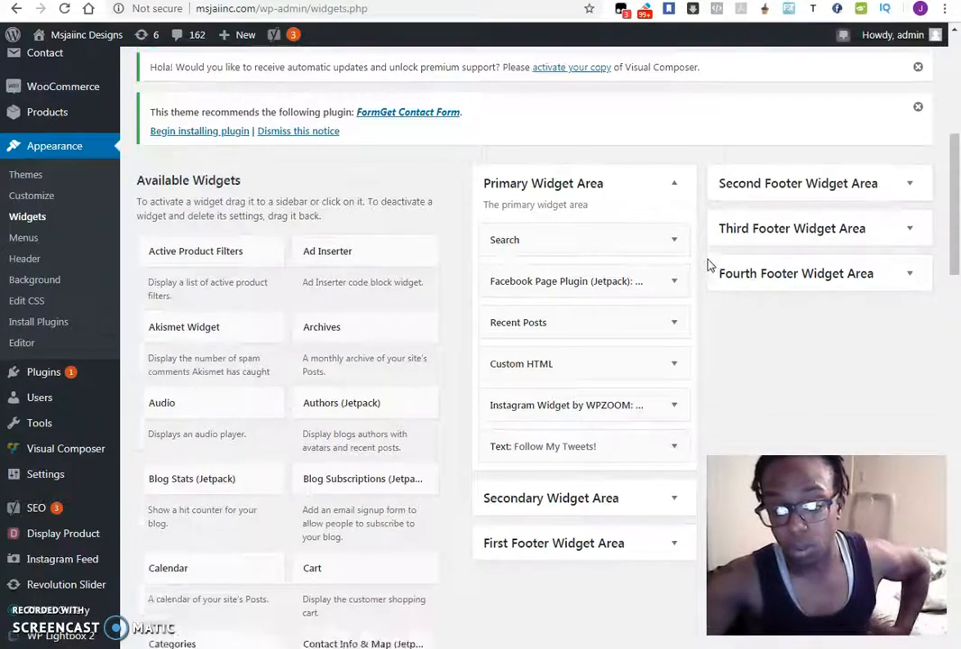
Expand First Footer Widget Area and confirm the Ad Inserter widget stays on Block 2.
click(918, 67)
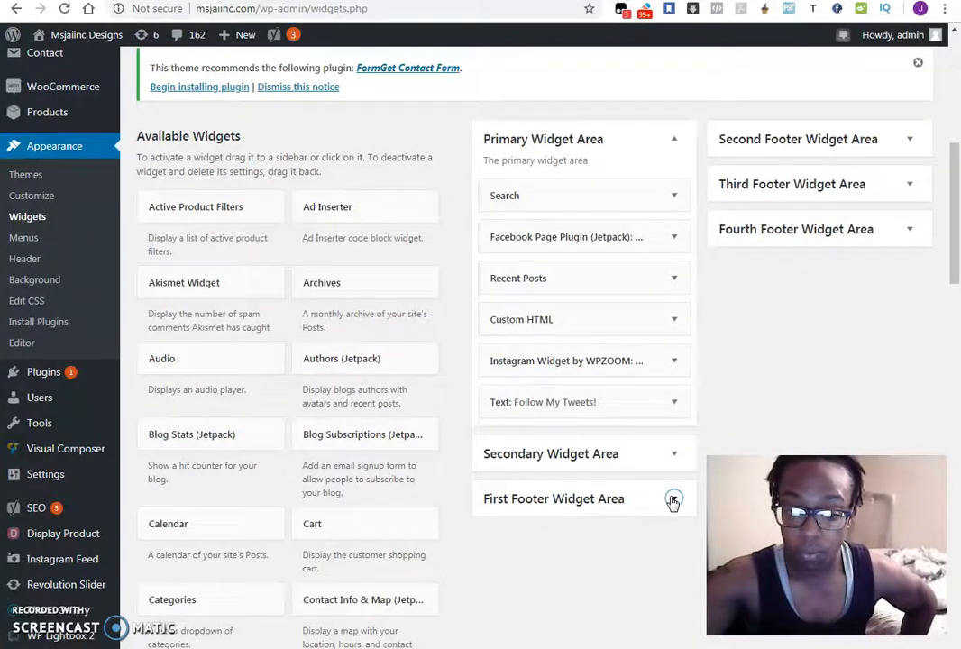
click(674, 498)
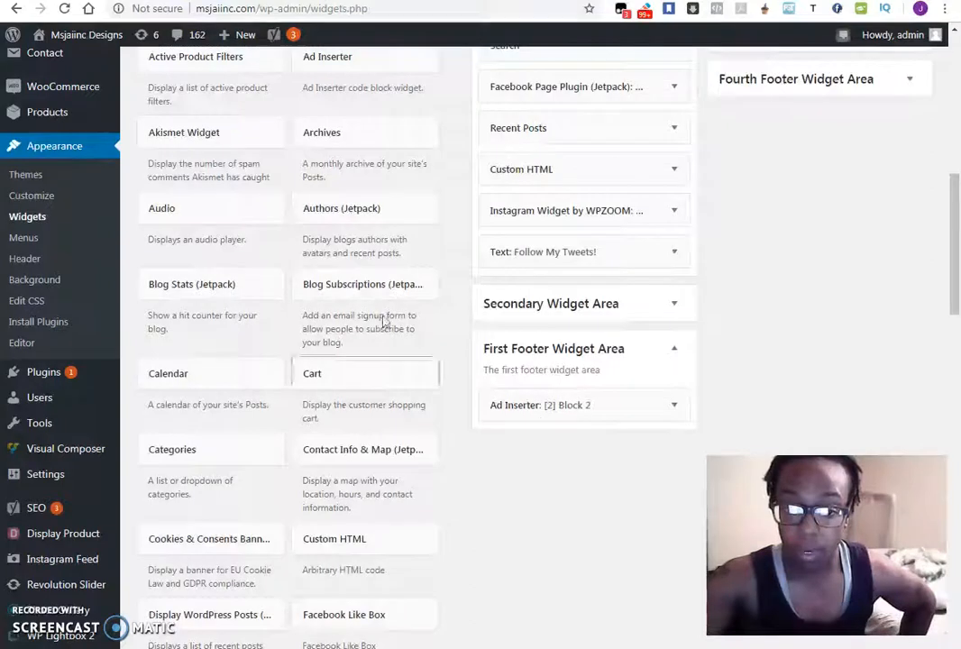
scroll(up, 3)
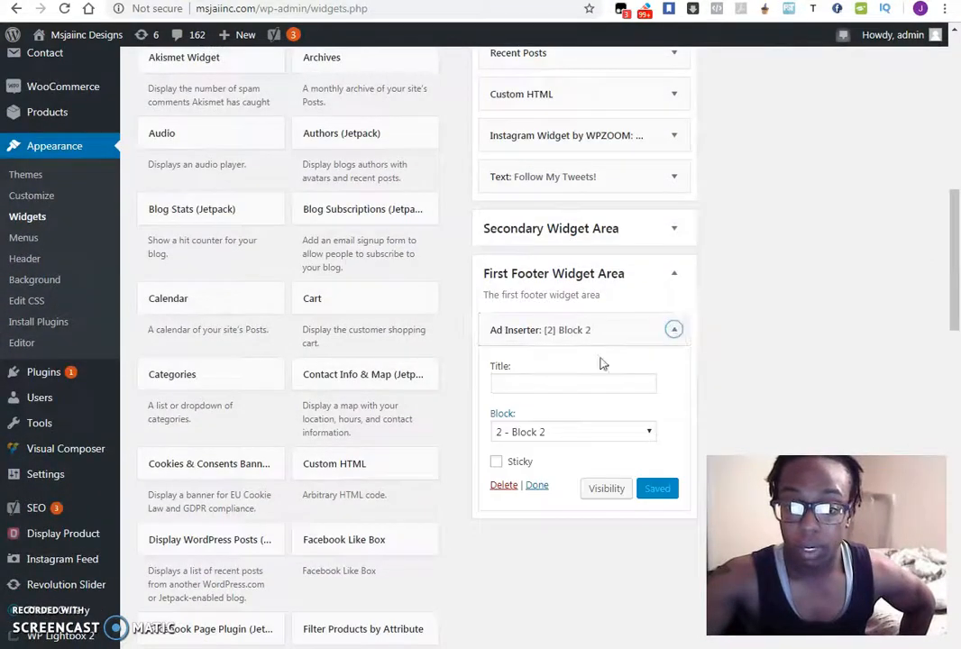
click(572, 431)
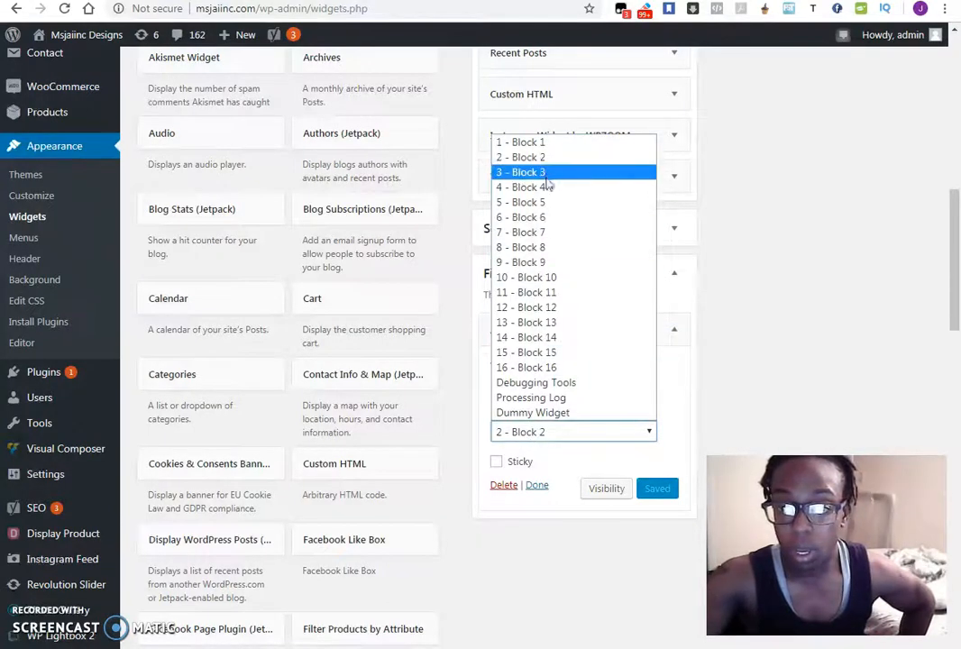
click(520, 156)
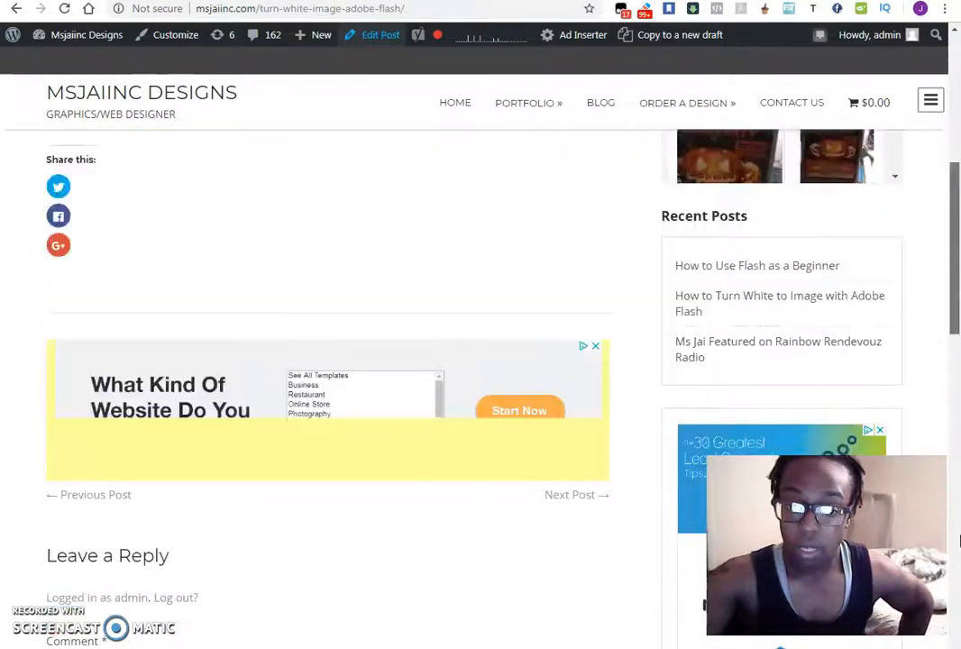
Scroll the live post to check the in-article, sidebar and footer ads.
scroll(down, 3)
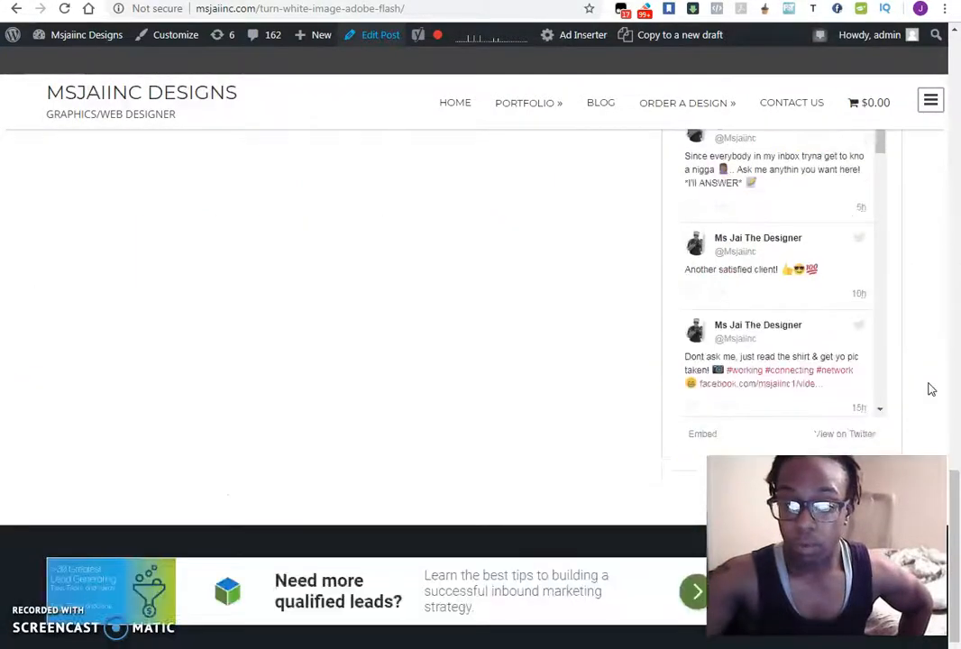
scroll(up, 3)
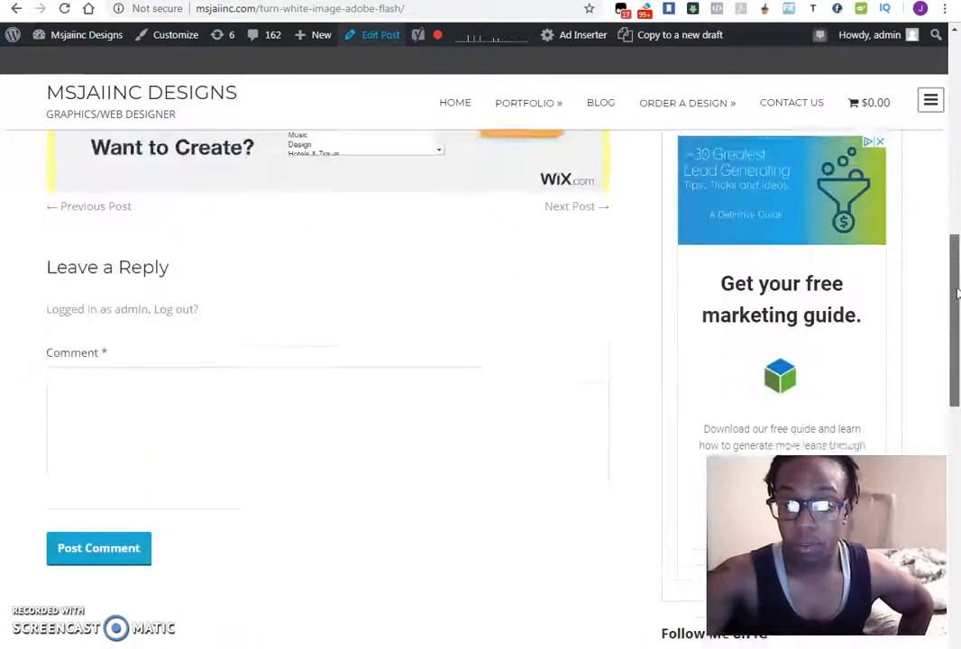
scroll(up, 3)
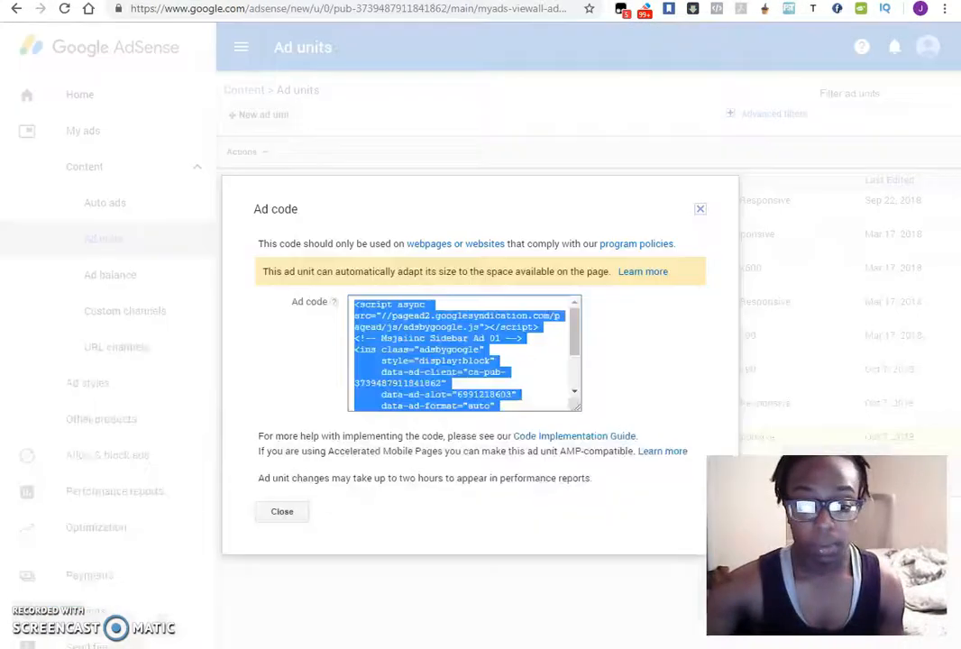
Close the sidebar ad code window and go to the AdSense Home dashboard.
click(281, 511)
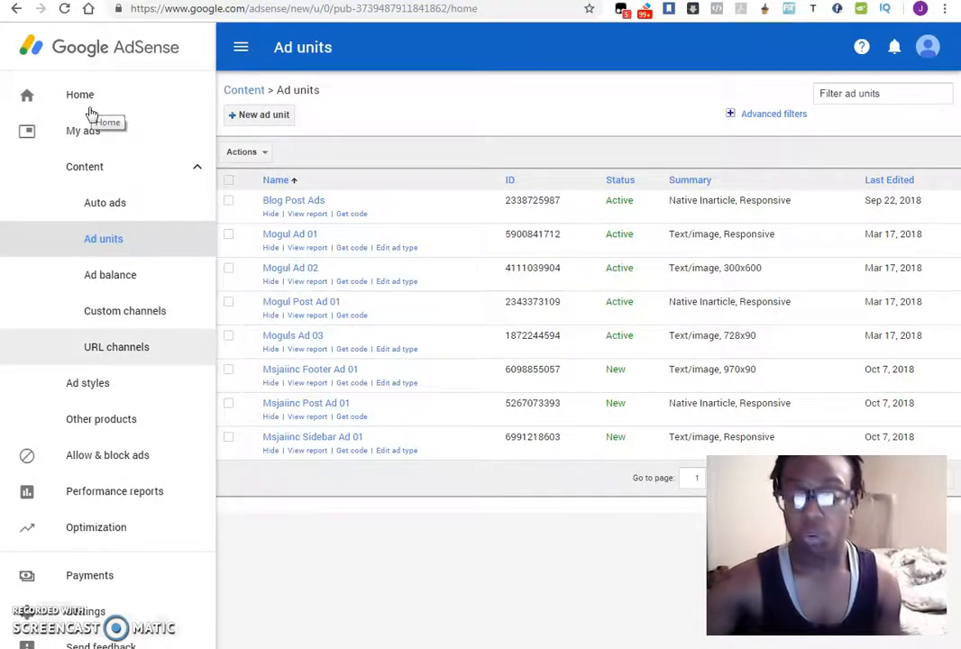
click(80, 95)
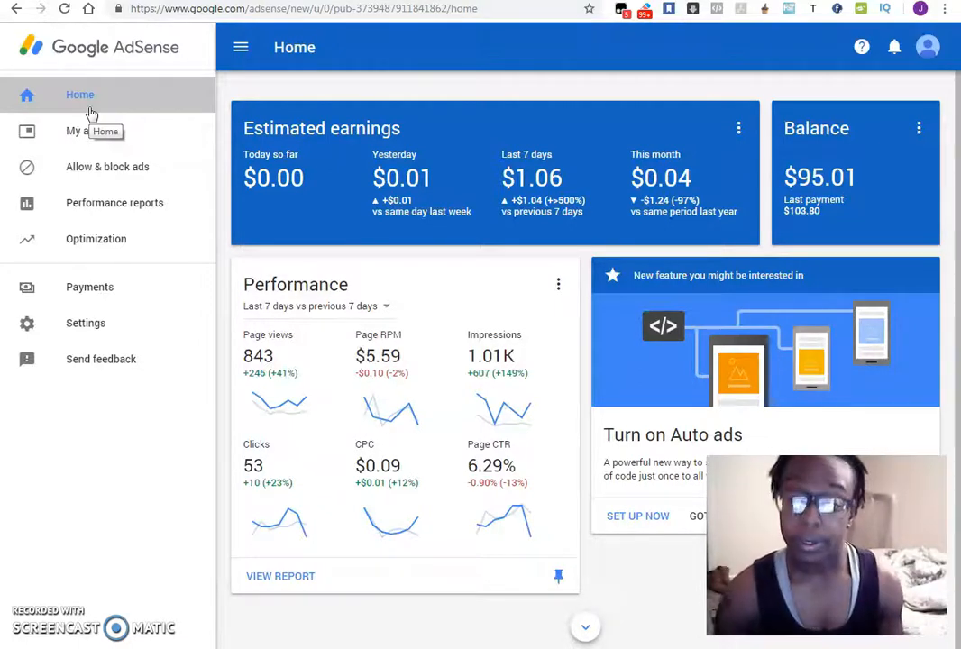
mouse_move(305, 434)
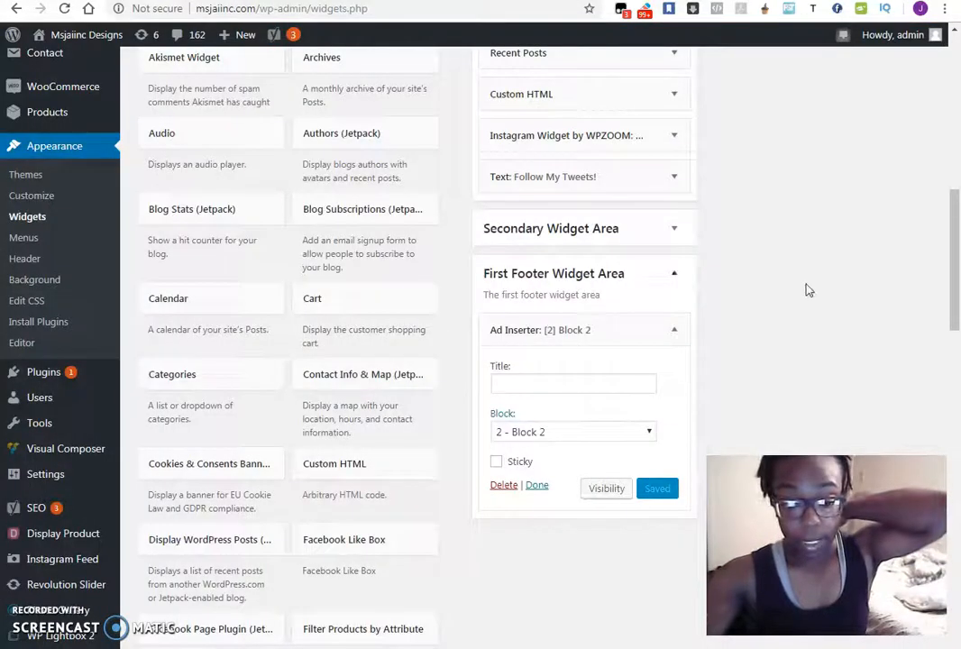
Confirm the saved Block 2 Ad Inserter widget in First Footer Widget Area.
scroll(down, 3)
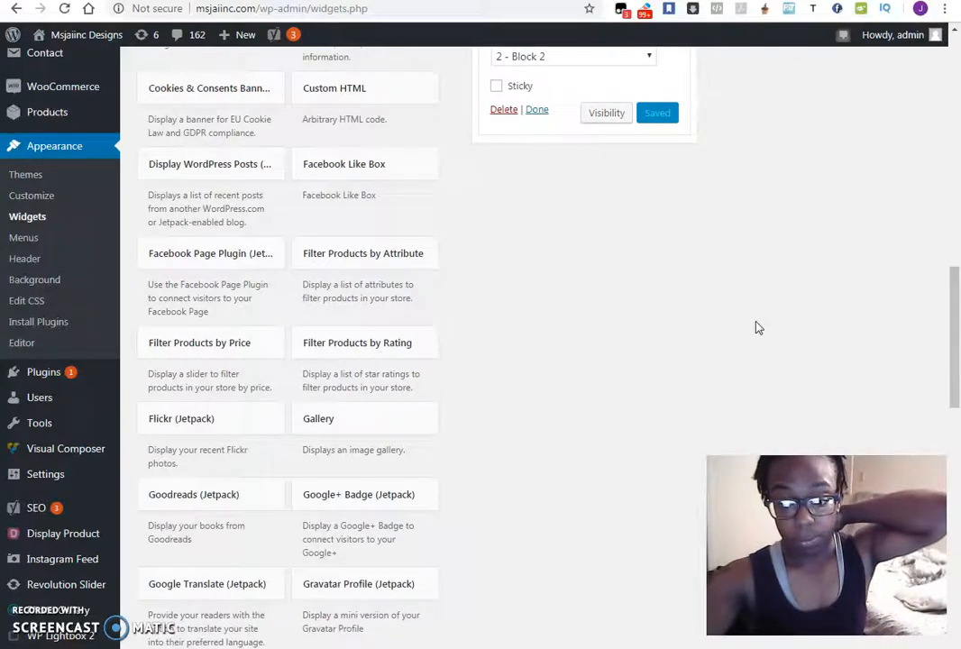
scroll(up, 3)
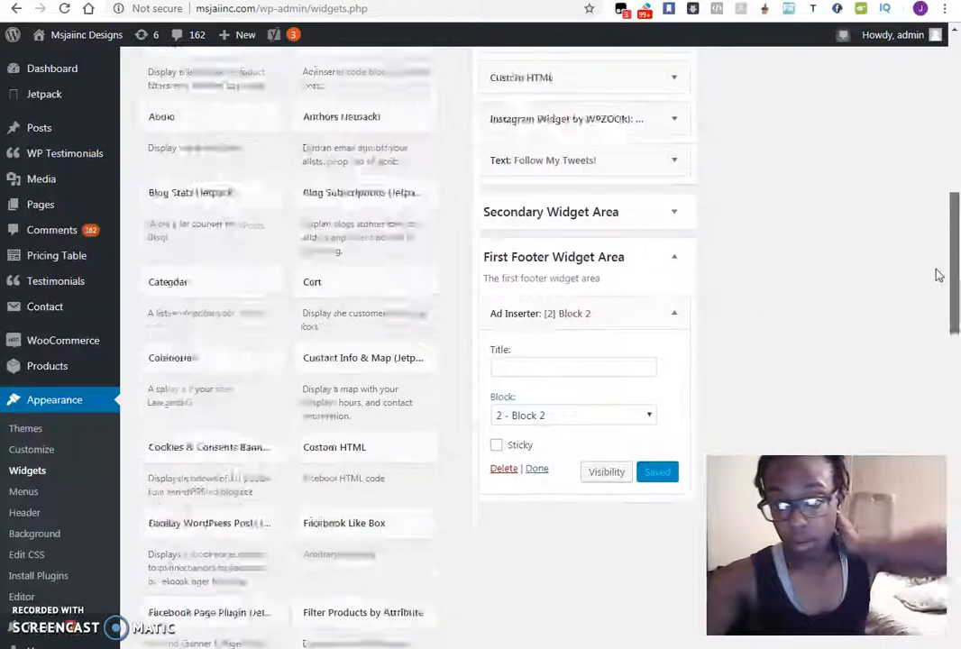
scroll(up, 3)
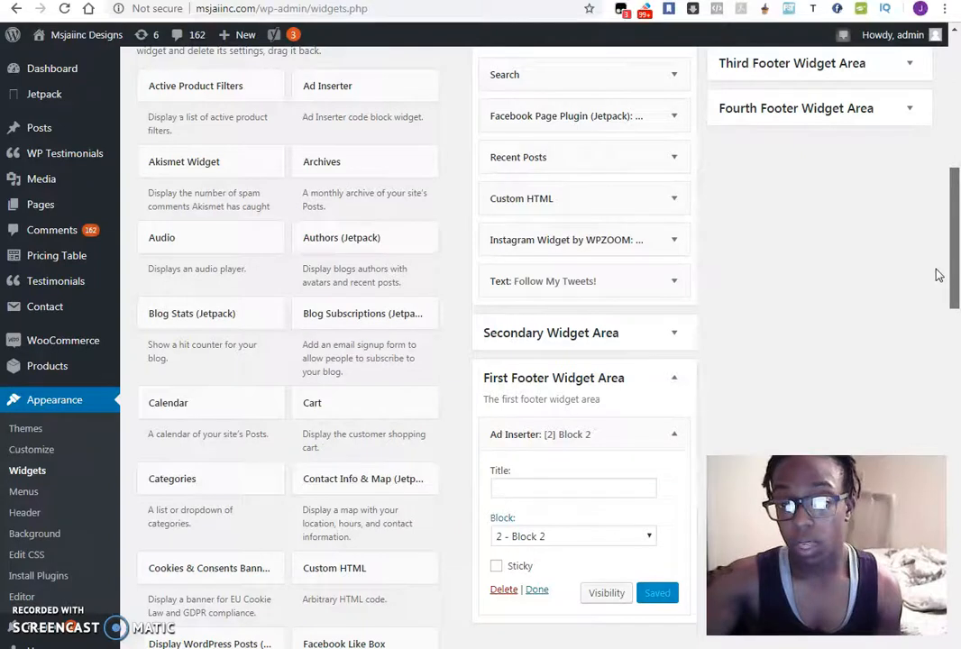
scroll(up, 3)
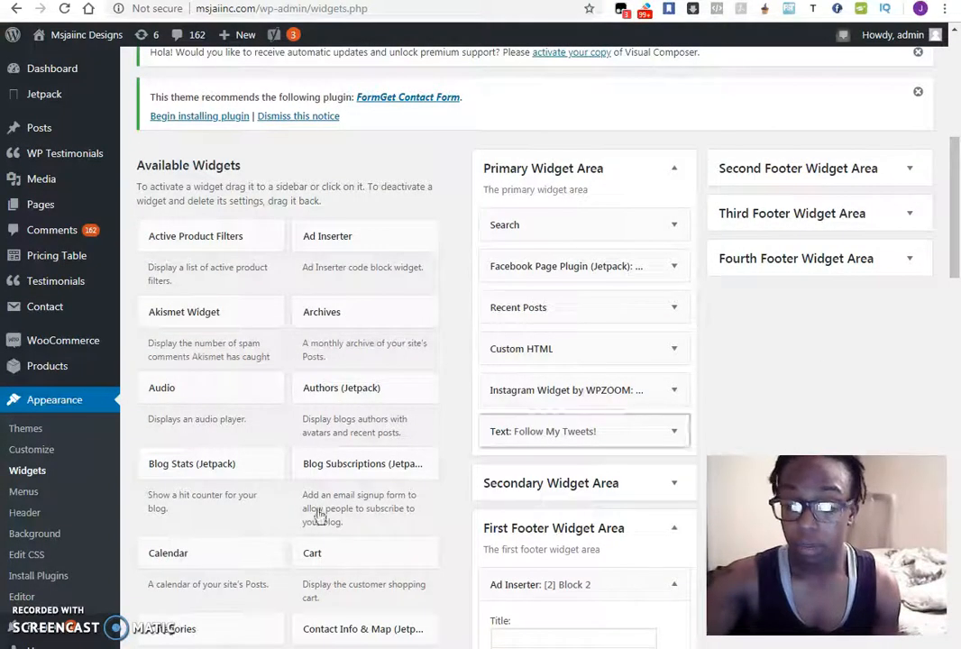
click(21, 596)
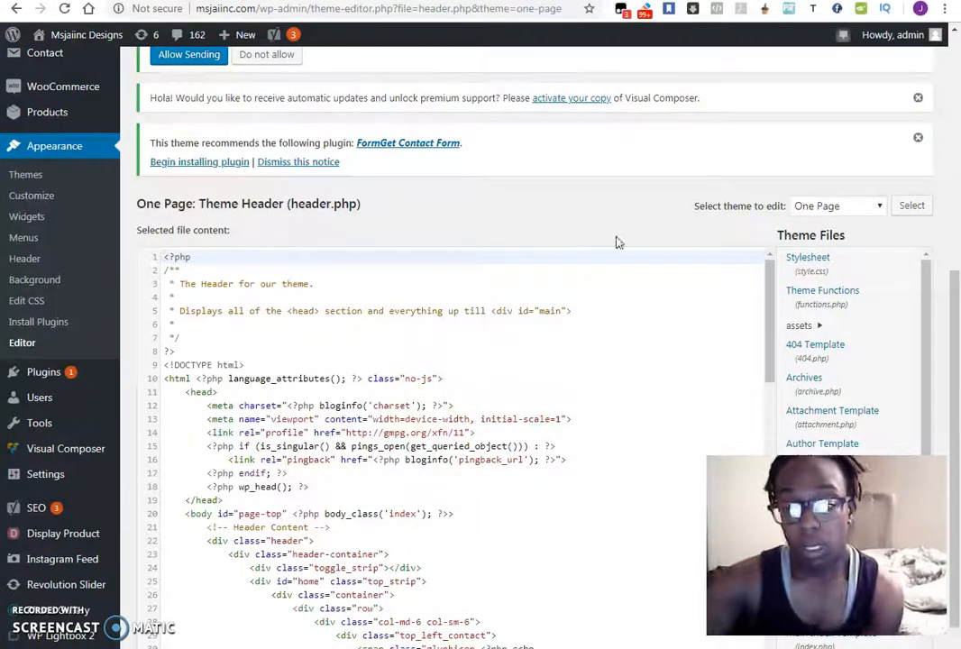
mouse_move(679, 190)
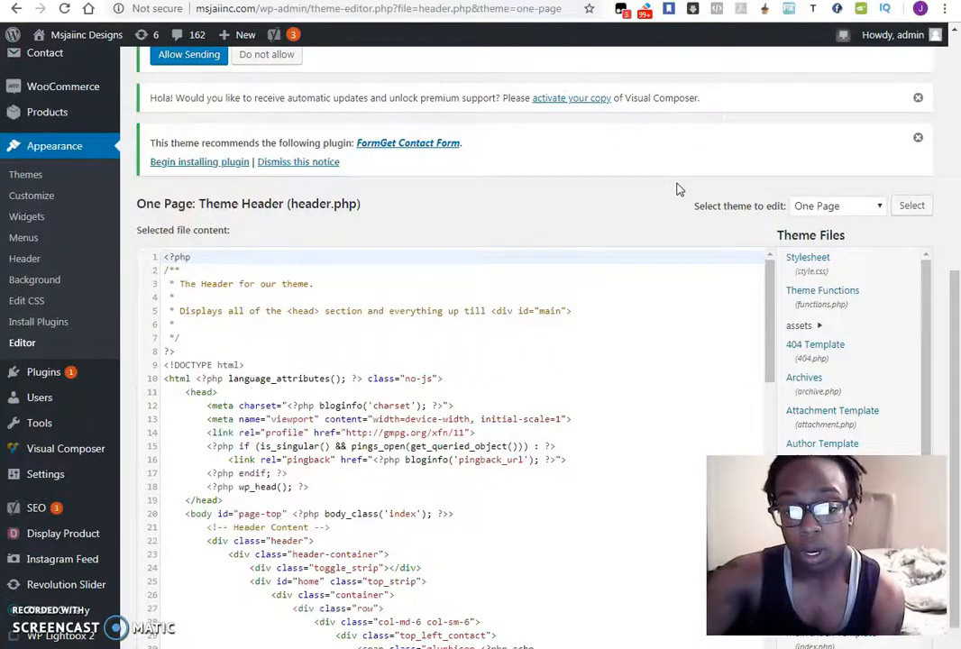
Focus the One Page theme's header.php code in the theme editor.
scroll(down, 3)
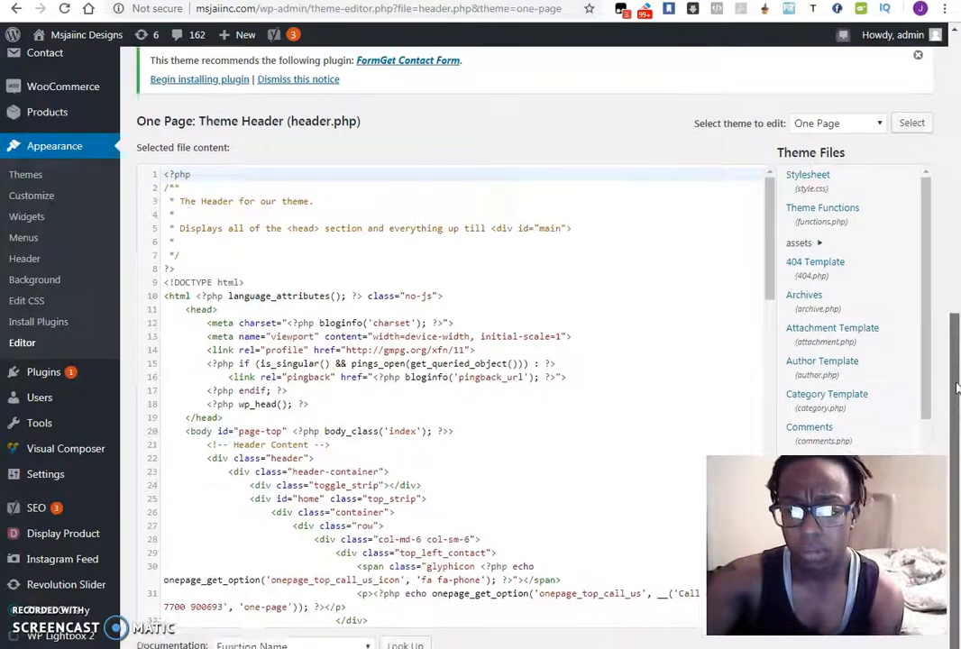
click(918, 54)
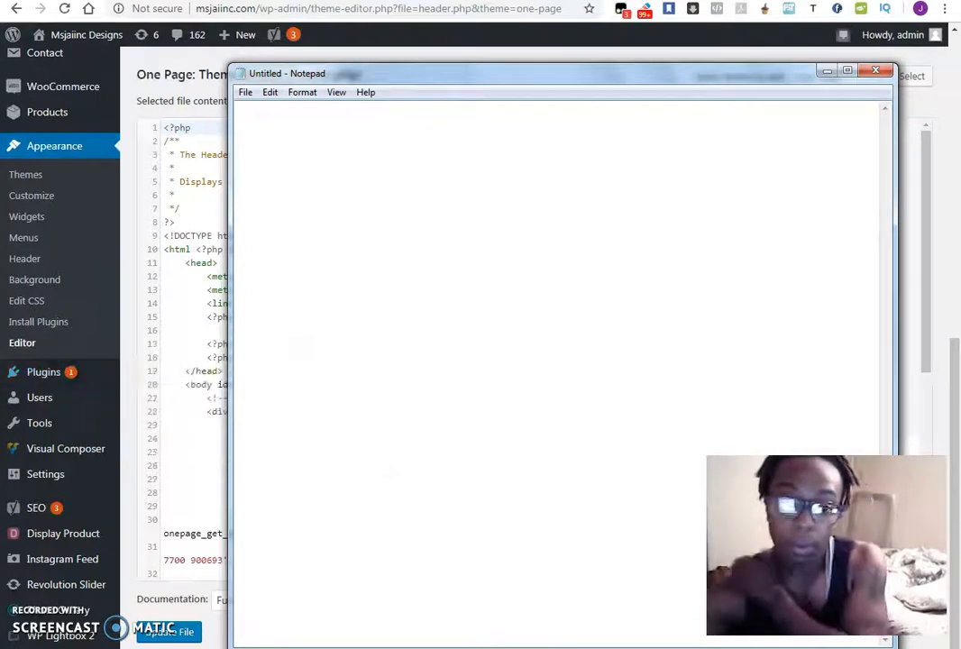
Copy all header.php code into the untitled Notepad document, then minimize Notepad.
click(875, 70)
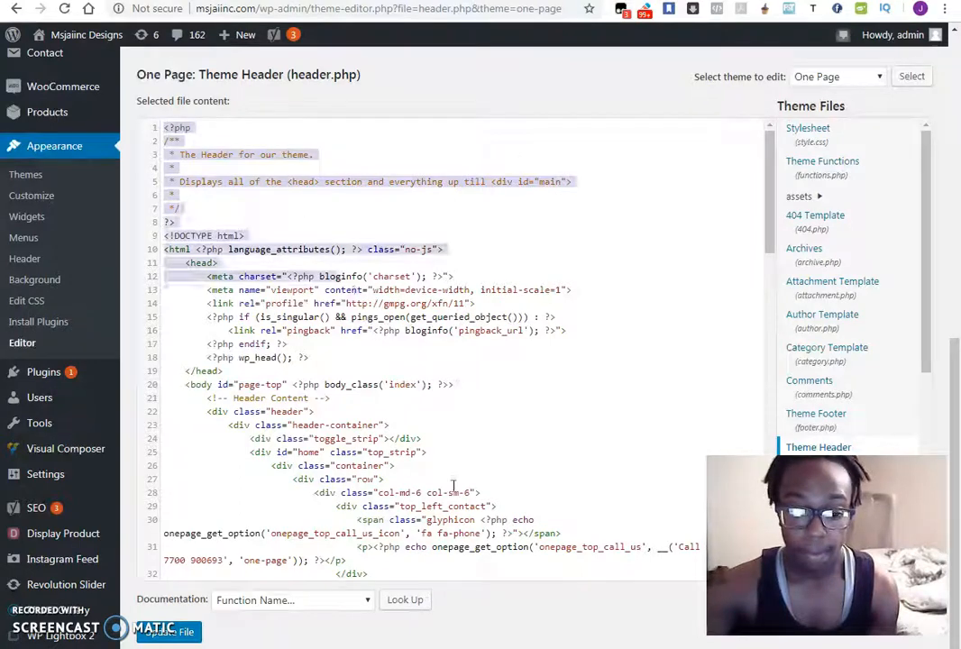
scroll(down, 3)
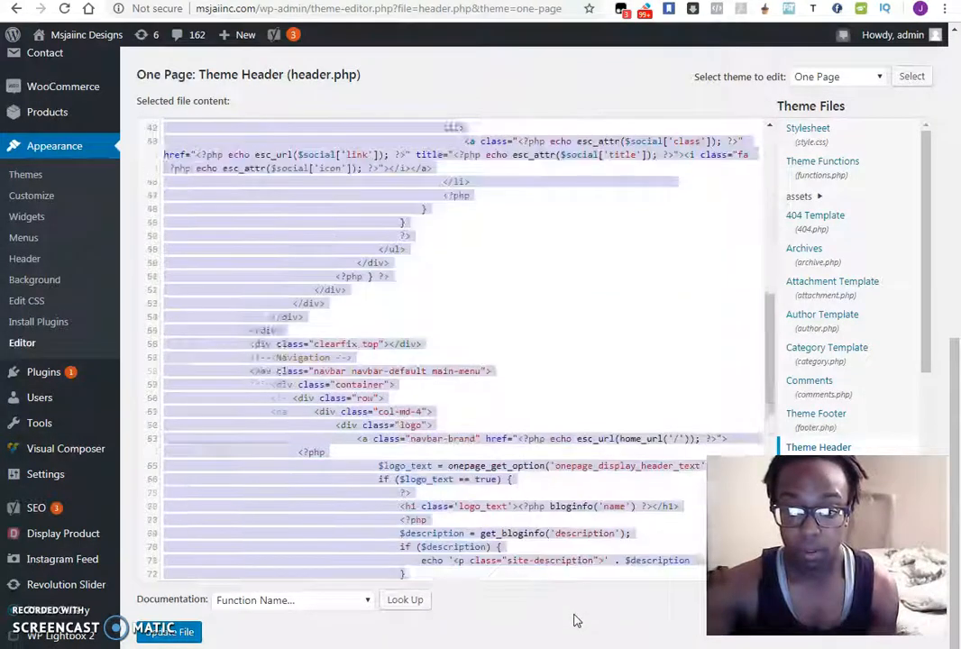
scroll(down, 3)
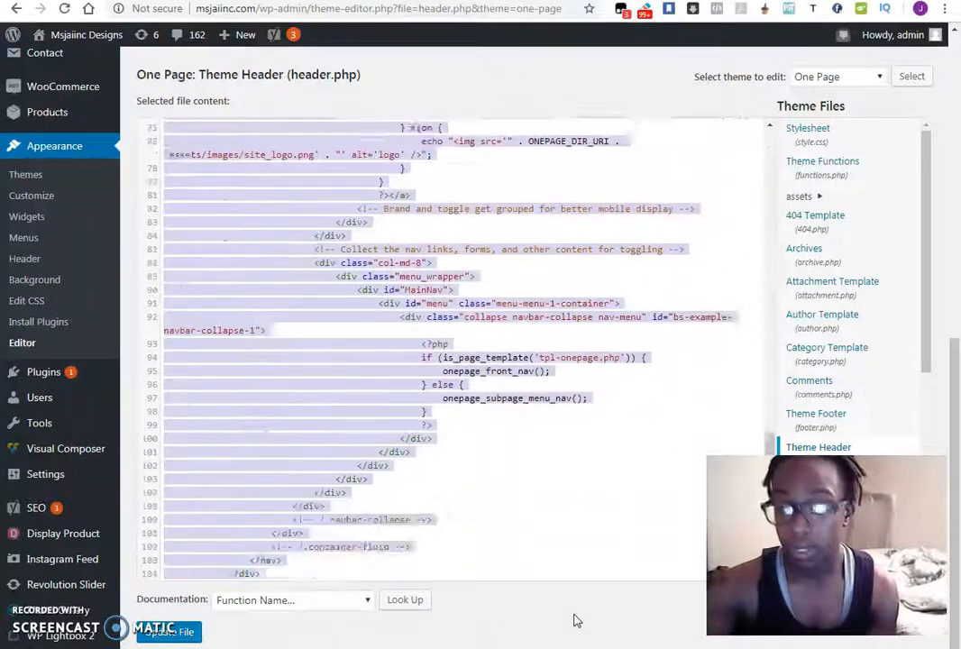
scroll(down, 3)
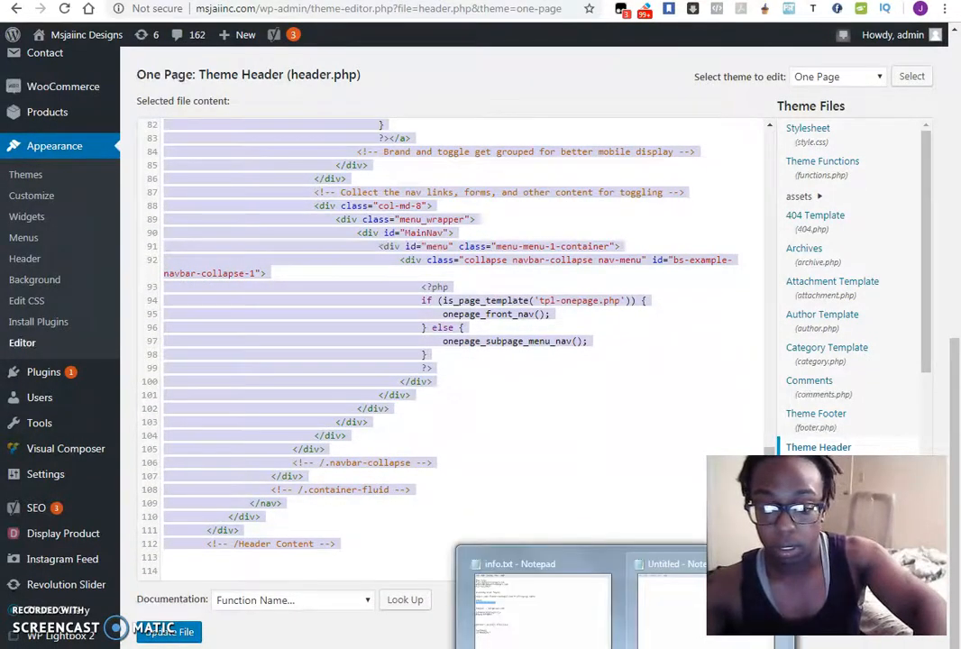
click(676, 564)
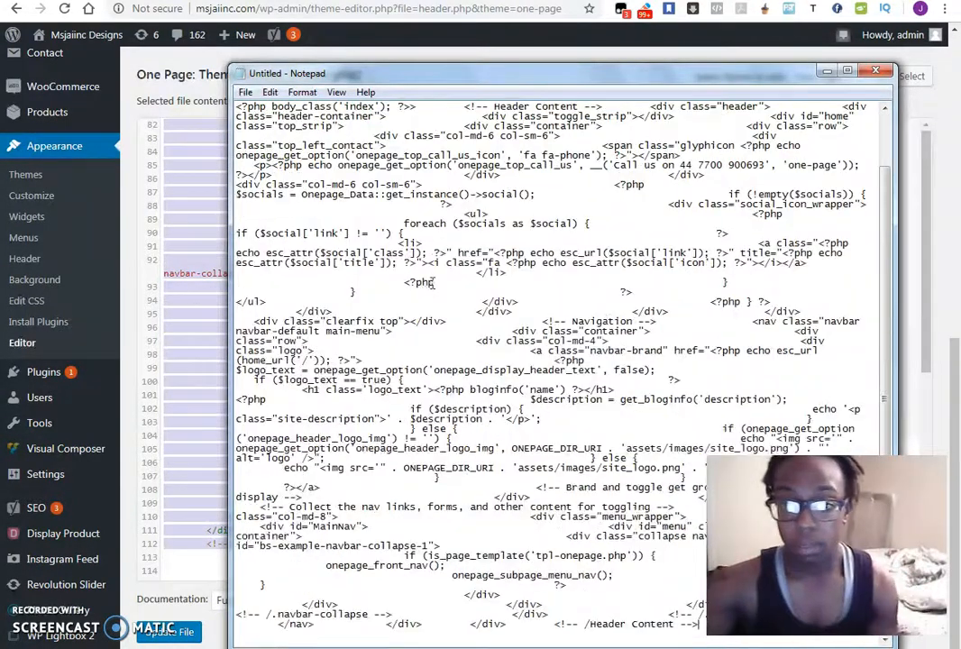
scroll(up, 3)
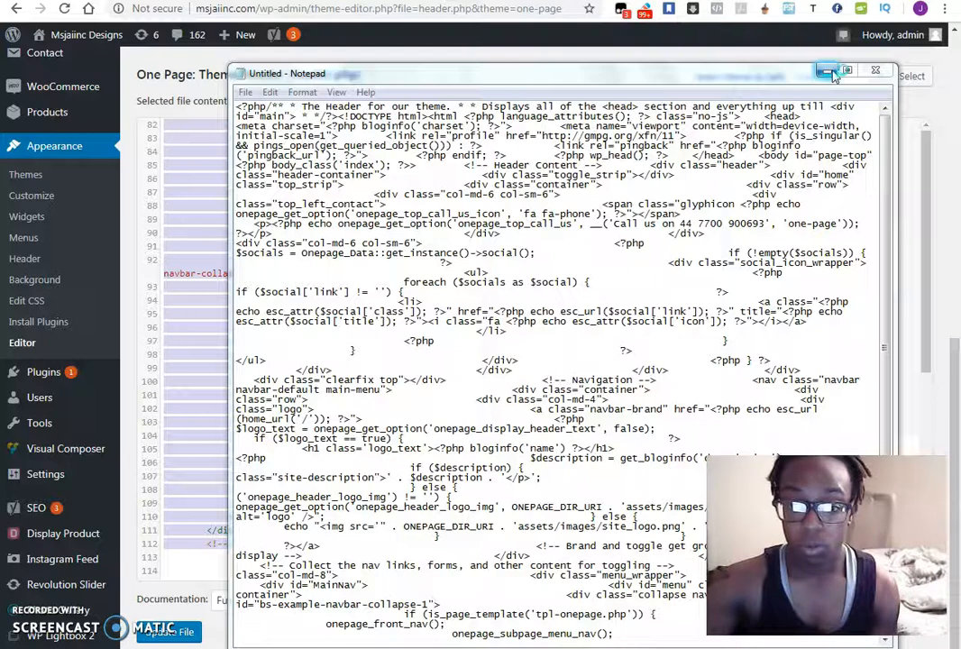
mouse_move(826, 70)
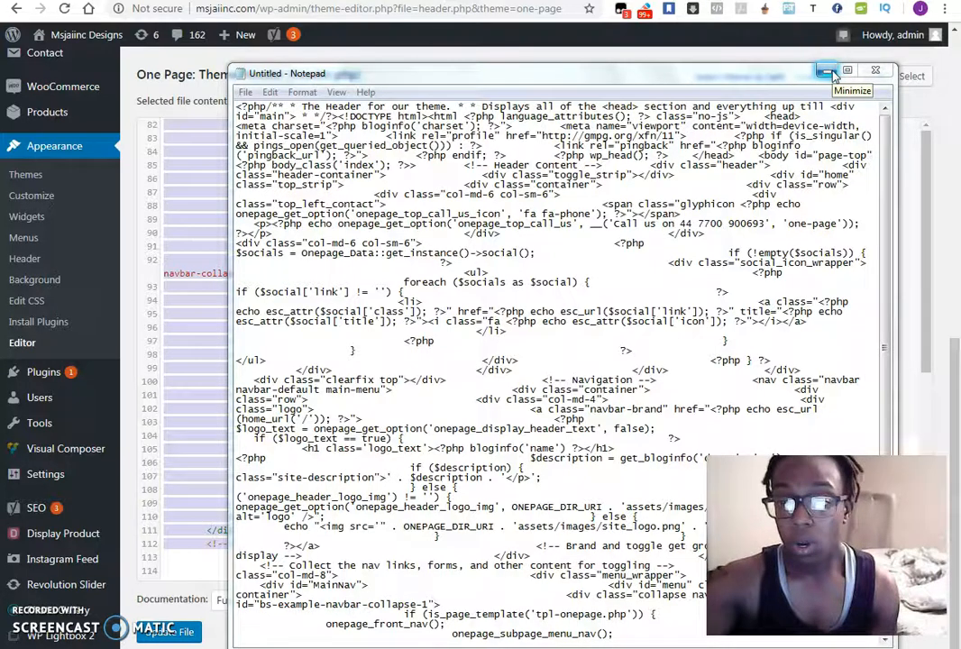
click(826, 73)
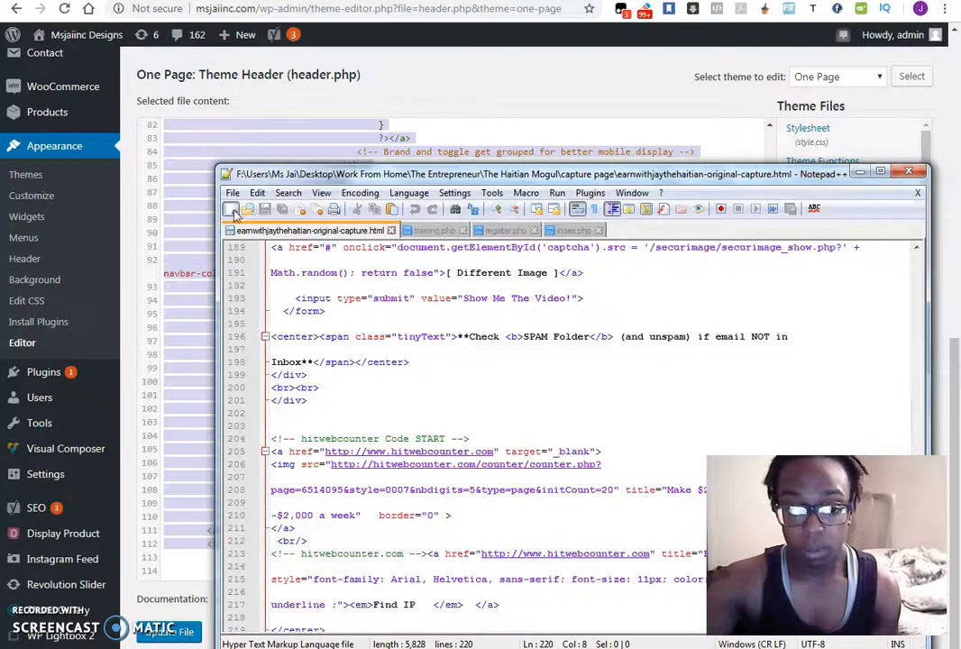
Start a new Notepad++ document and save it to the Desktop as 'one page them hea'.
click(232, 208)
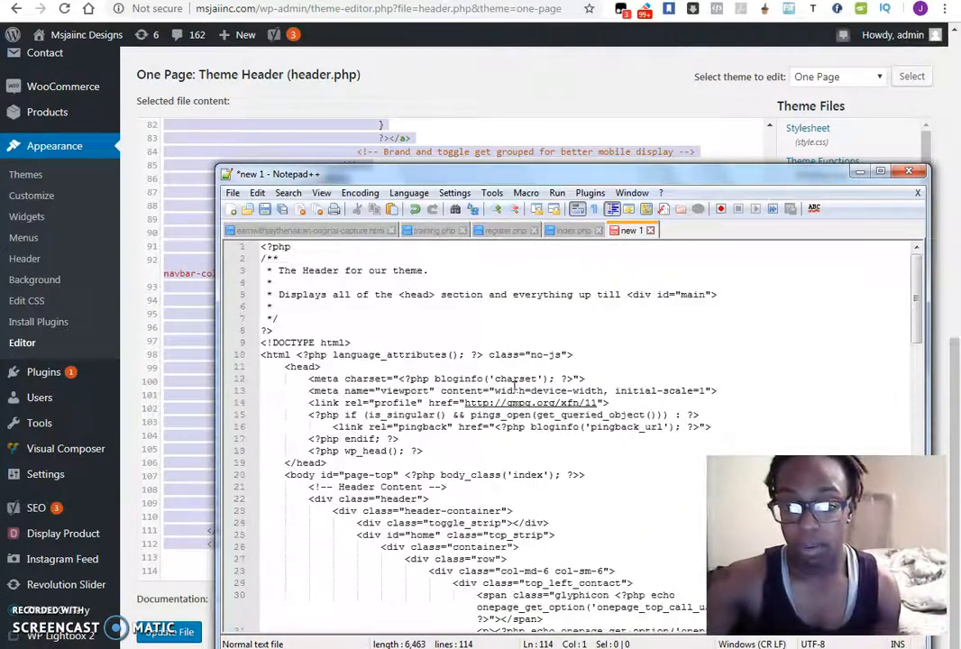
click(233, 192)
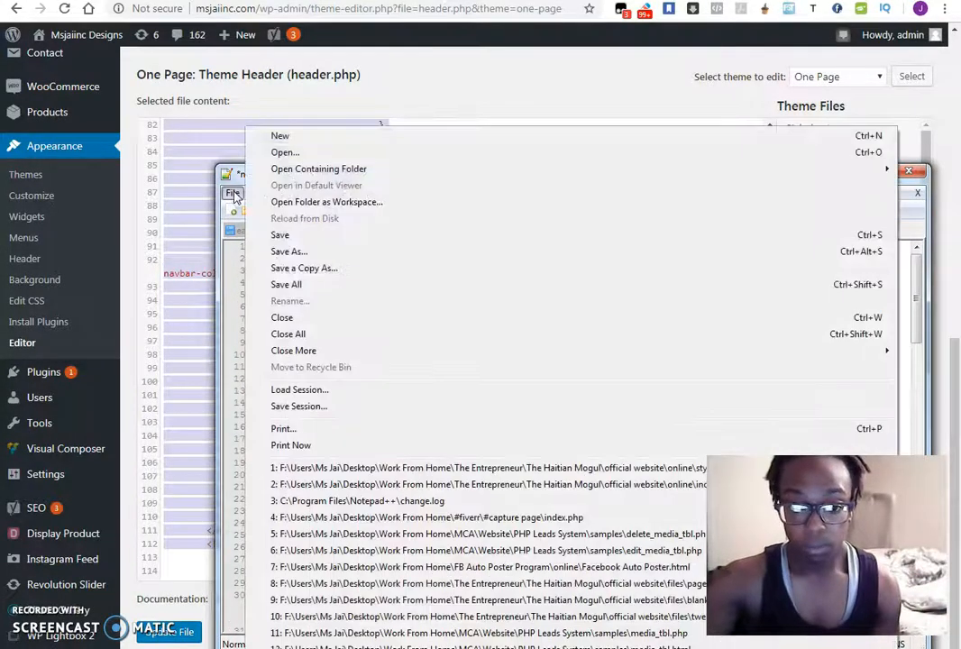
click(288, 250)
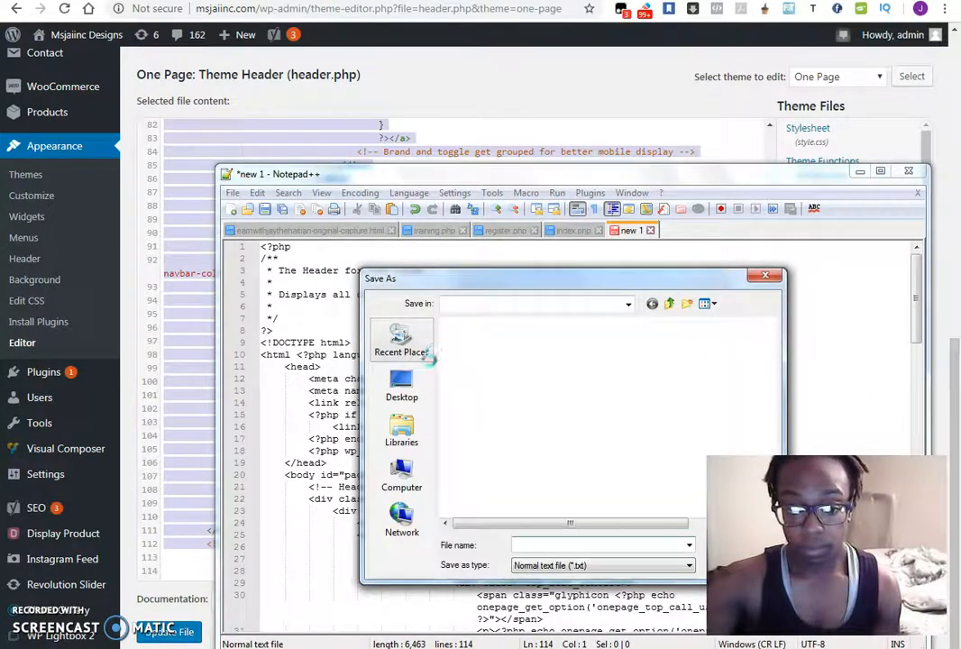
click(401, 383)
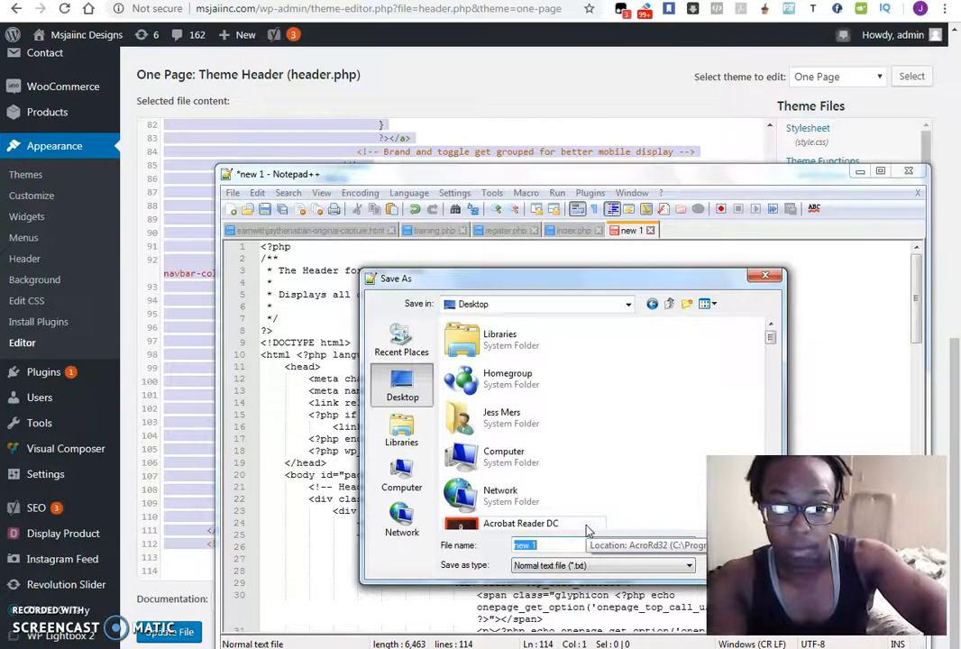
text(one page them)
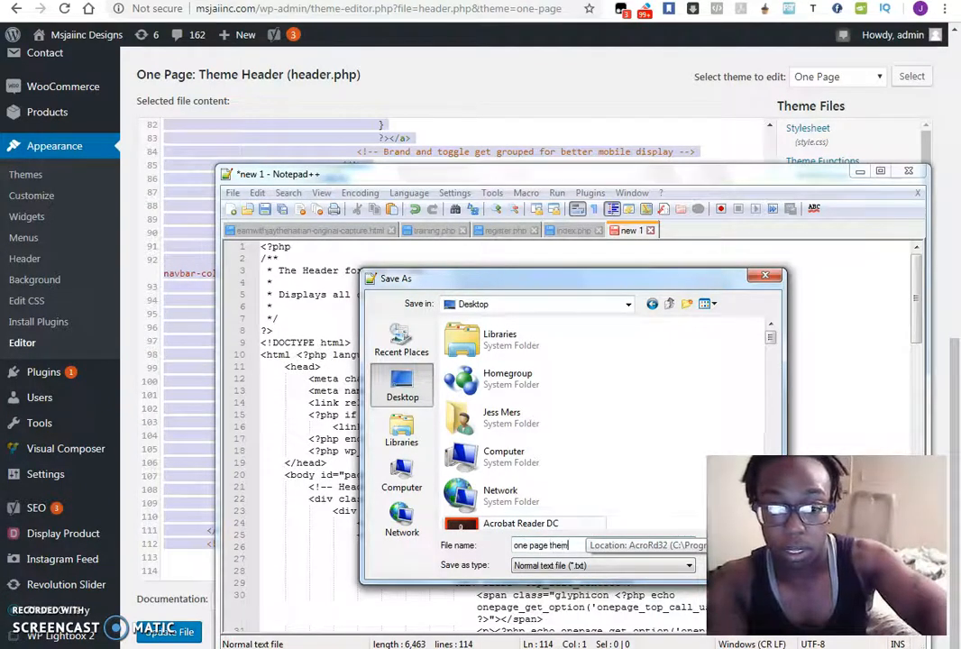
text(hea)
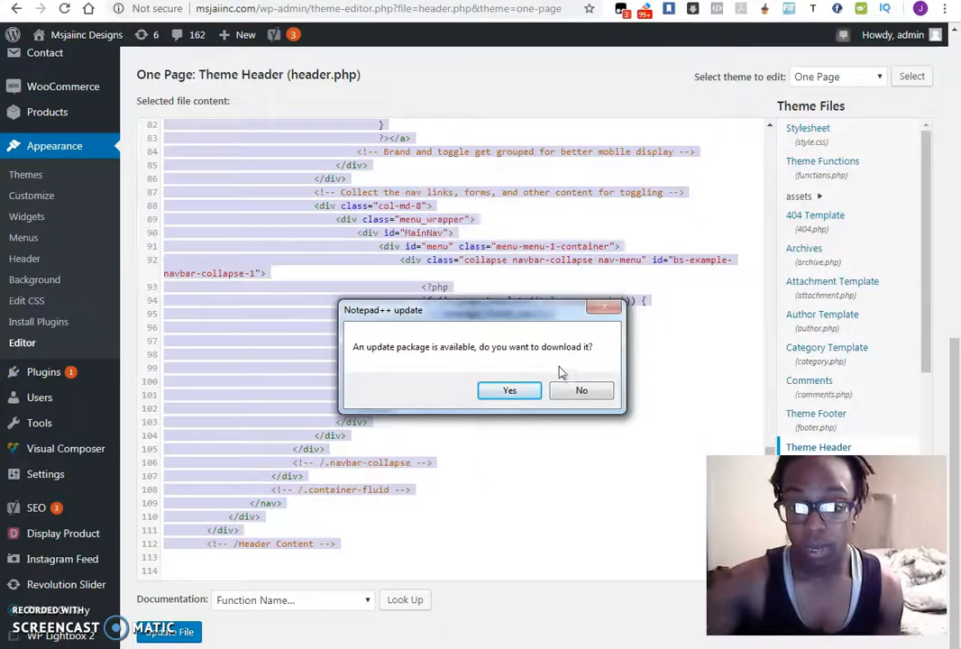
Decline the Notepad++ update and scroll header.php back to its beginning.
click(580, 390)
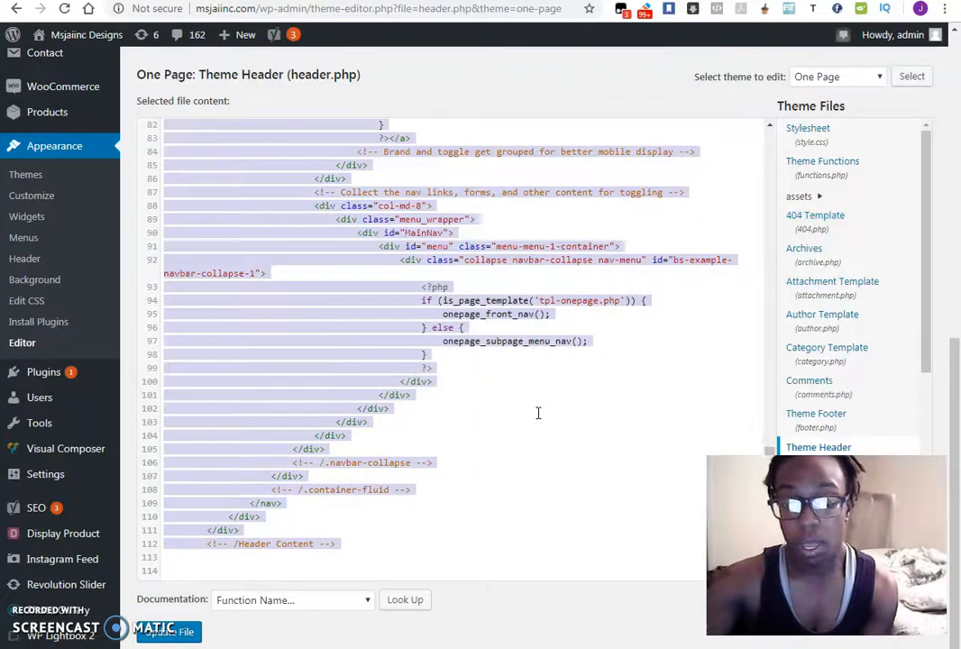
scroll(up, 3)
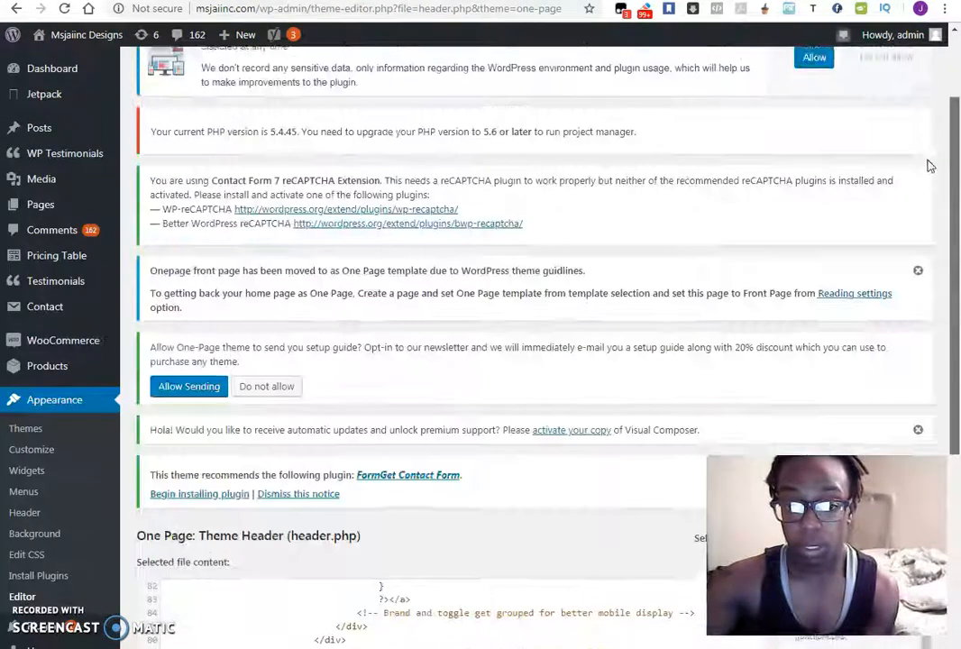
scroll(down, 3)
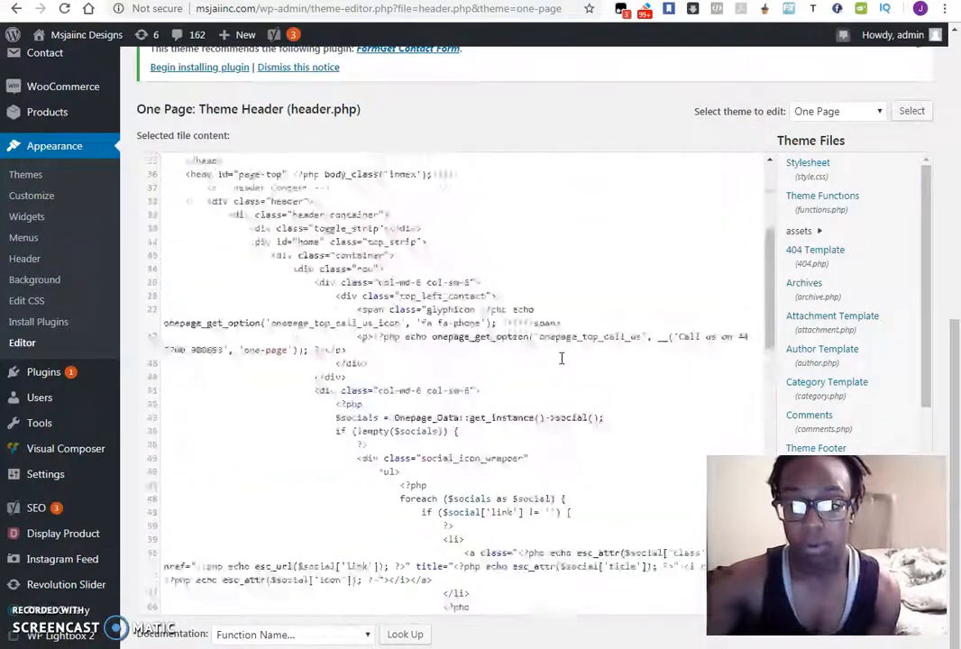
scroll(up, 3)
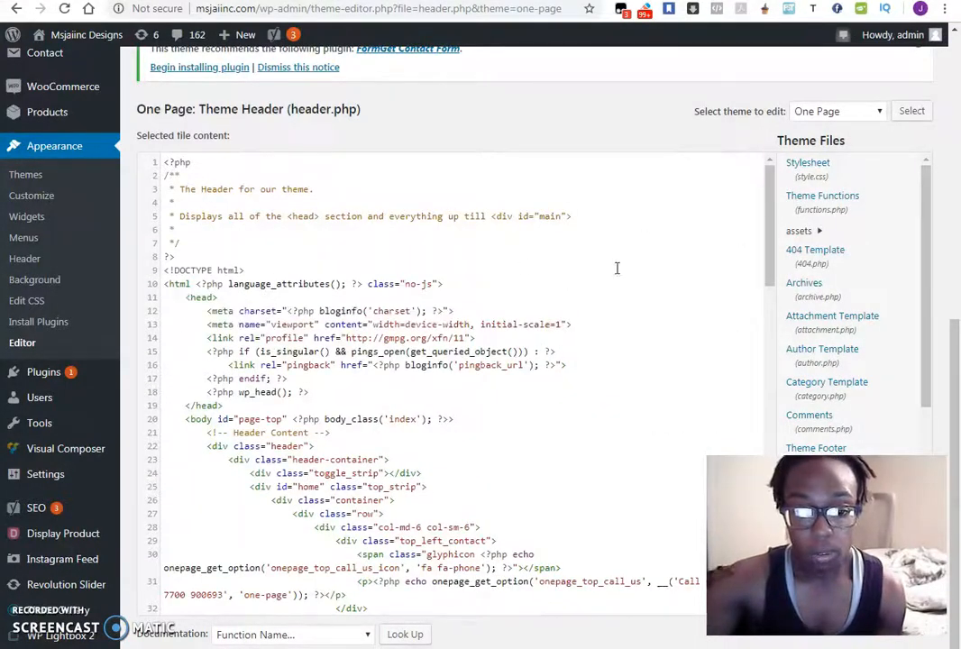
scroll(down, 3)
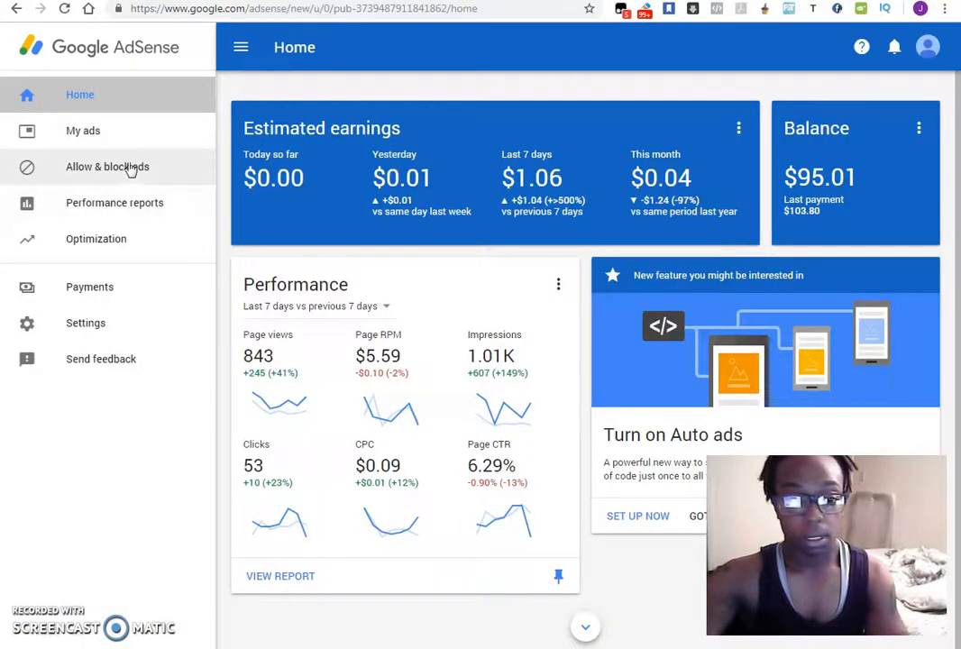
Open My ads > Content > Ad units in AdSense to list existing units.
click(83, 131)
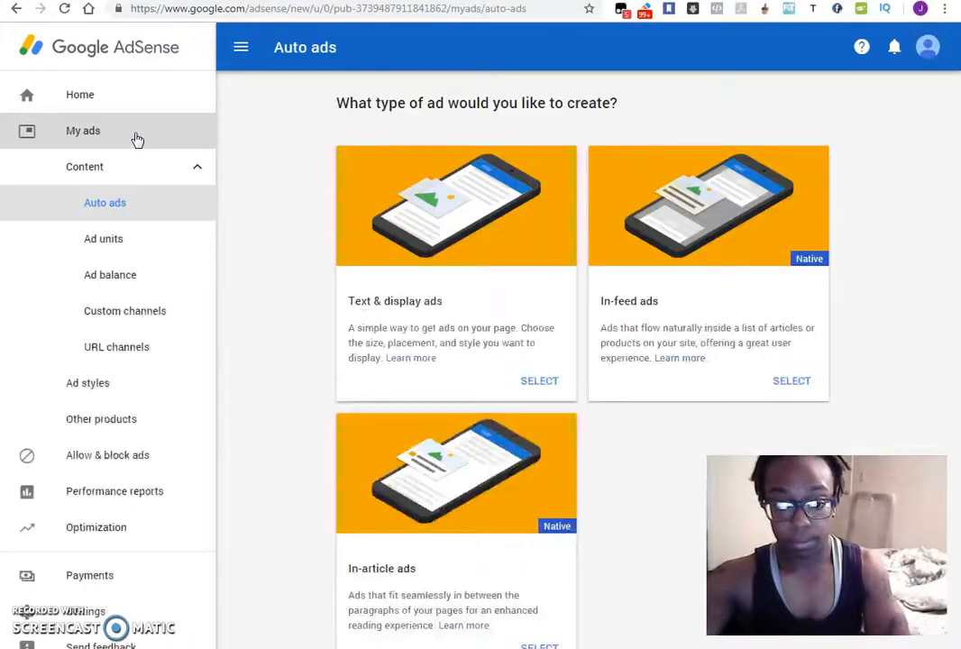
click(104, 202)
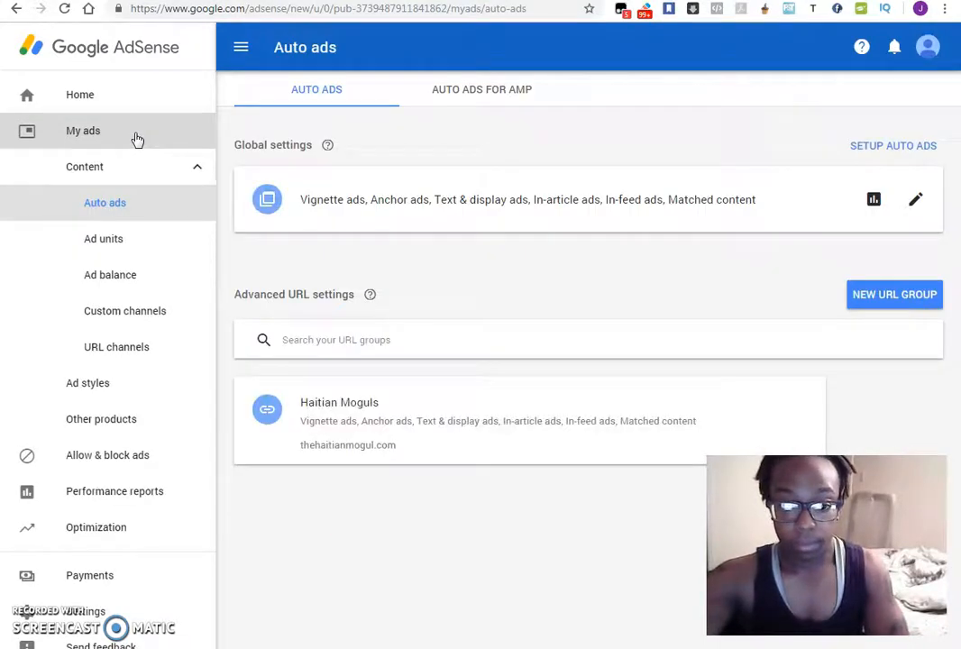
mouse_move(537, 477)
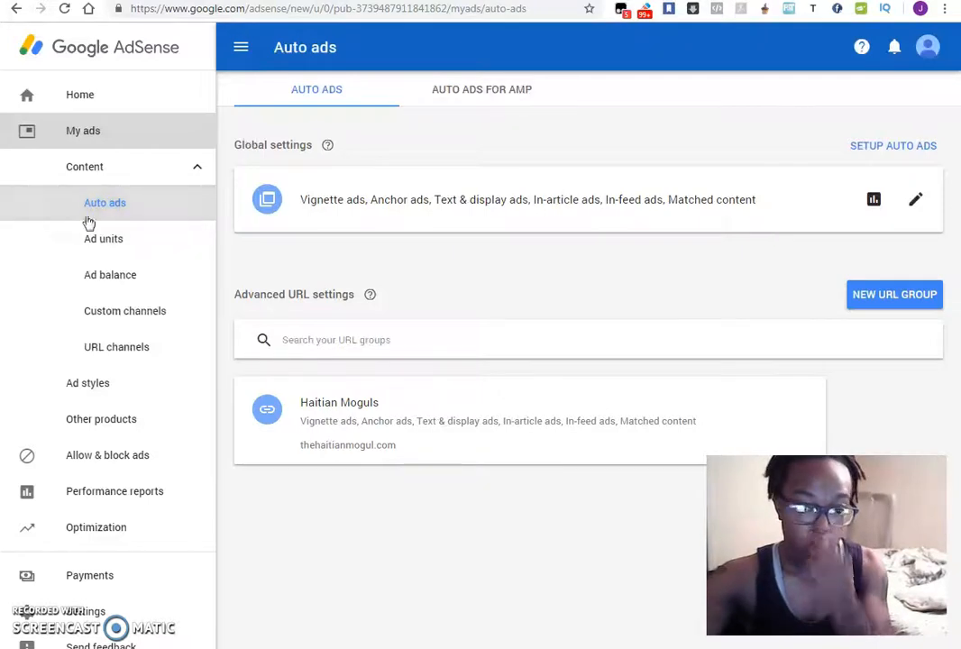
click(103, 238)
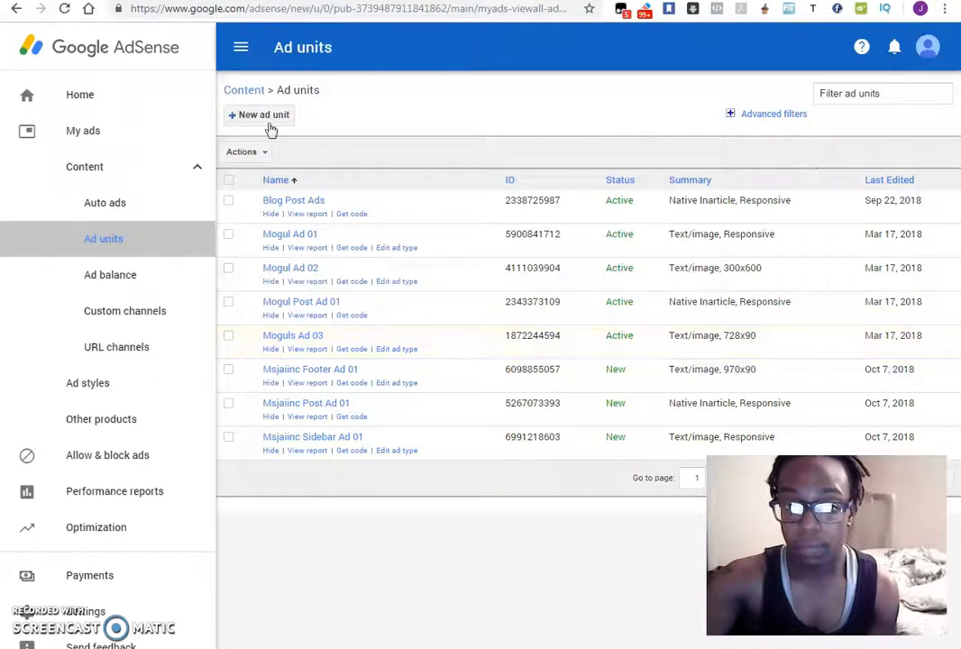
Create a Text & display ad unit, Large Leaderboard 970×90, named 'Msjaiinc Header Ad 01'.
click(263, 115)
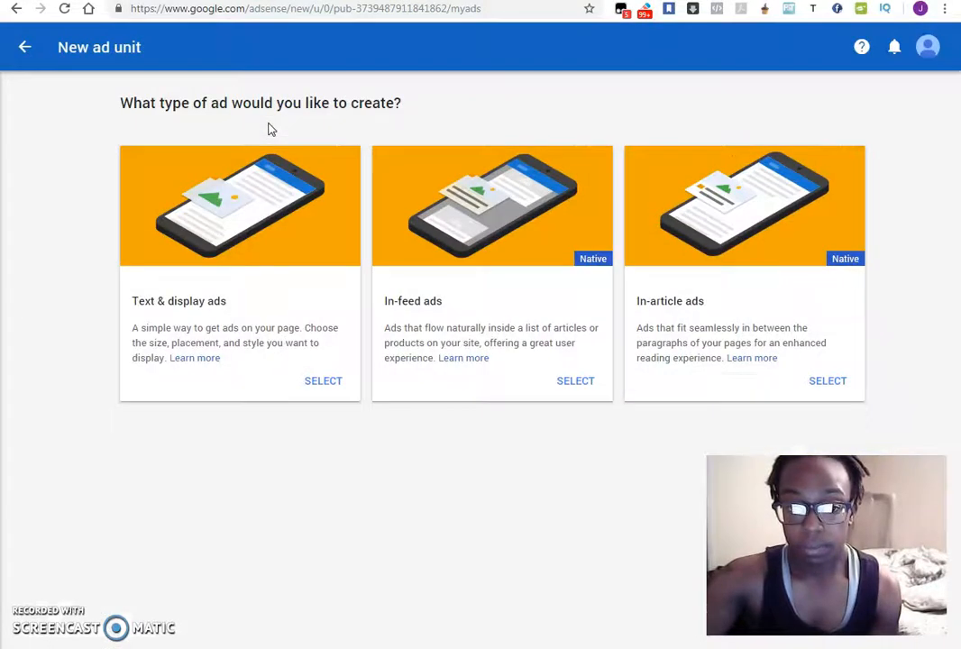
mouse_move(241, 236)
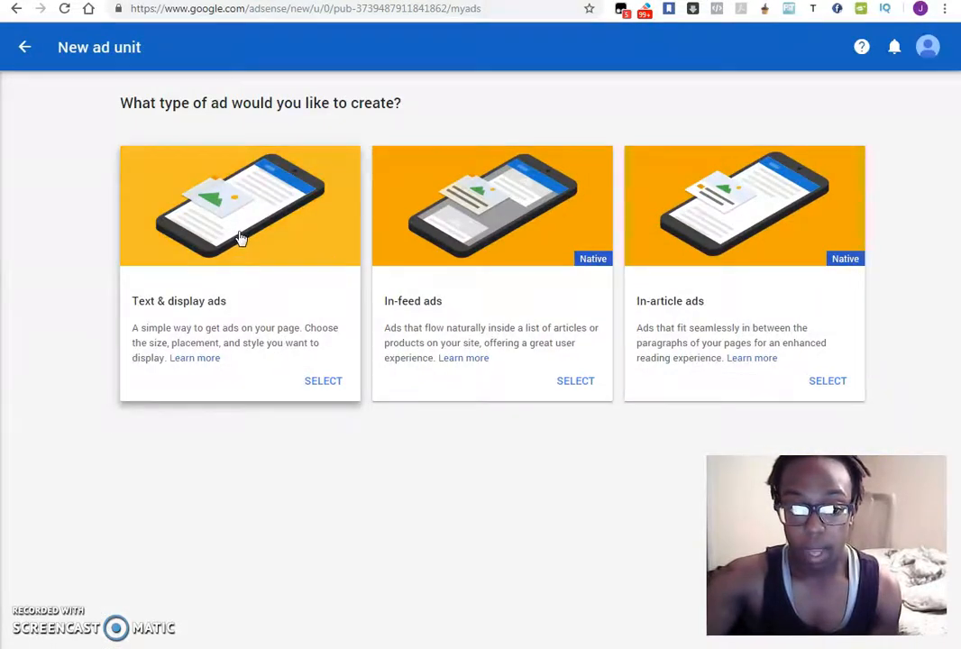
click(323, 380)
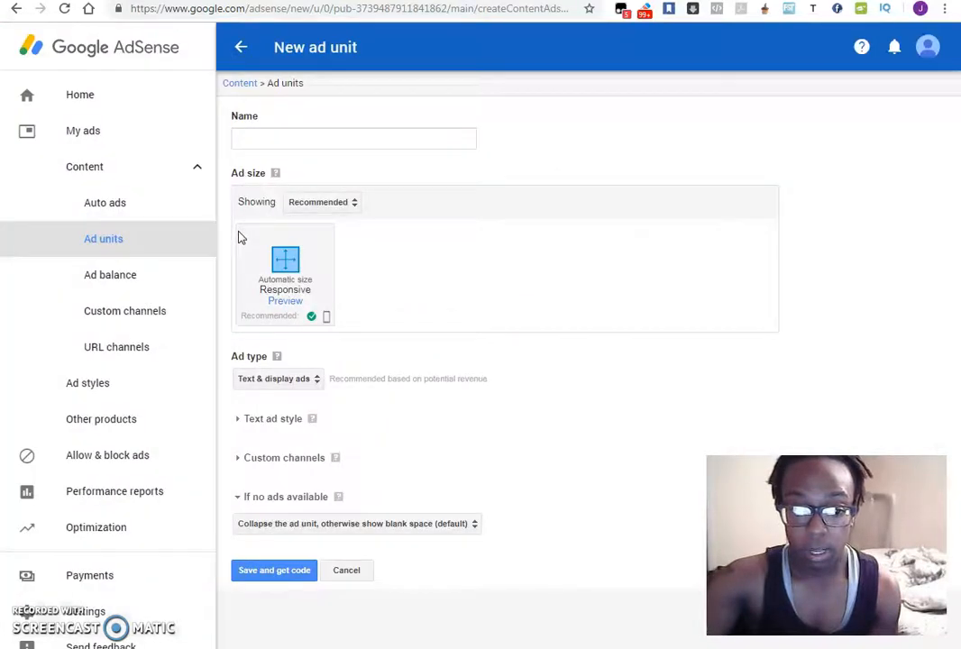
click(322, 202)
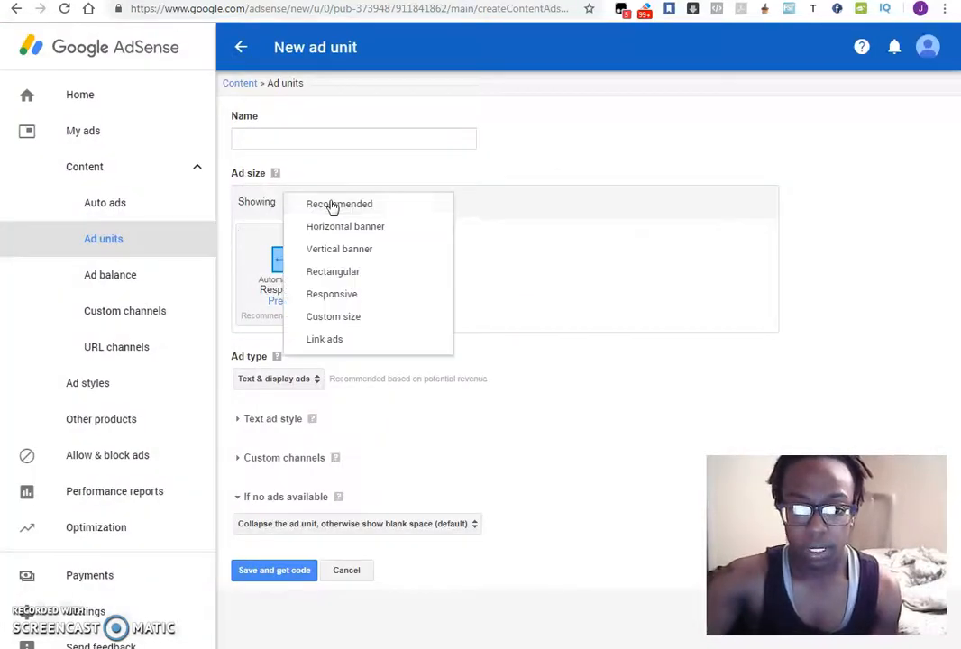
click(345, 226)
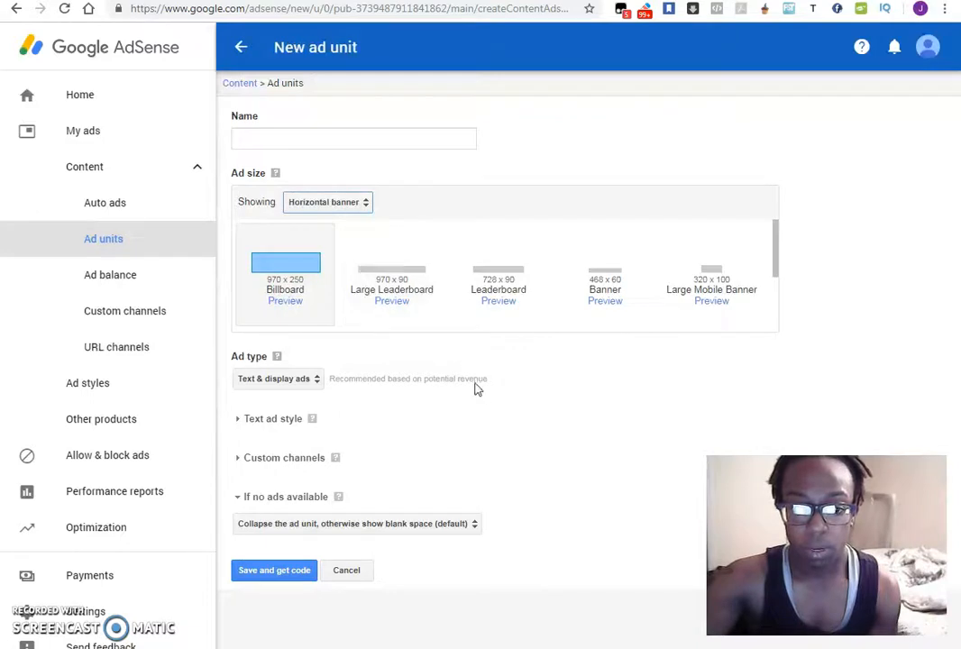
mouse_move(391, 268)
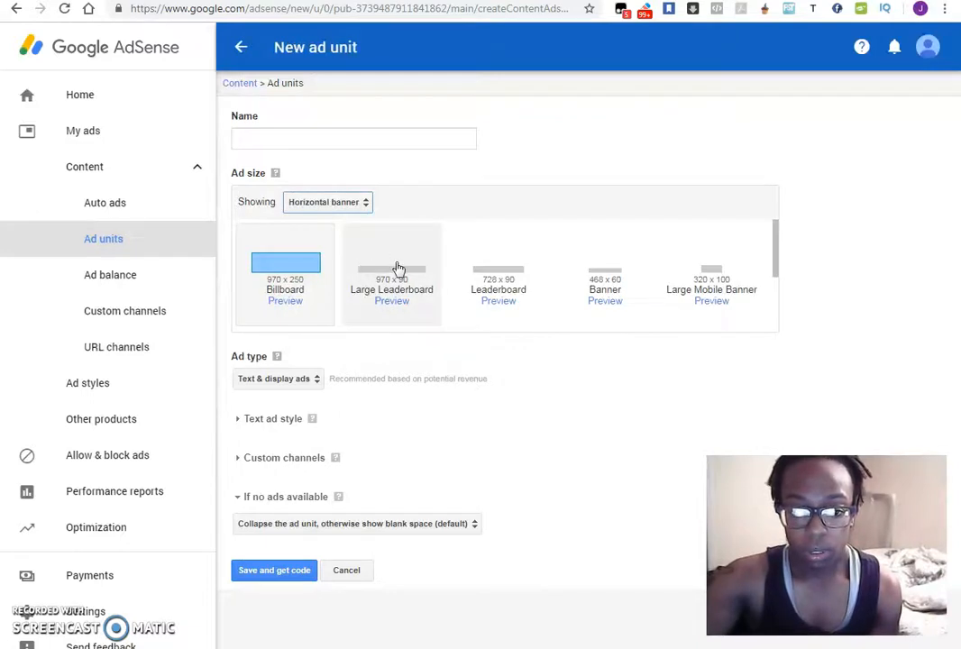
click(391, 271)
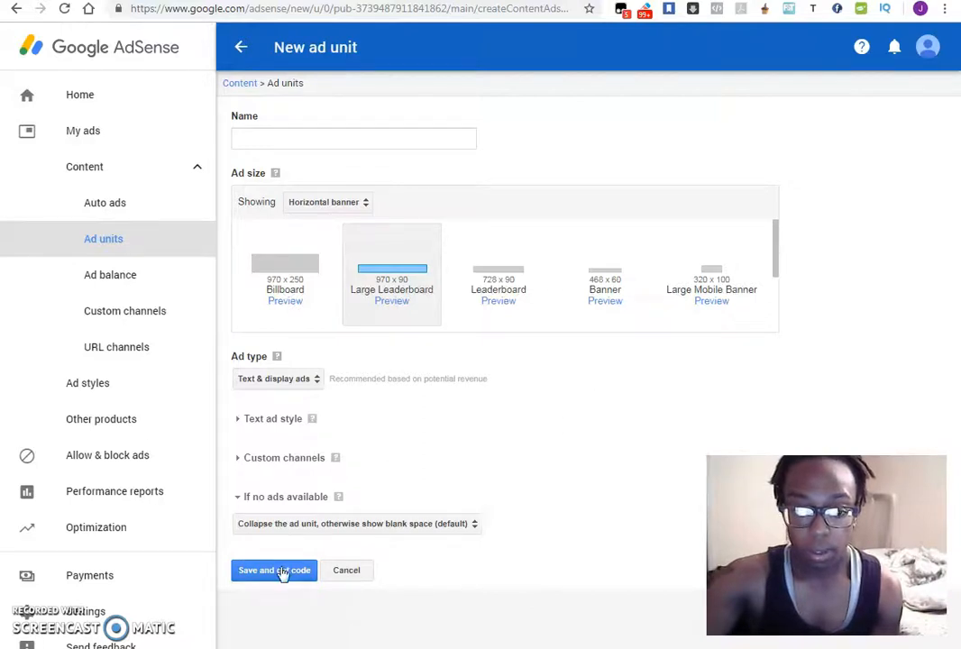
text(Msjaiinc He)
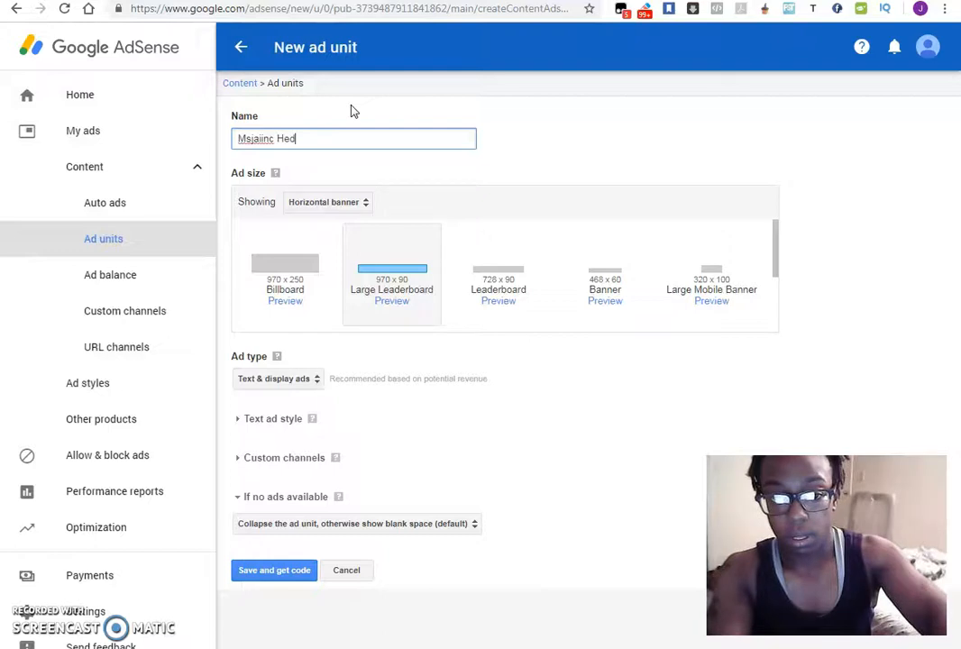
text(der Ad 01)
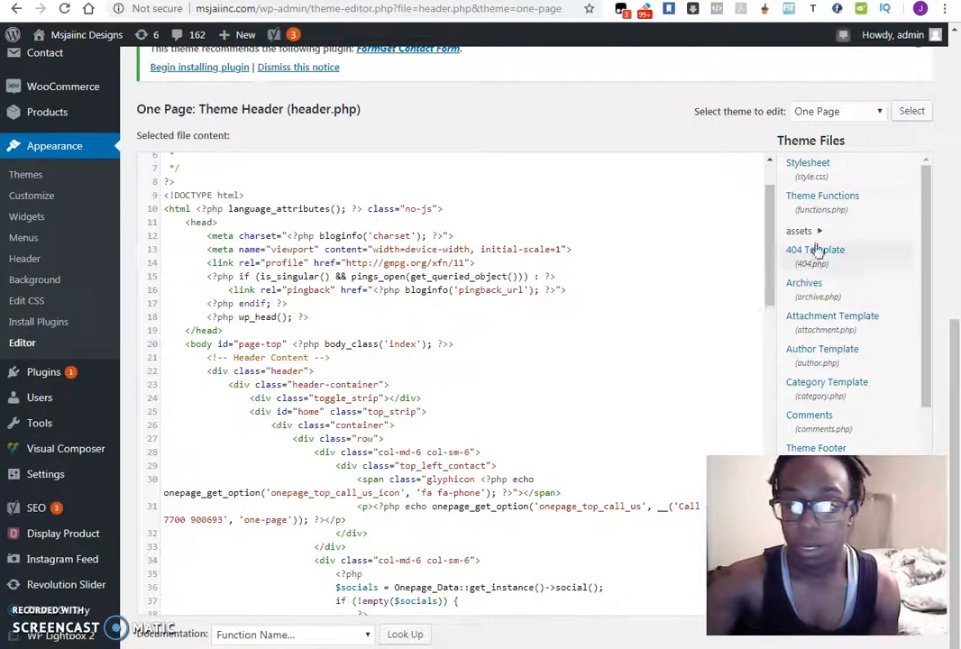
Paste the Msjaiinc Header Ad 01 code right after <body> in header.php and update the file.
scroll(down, 3)
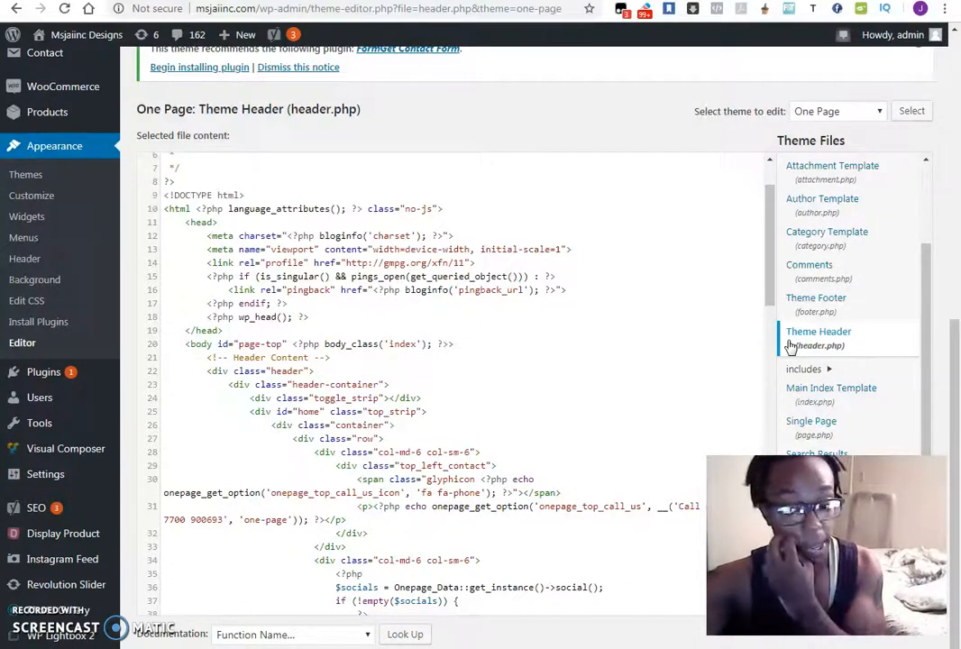
mouse_move(673, 340)
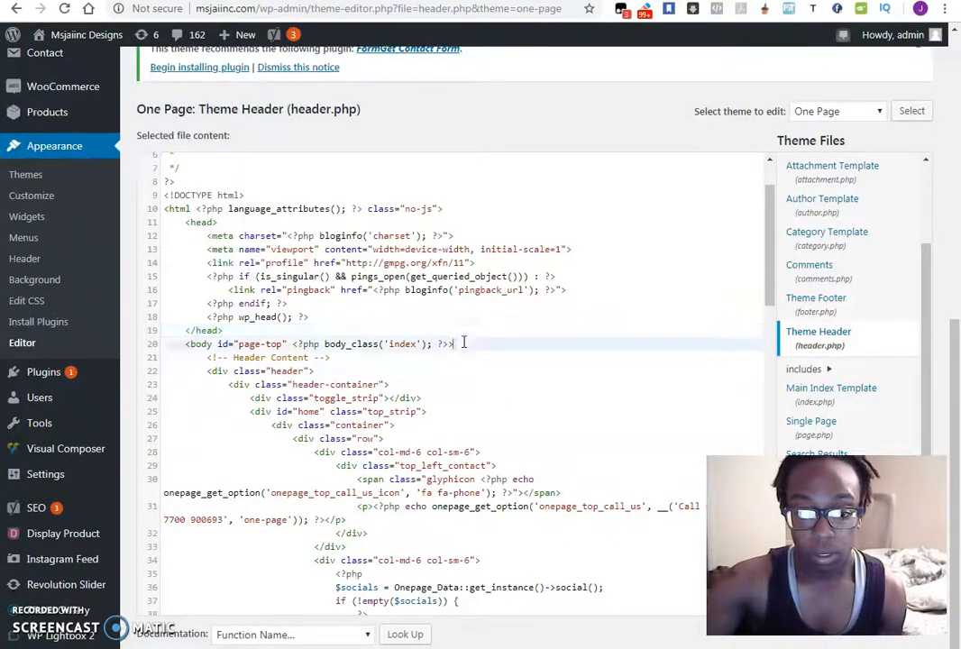
key(enter)
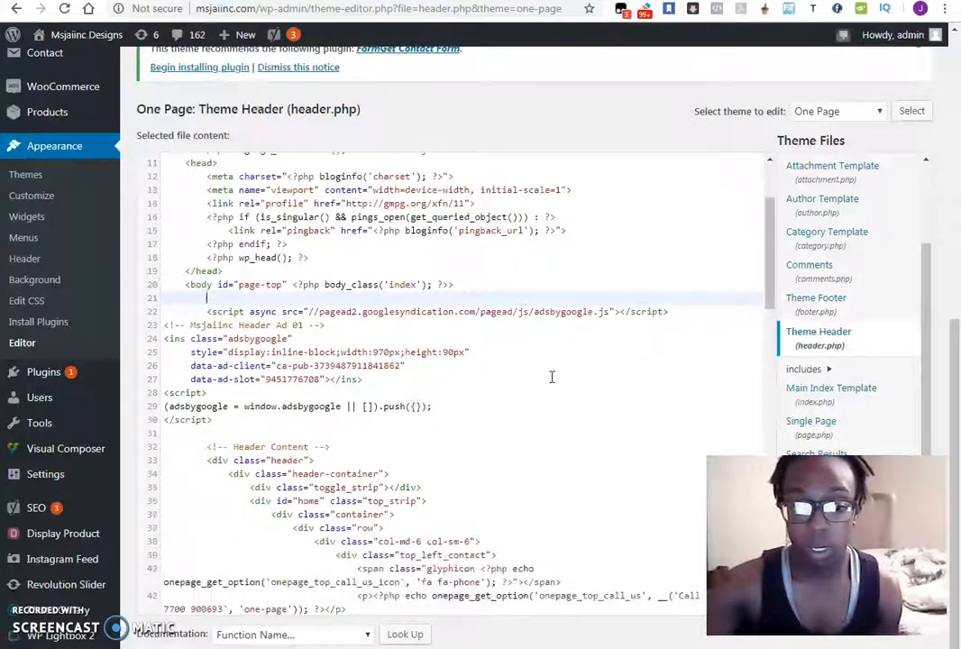
scroll(down, 3)
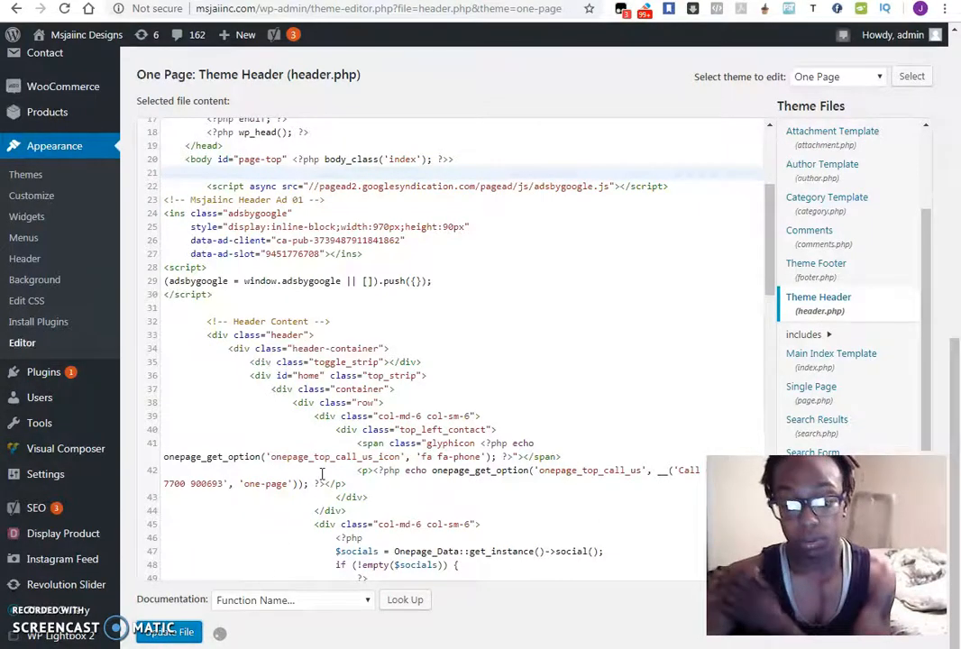
click(166, 631)
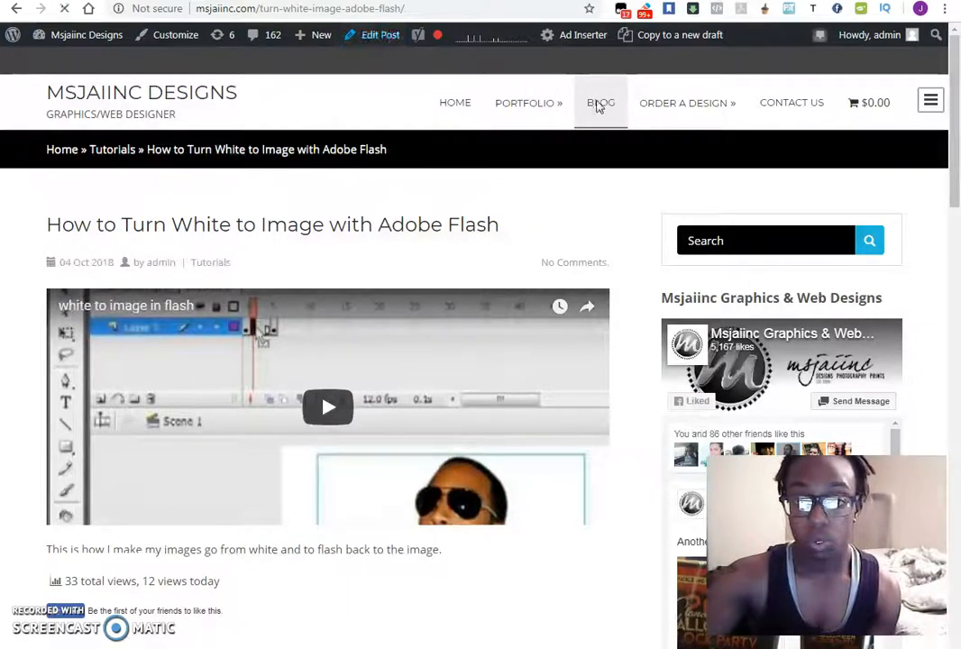
Open the live BLOG page to check the header ad strip below the menu.
click(600, 102)
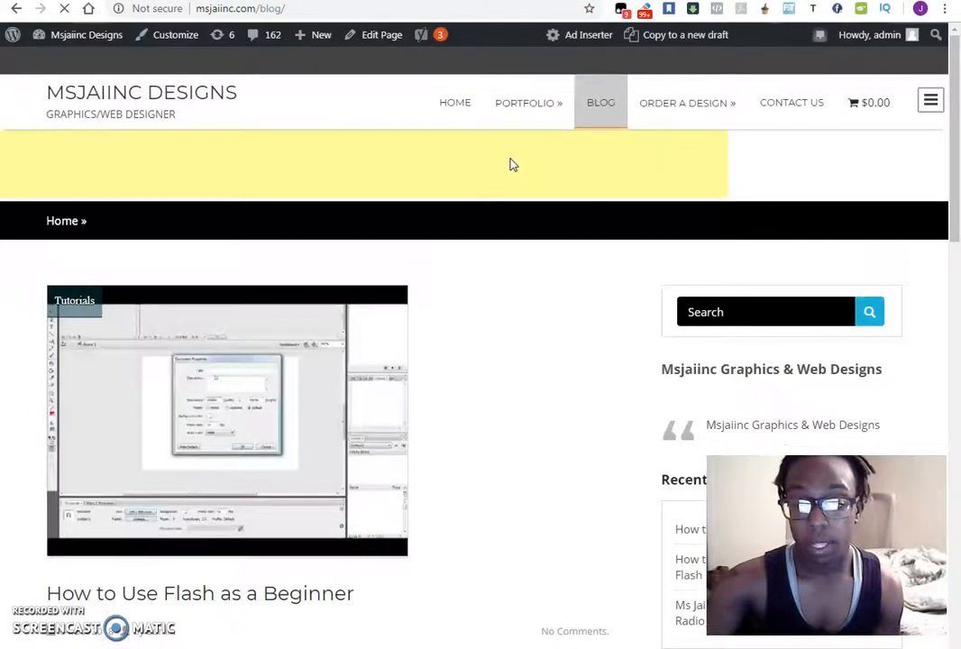
mouse_move(388, 176)
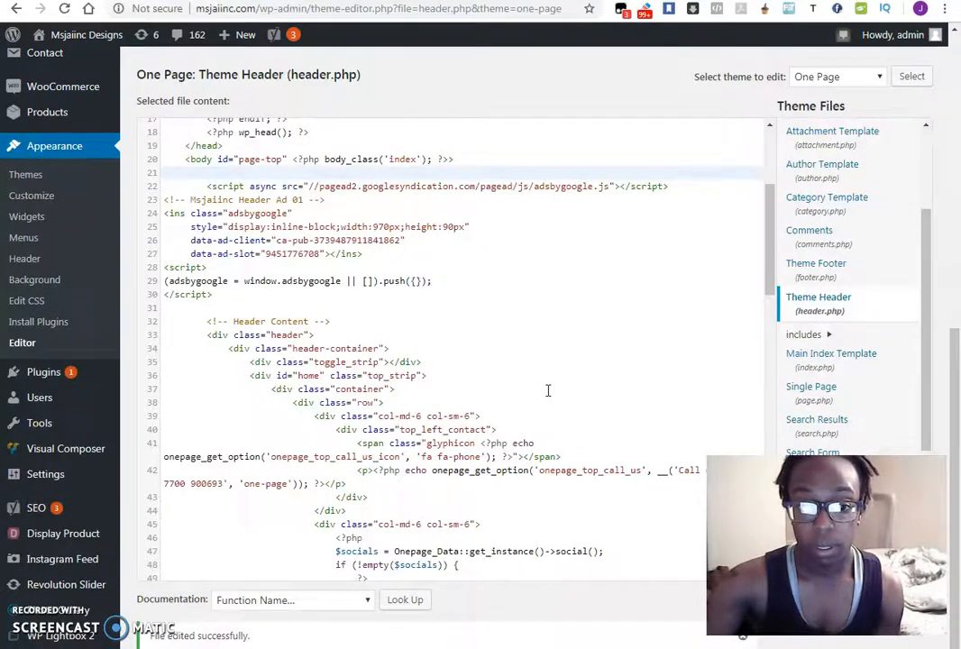
Move the header ad code from below <body> to after wp_head() in header.php.
scroll(up, 3)
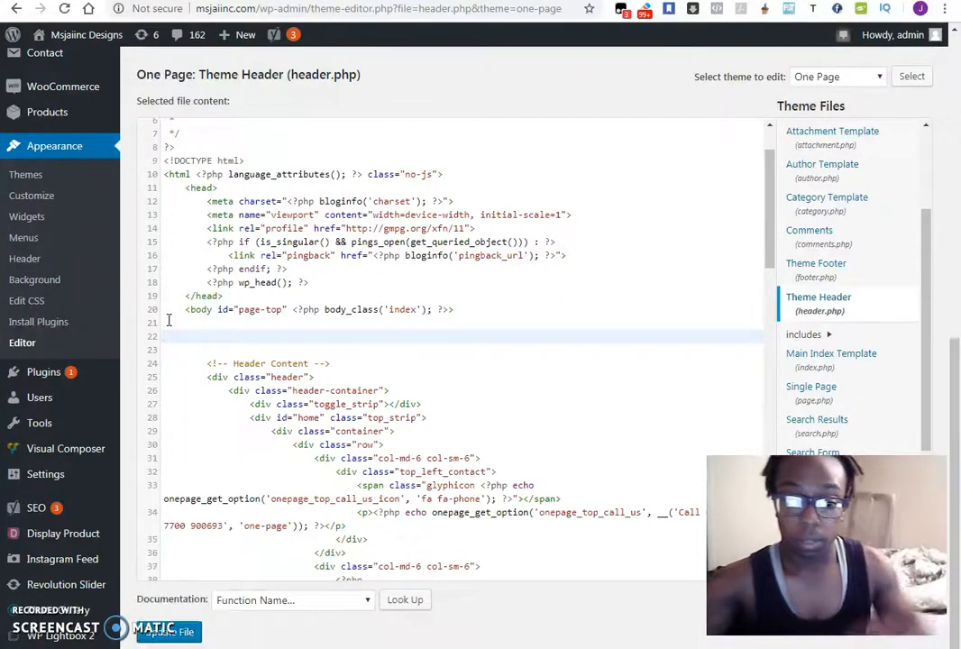
key(Backspace)
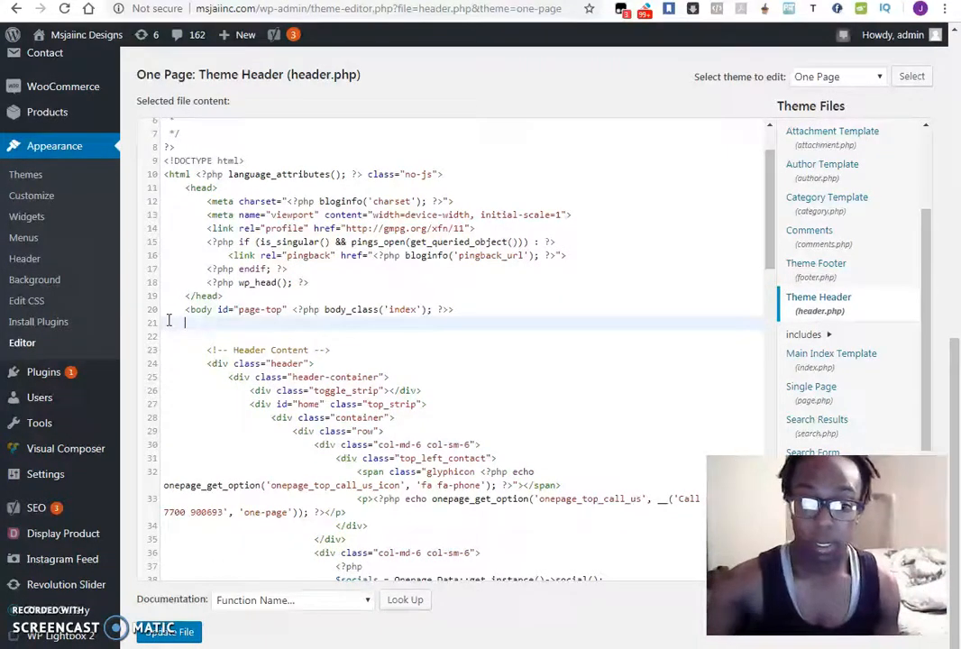
click(345, 283)
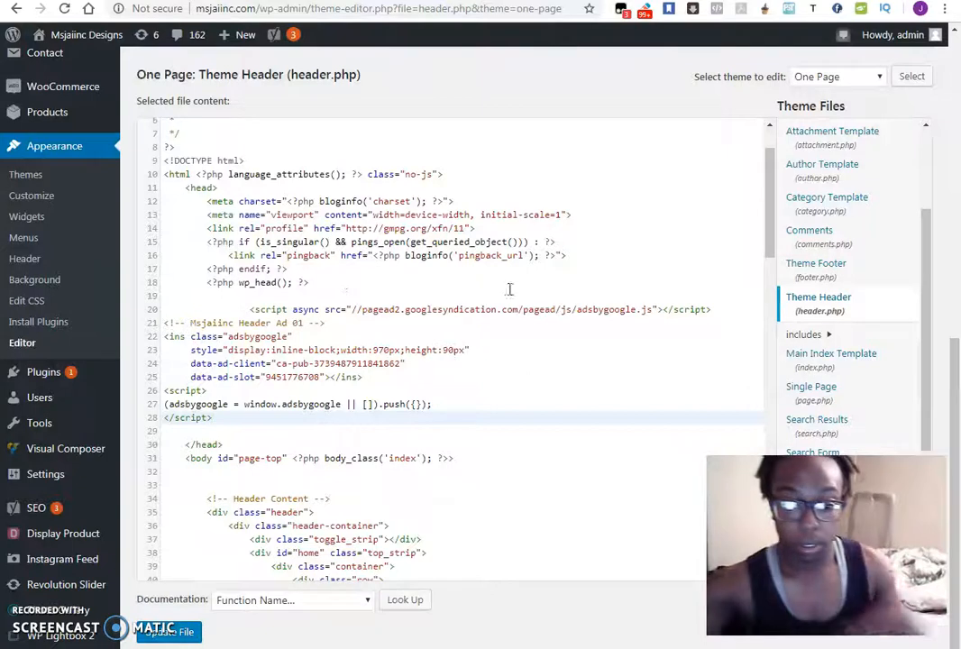
click(167, 631)
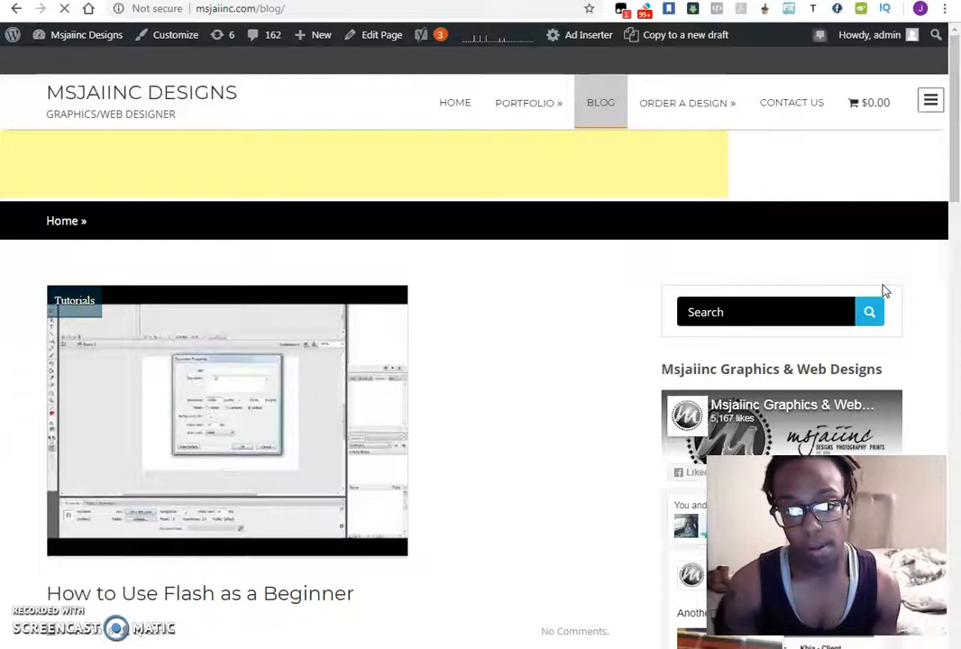
Scroll through the live blog posts to check where the ads appear.
scroll(down, 3)
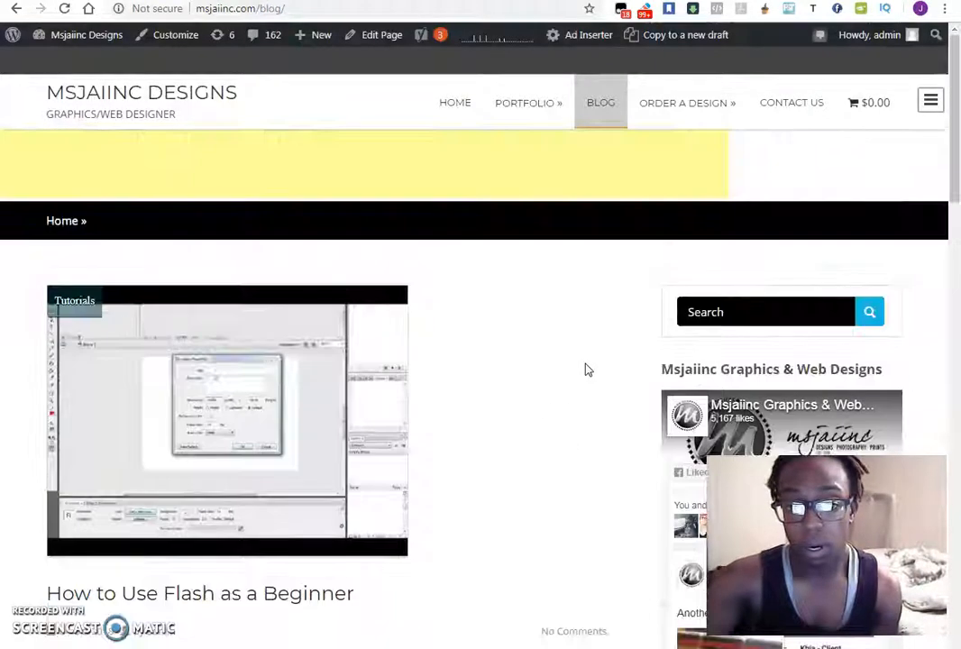
scroll(down, 3)
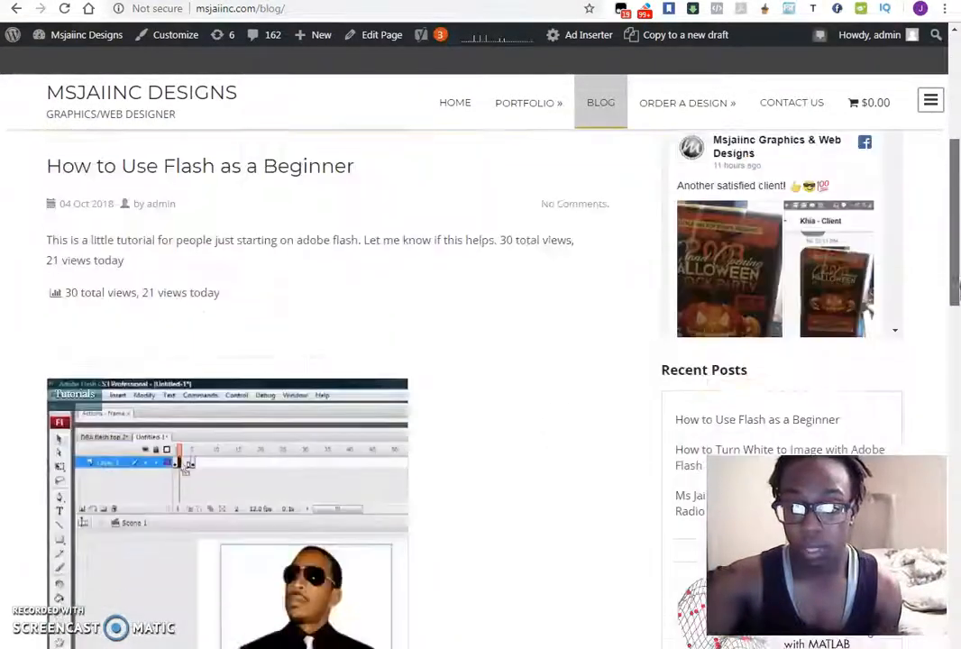
scroll(down, 3)
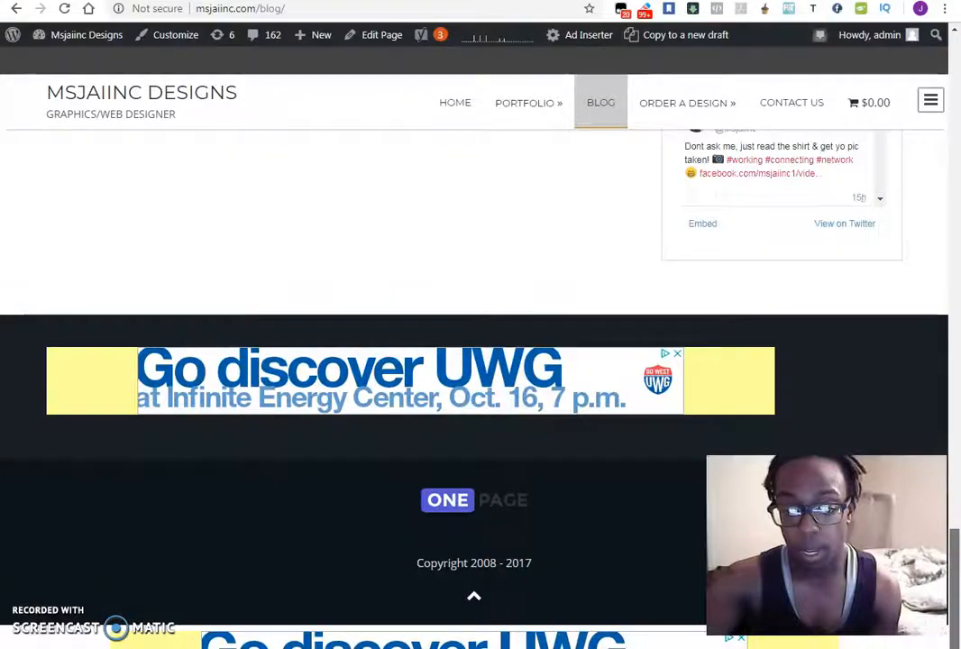
scroll(up, 3)
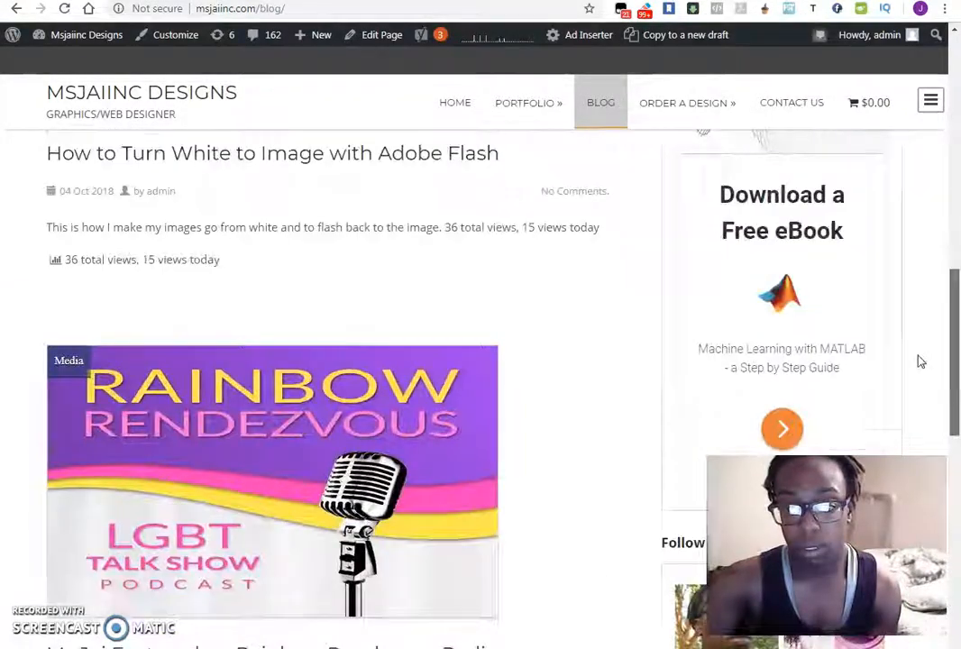
scroll(down, 3)
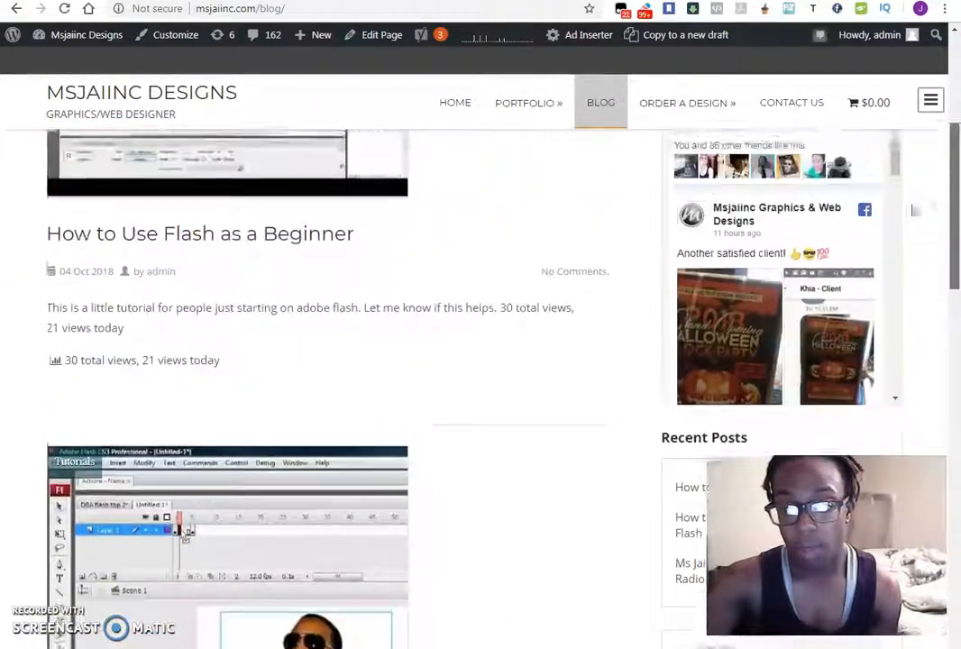
scroll(down, 3)
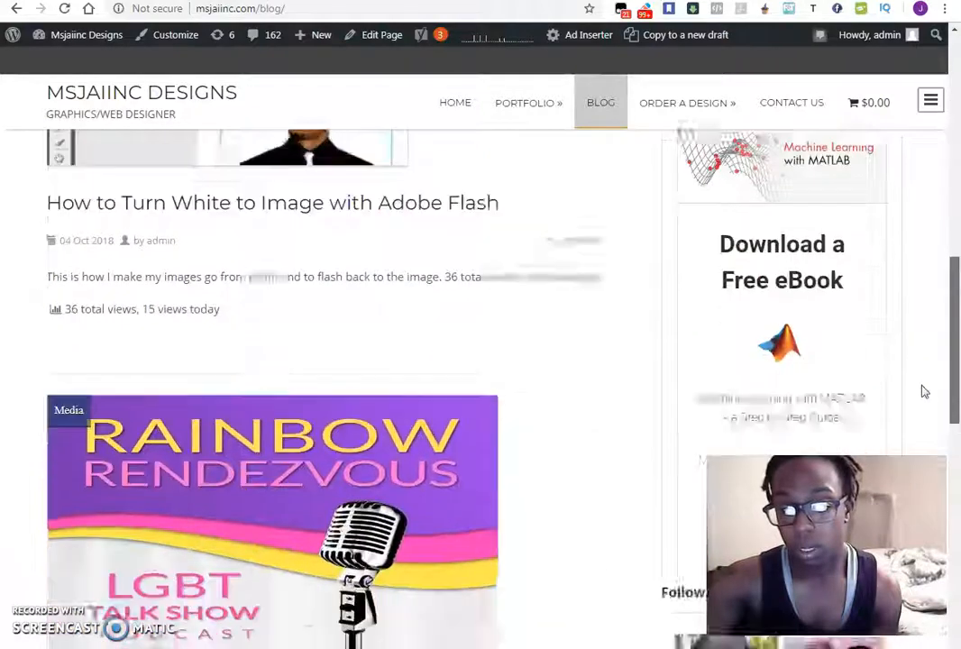
scroll(up, 3)
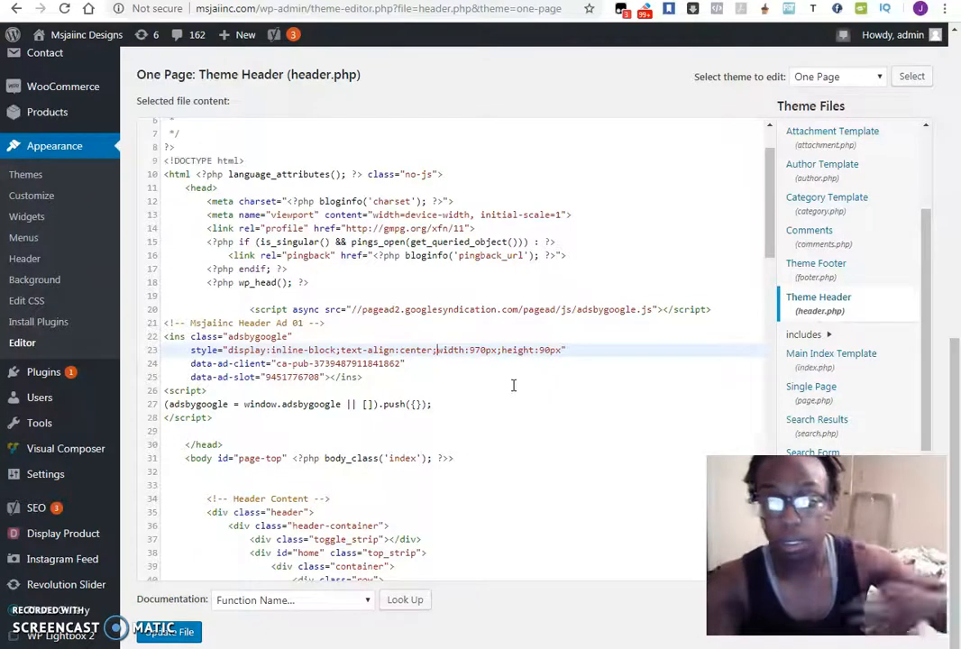
Add text-align:center to the header ad's style and save header.php.
click(167, 631)
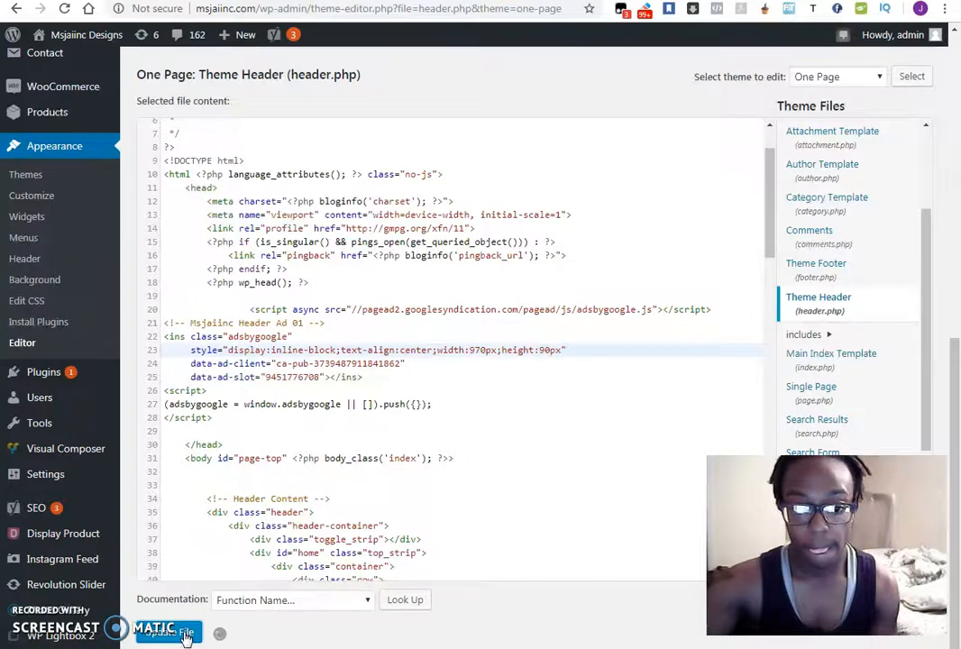
click(165, 633)
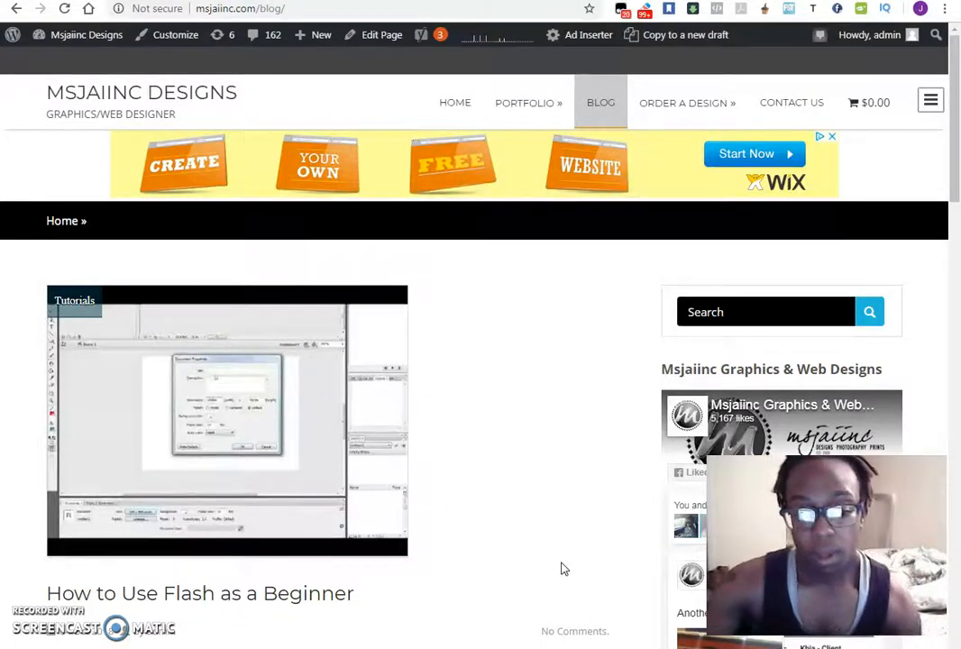
mouse_move(455, 442)
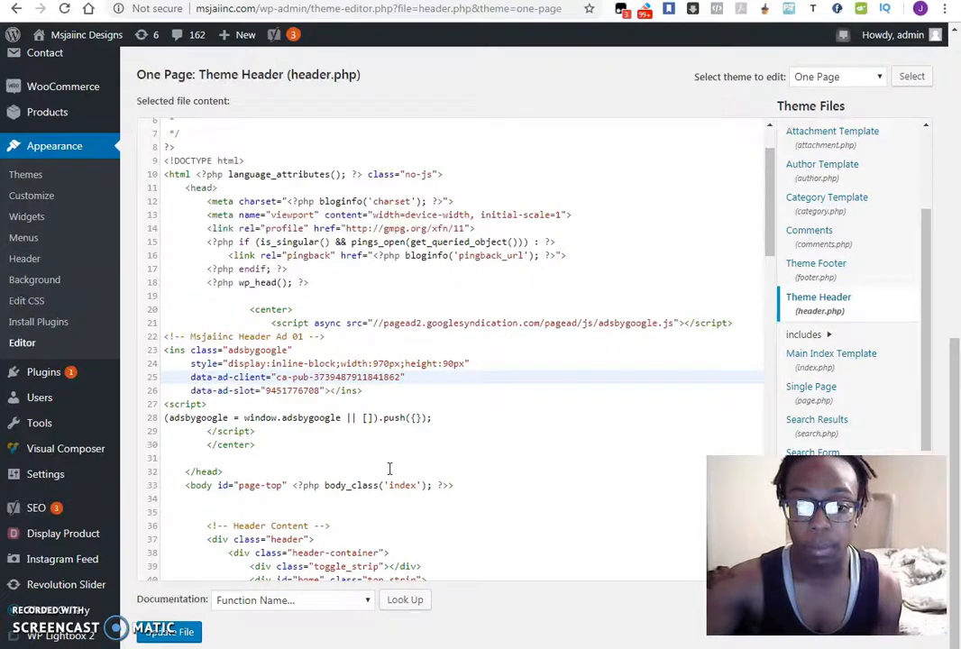
Wrap the header ad code in <center> tags, remove text-align, and select the block.
scroll(down, 3)
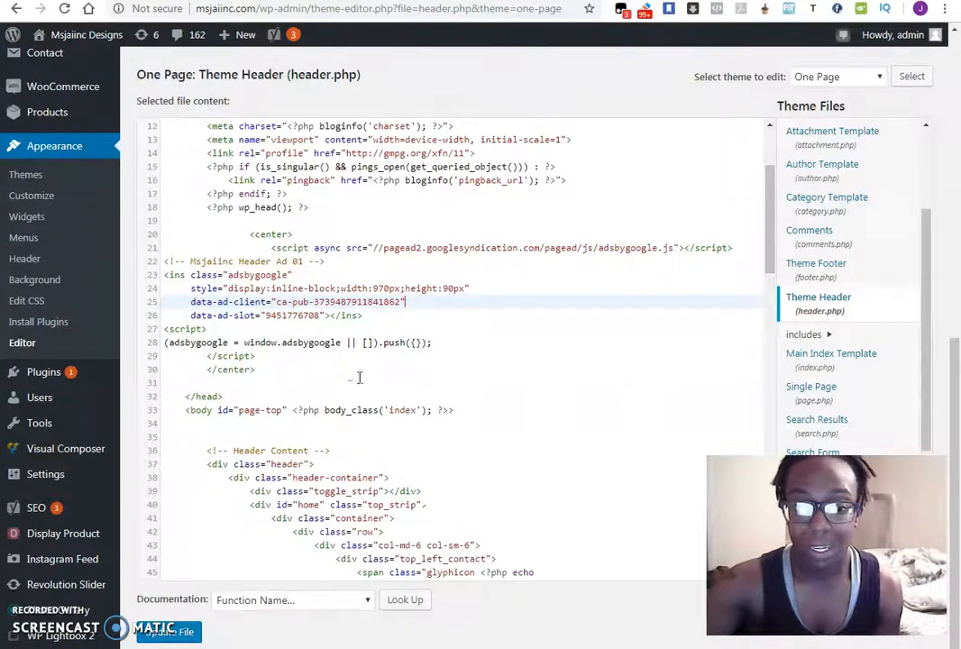
scroll(up, 3)
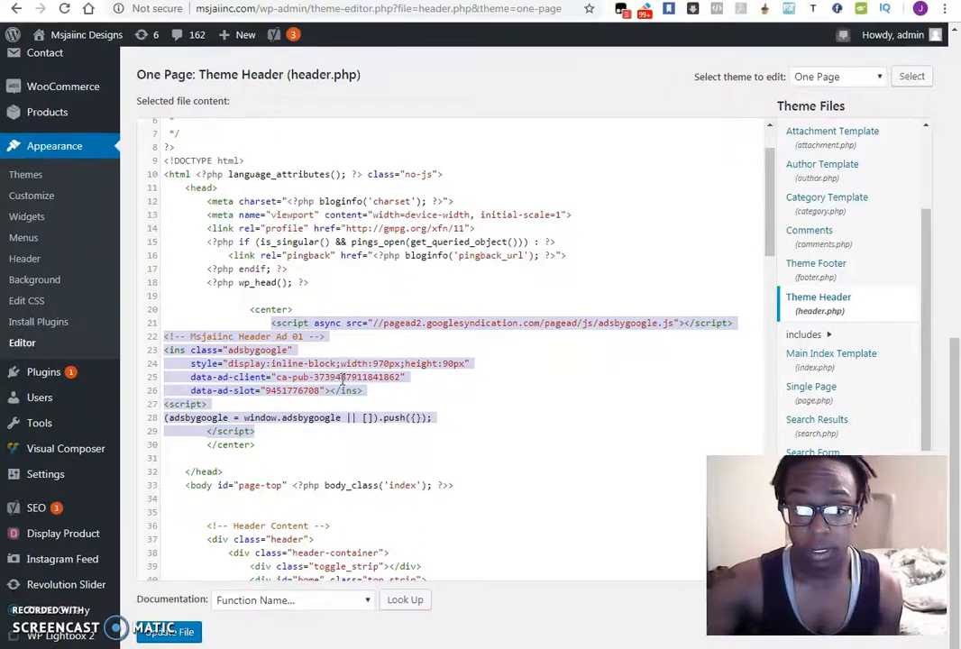
click(257, 431)
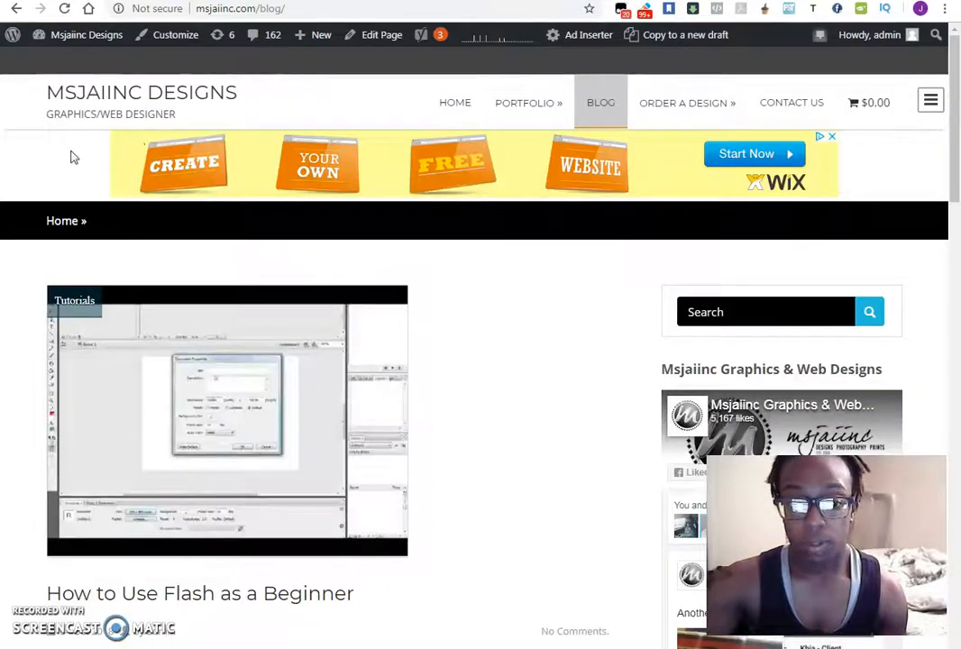
Scroll the live blog page down to check the footer ad.
scroll(down, 3)
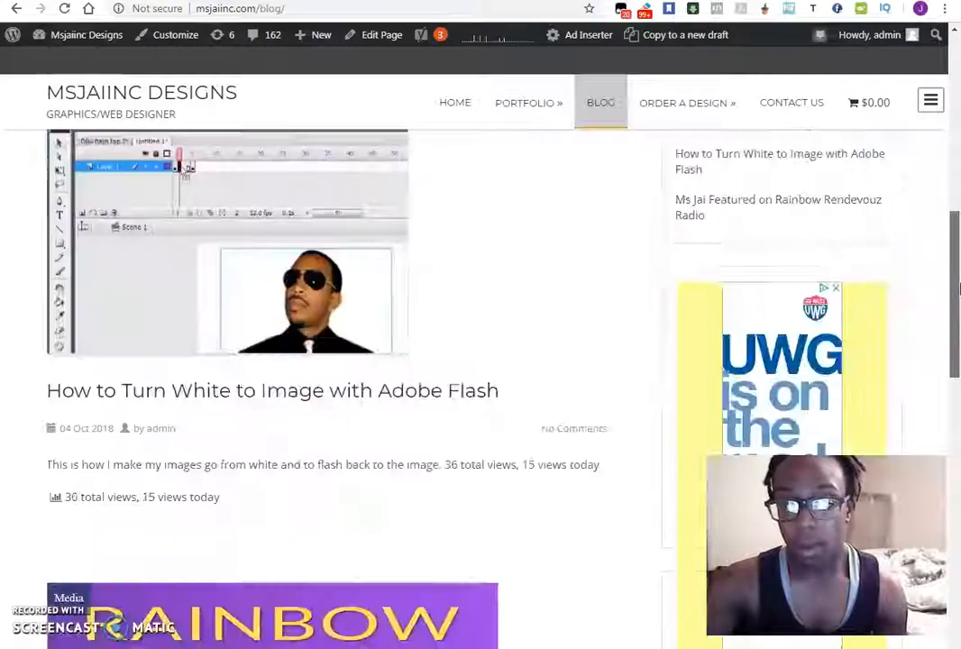
scroll(down, 3)
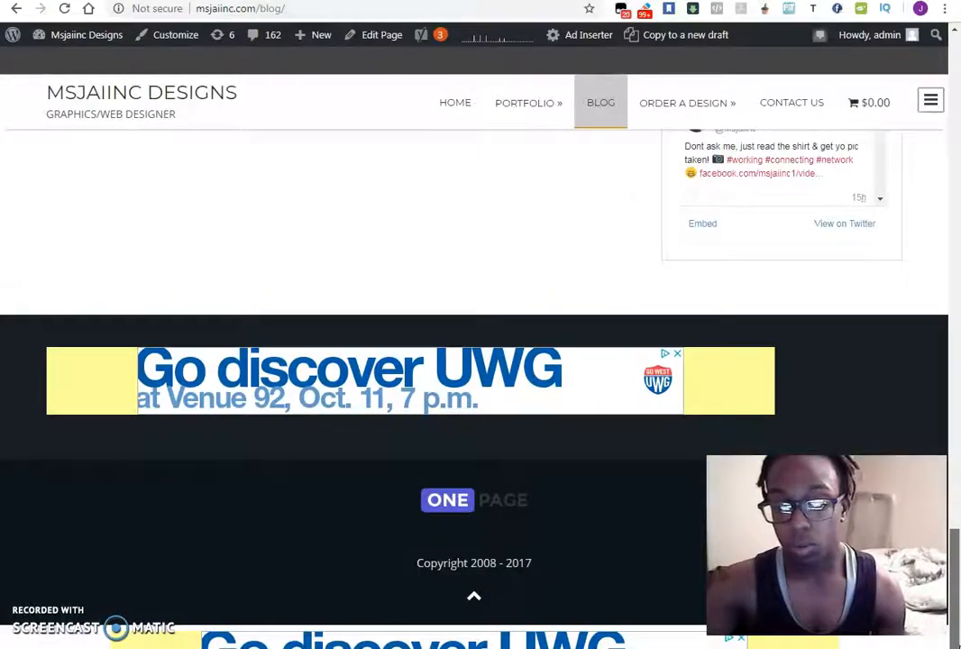
scroll(up, 3)
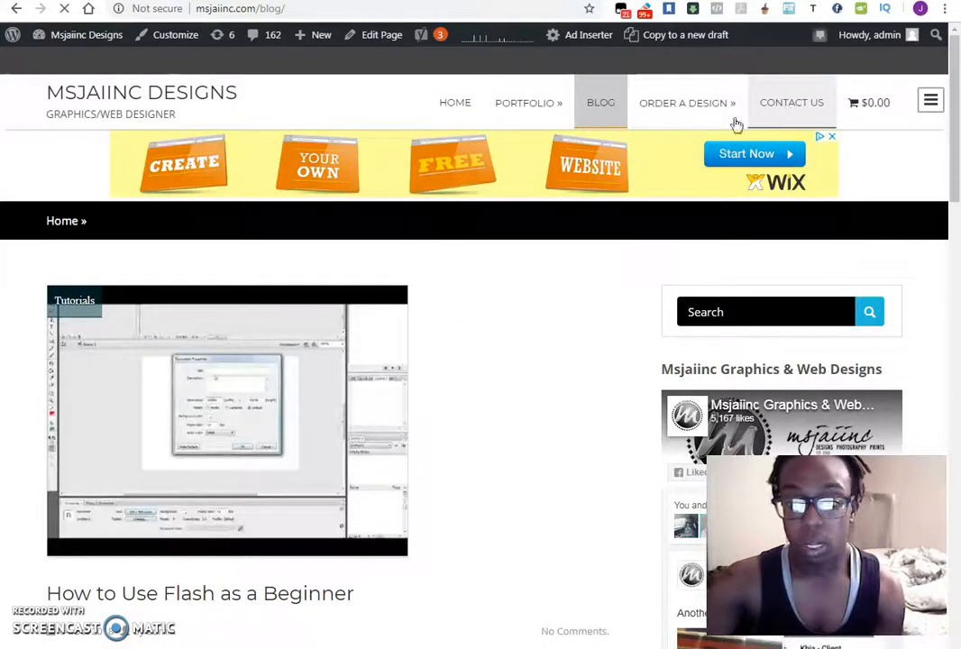
Open the Contact Us page and scroll through its header and footer ads.
click(791, 101)
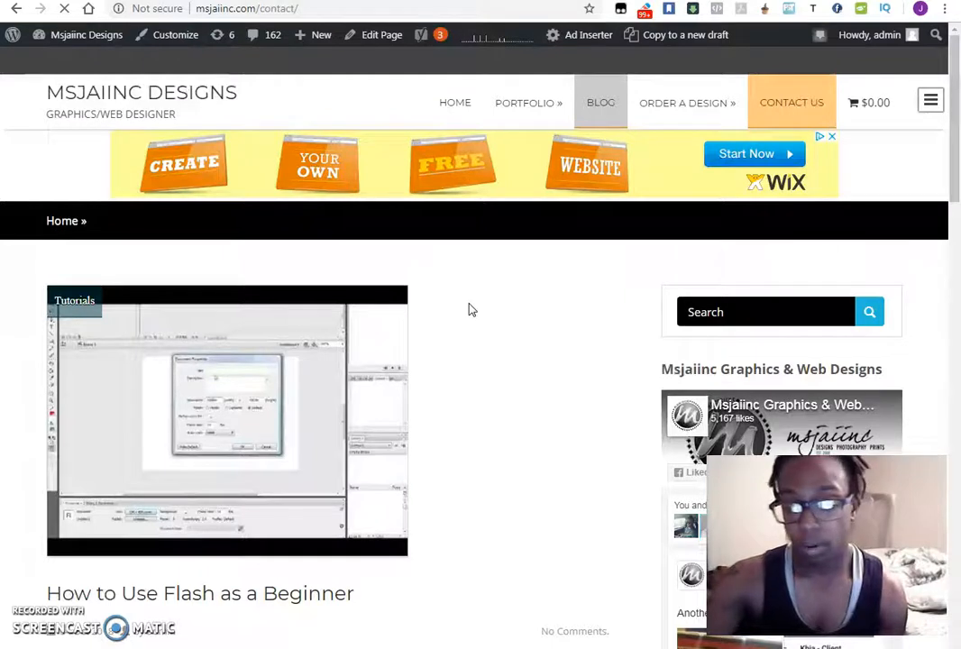
click(790, 102)
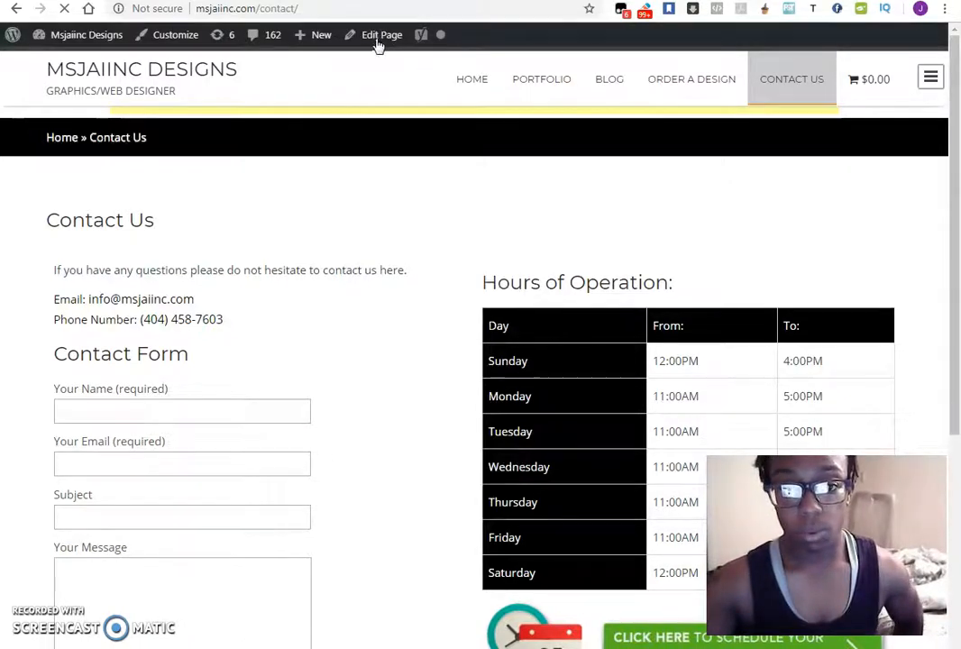
click(381, 34)
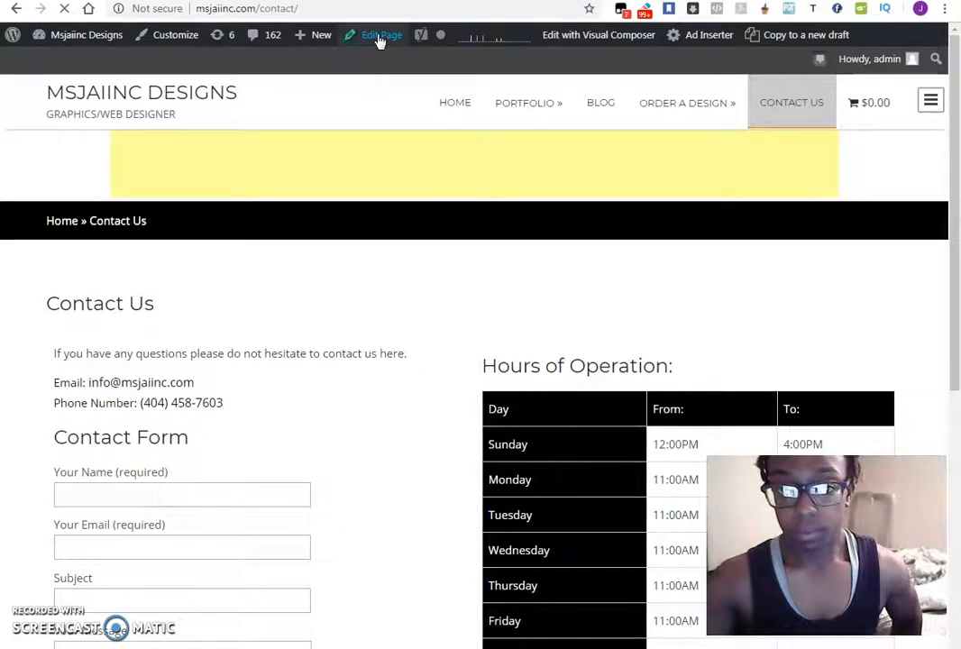
mouse_move(421, 53)
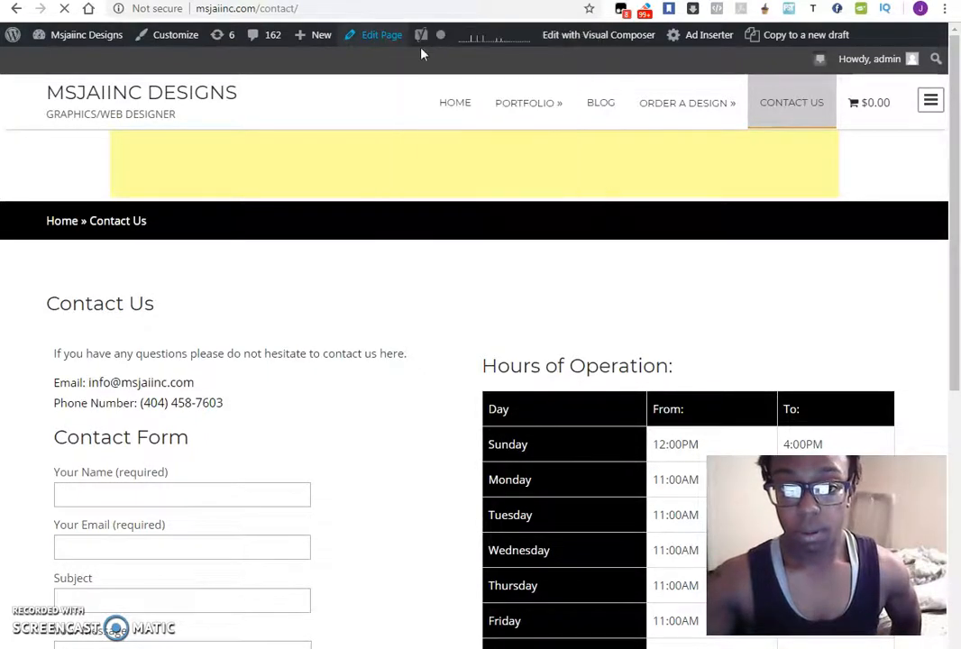
mouse_move(903, 290)
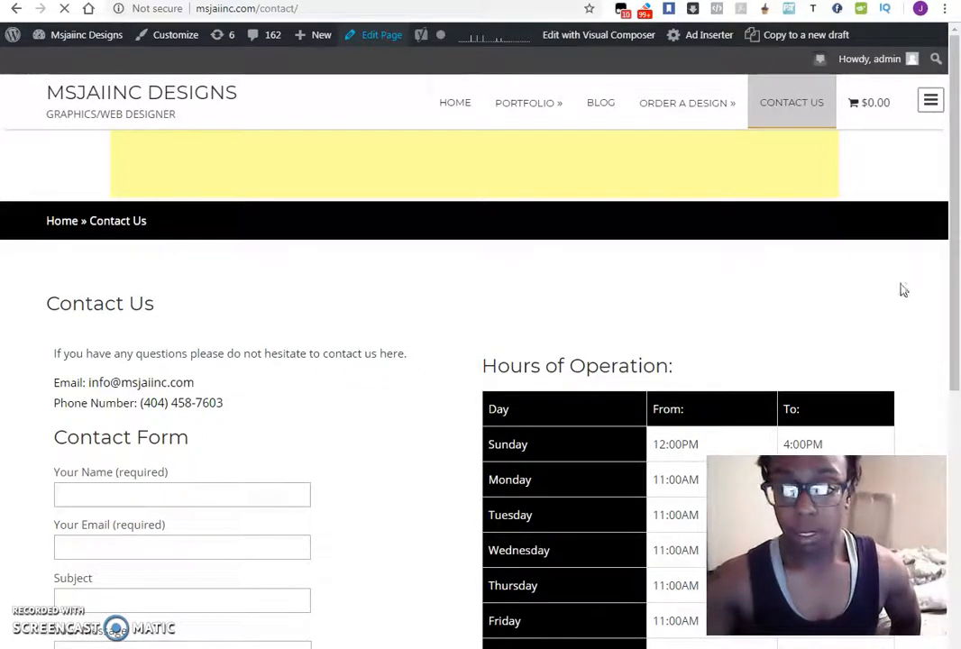
scroll(down, 3)
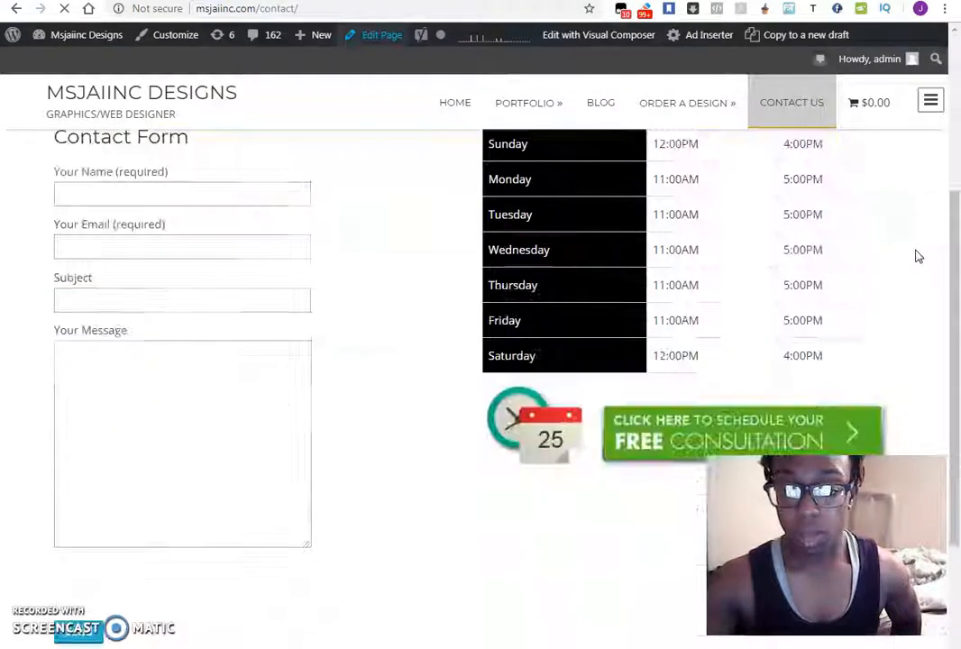
scroll(down, 3)
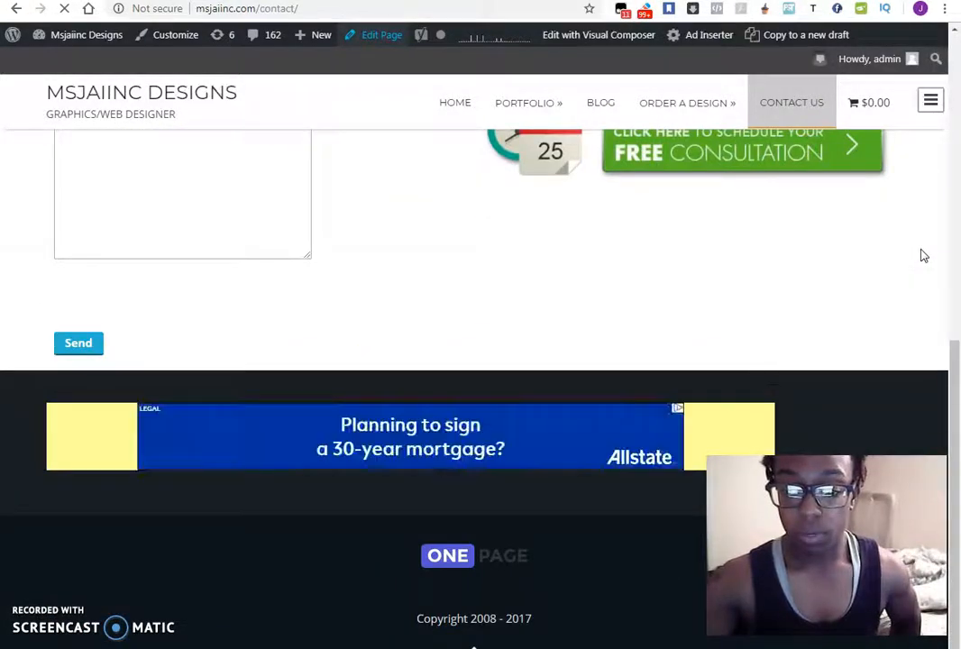
scroll(up, 3)
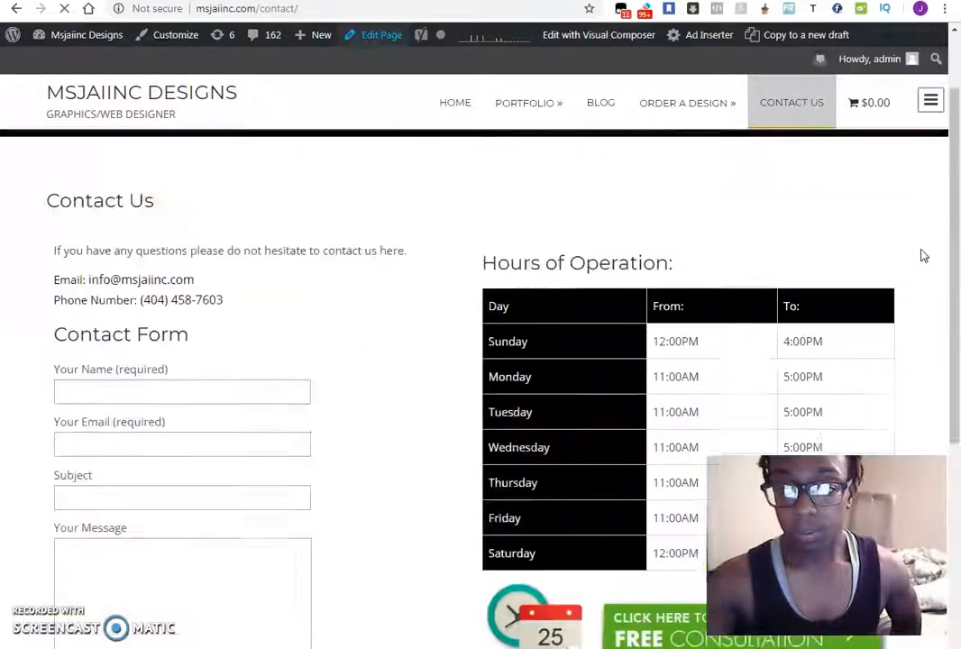
scroll(down, 3)
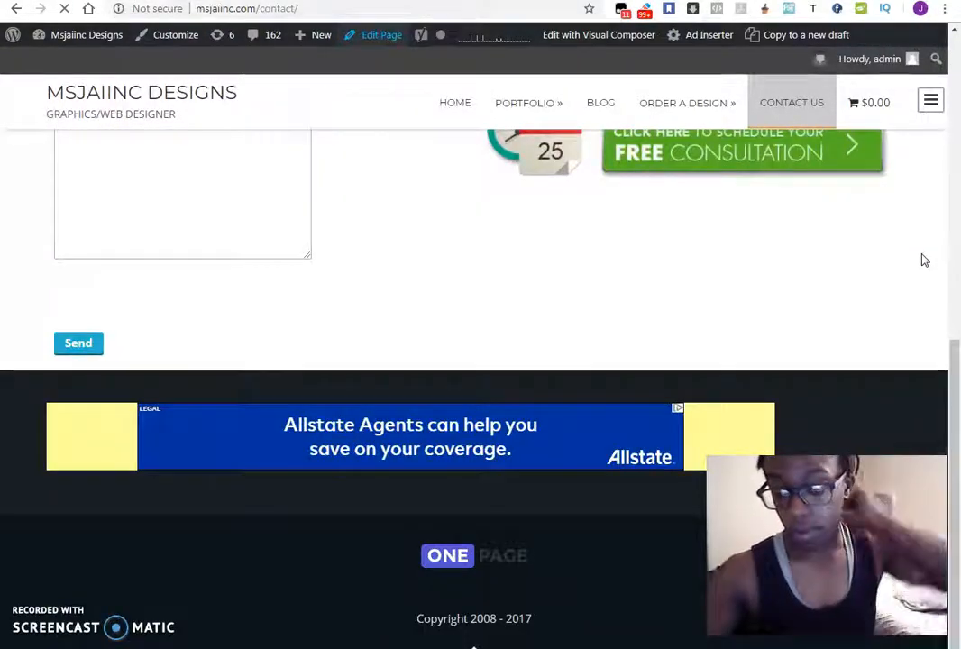
scroll(up, 3)
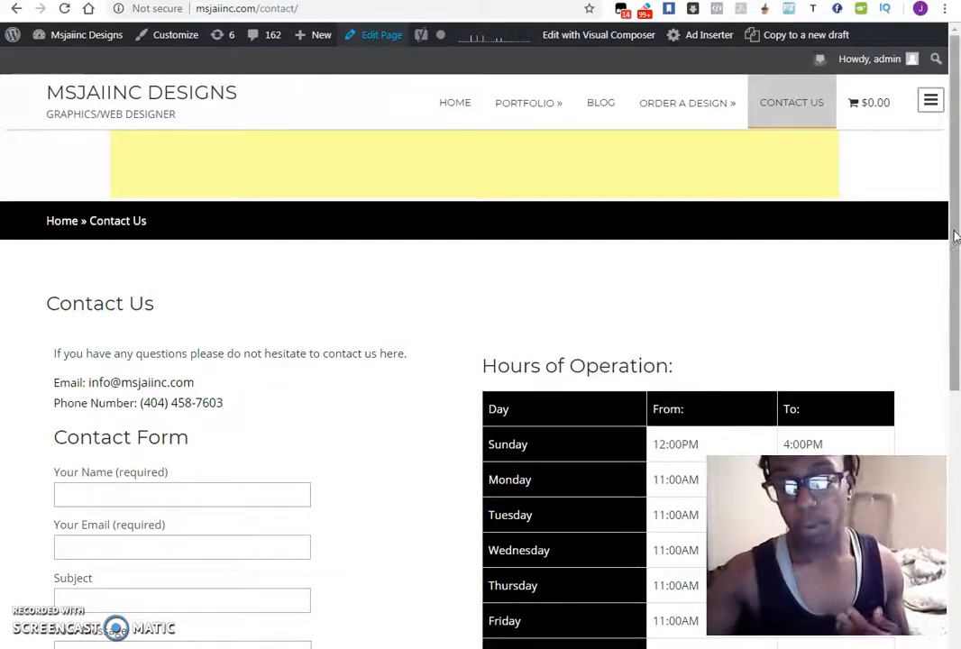
scroll(down, 3)
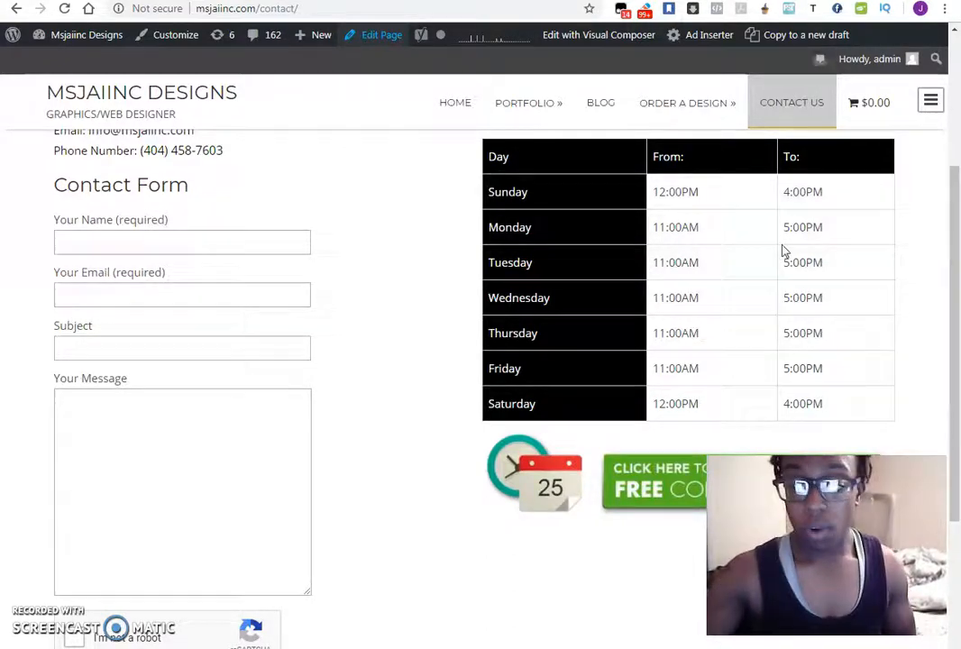
scroll(up, 3)
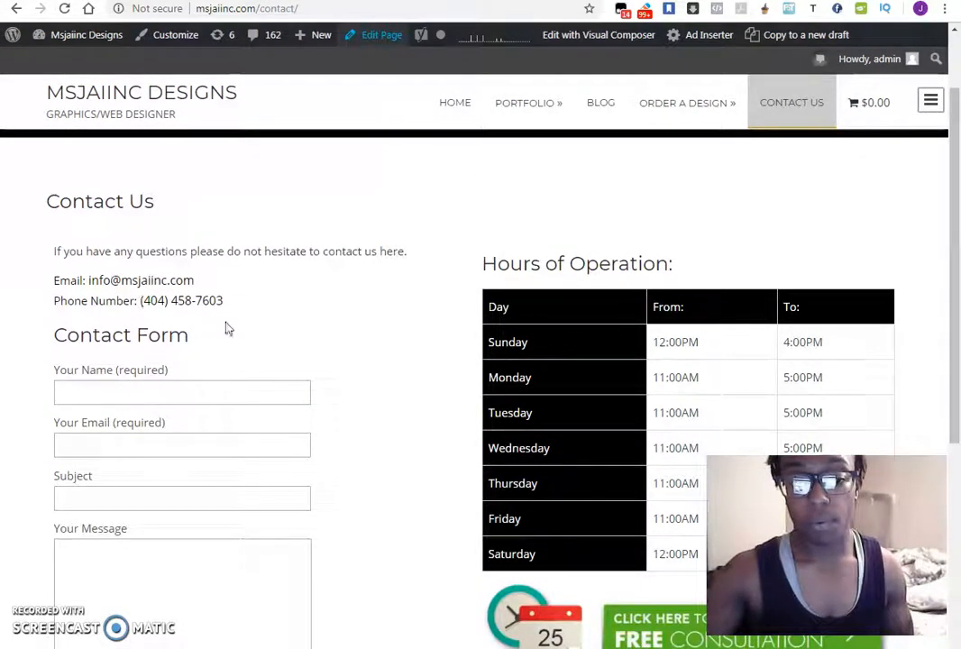
mouse_move(379, 329)
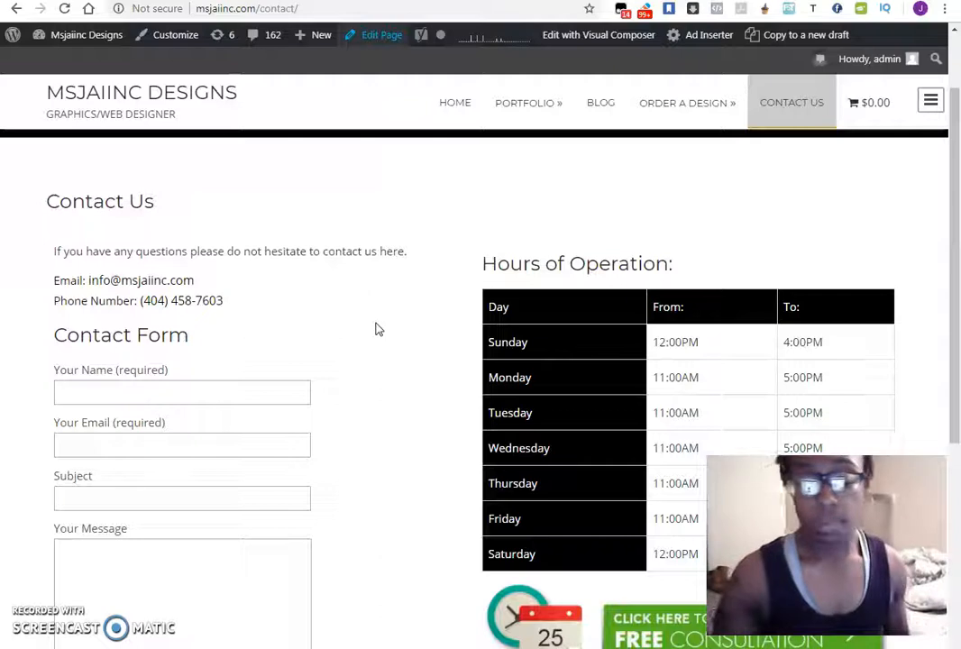